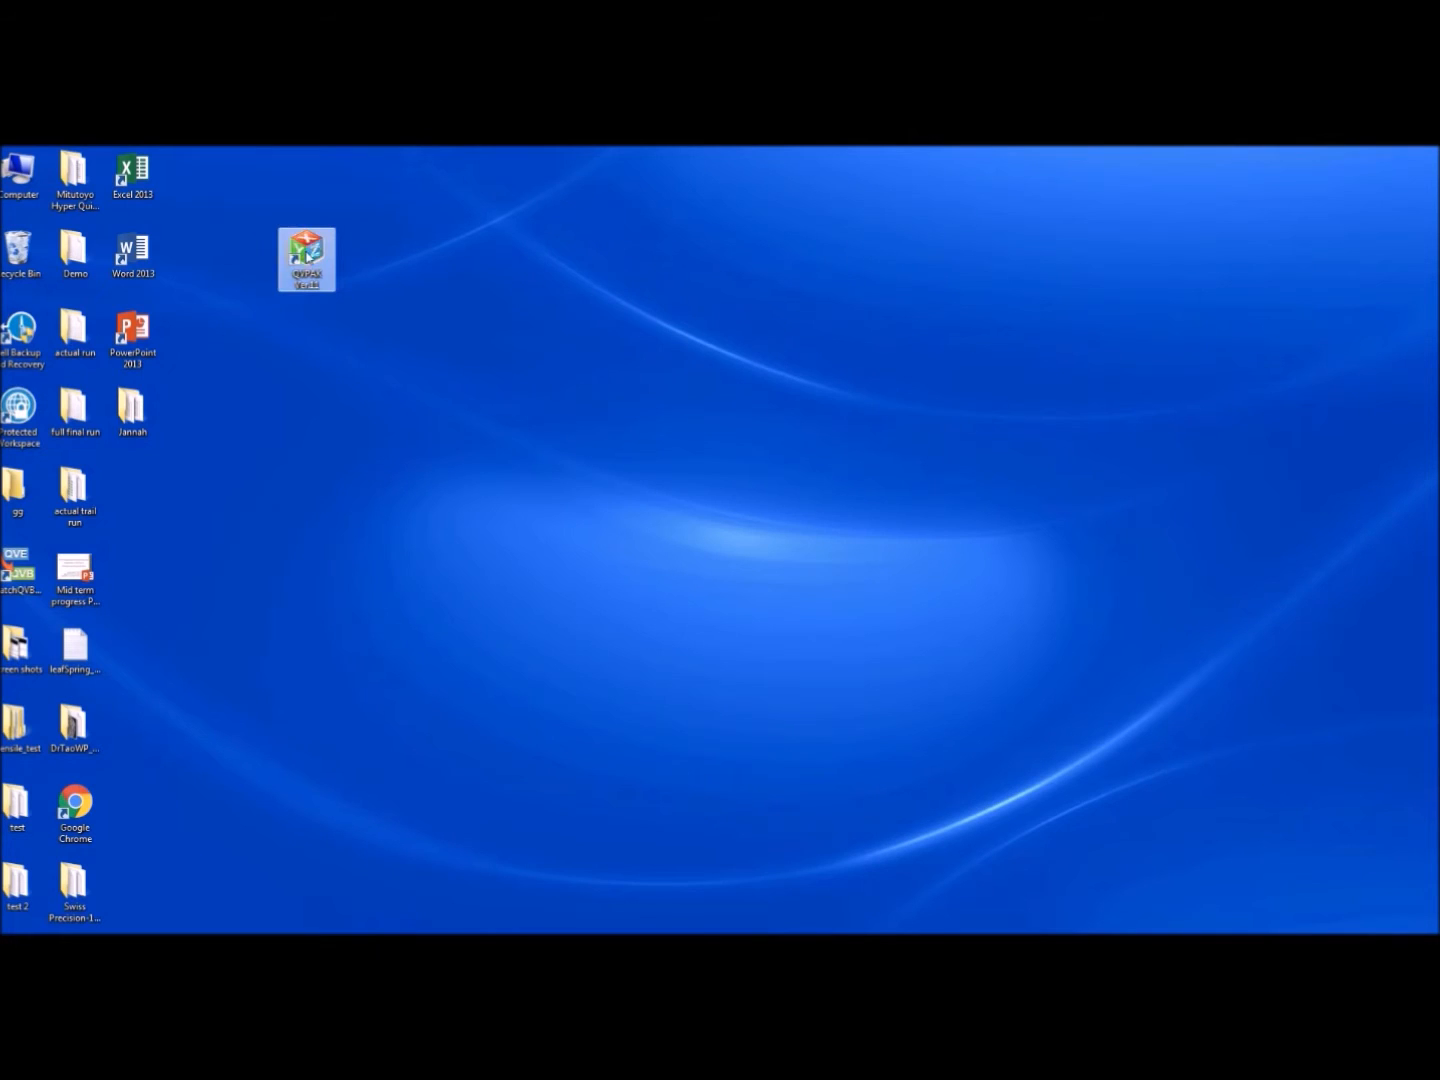
Launch QVPAK from its desktop shortcut and wait for the untitled session
double_click(307, 258)
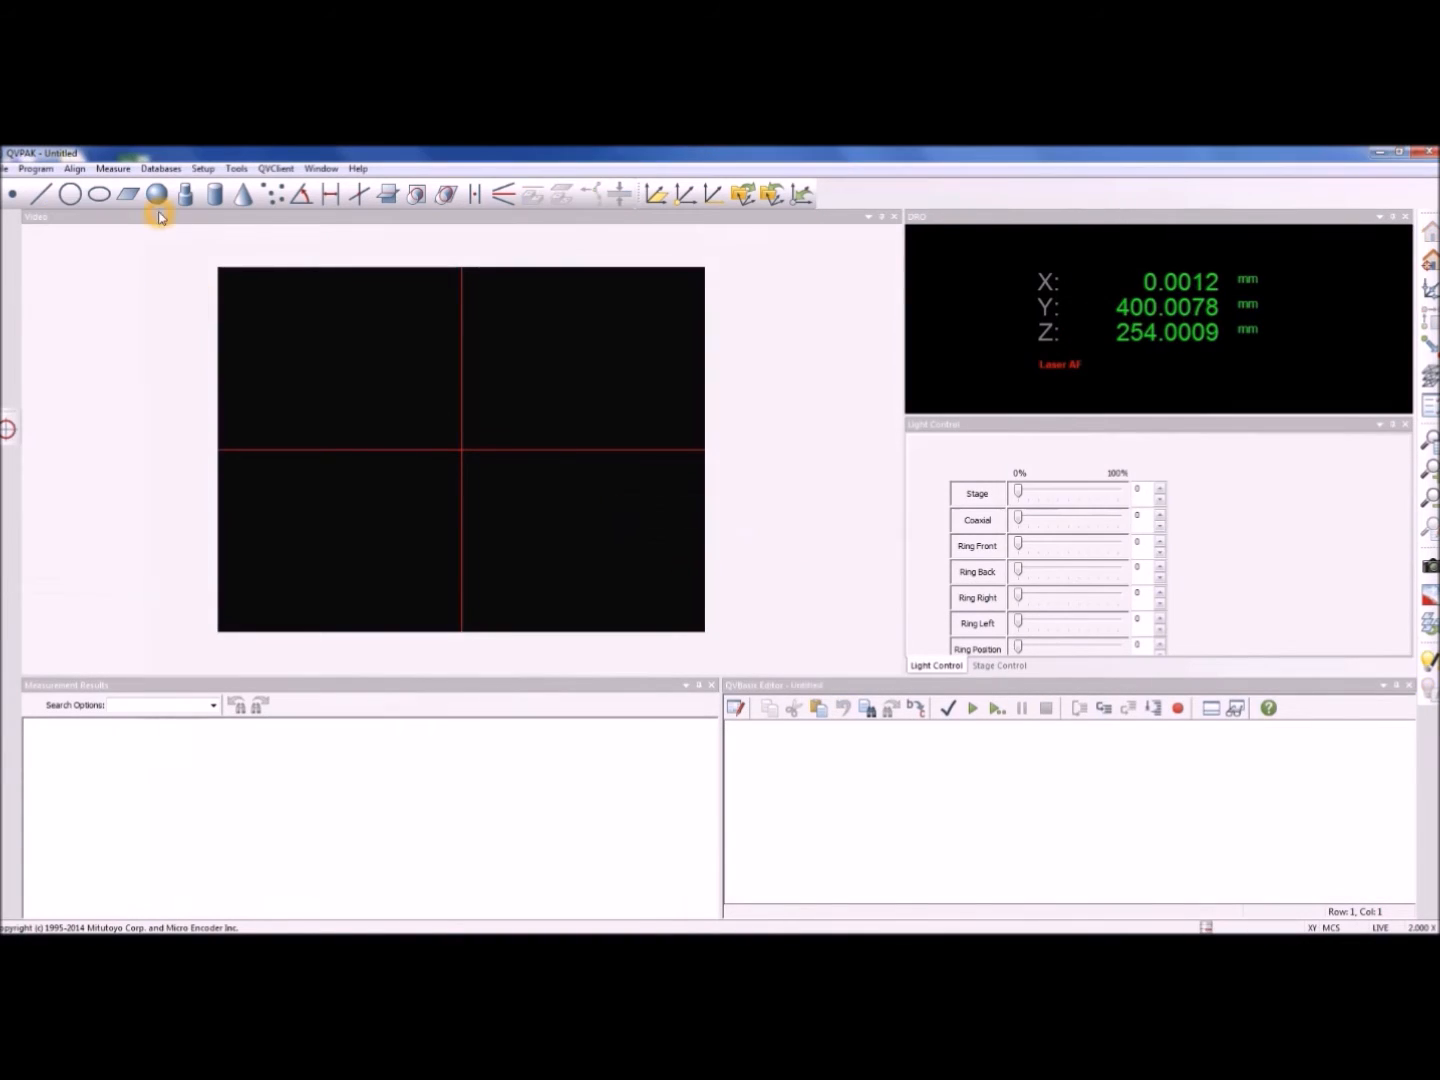
click(825, 685)
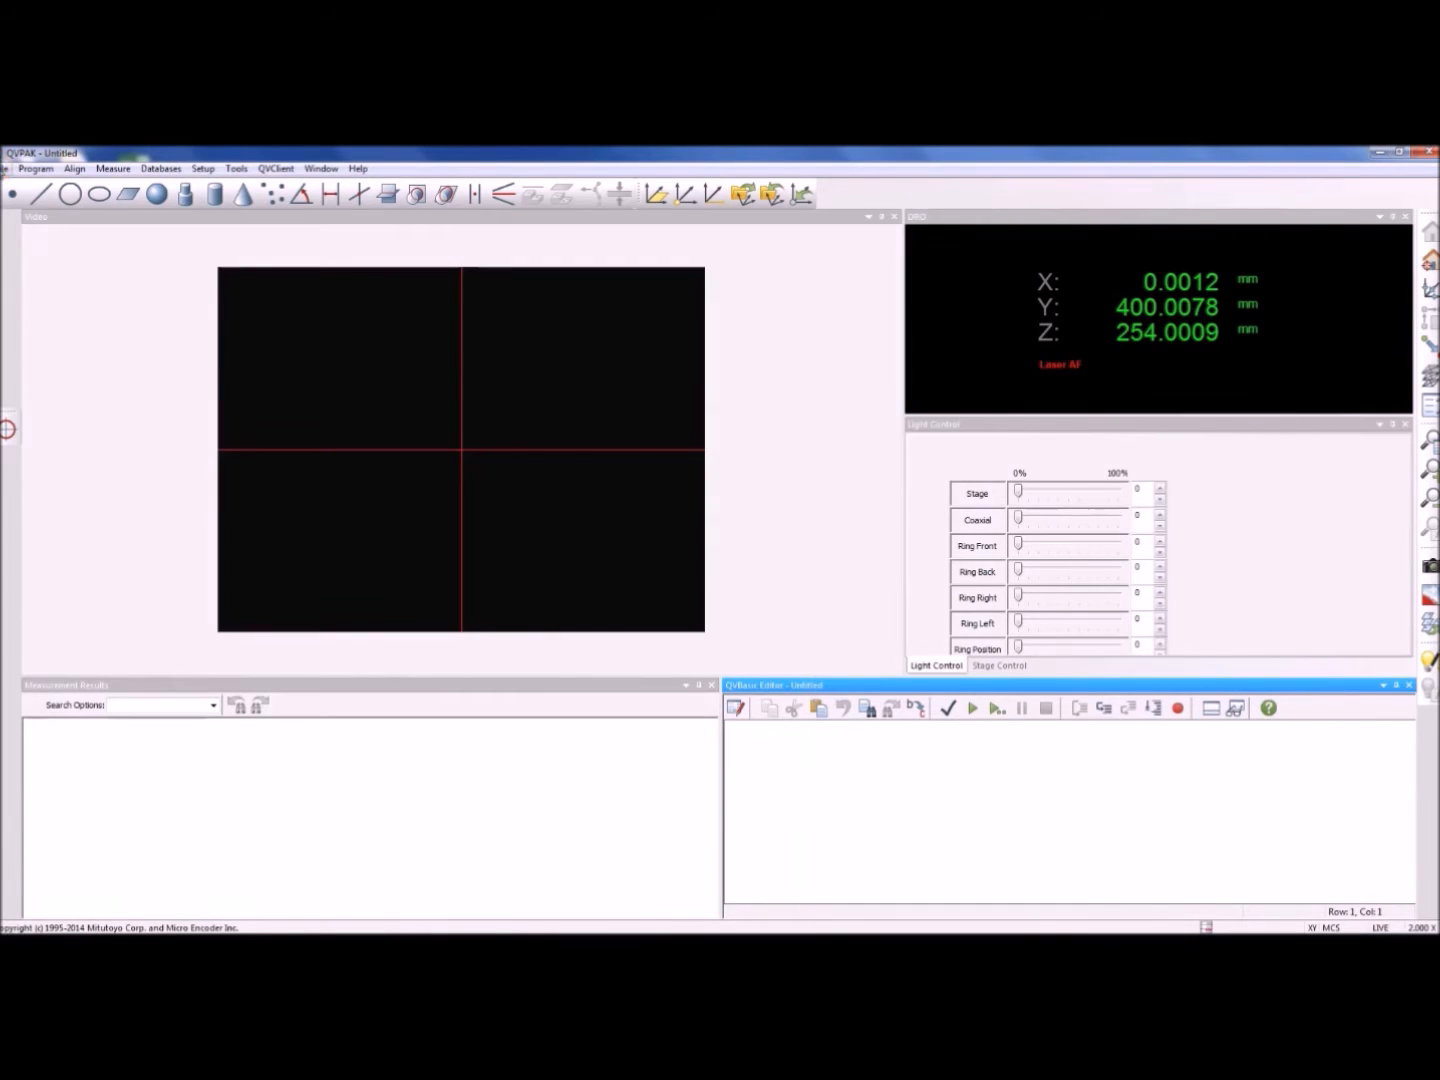
Create a new QVEasyEditor Part Program from the Program > New menu
click(35, 168)
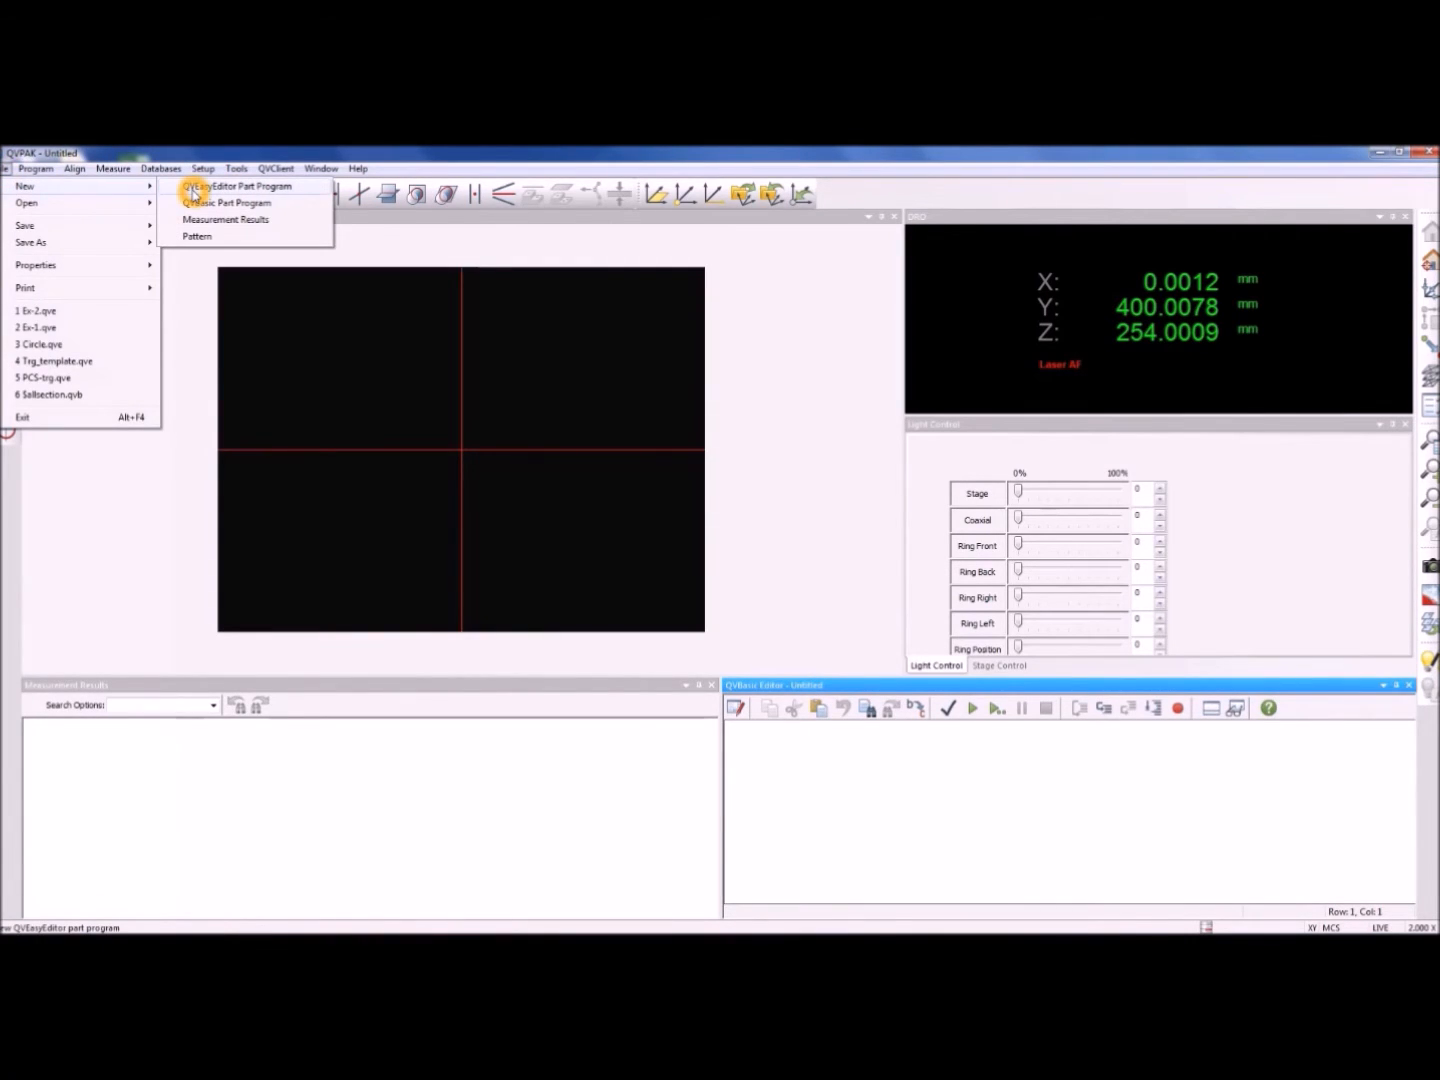
click(240, 186)
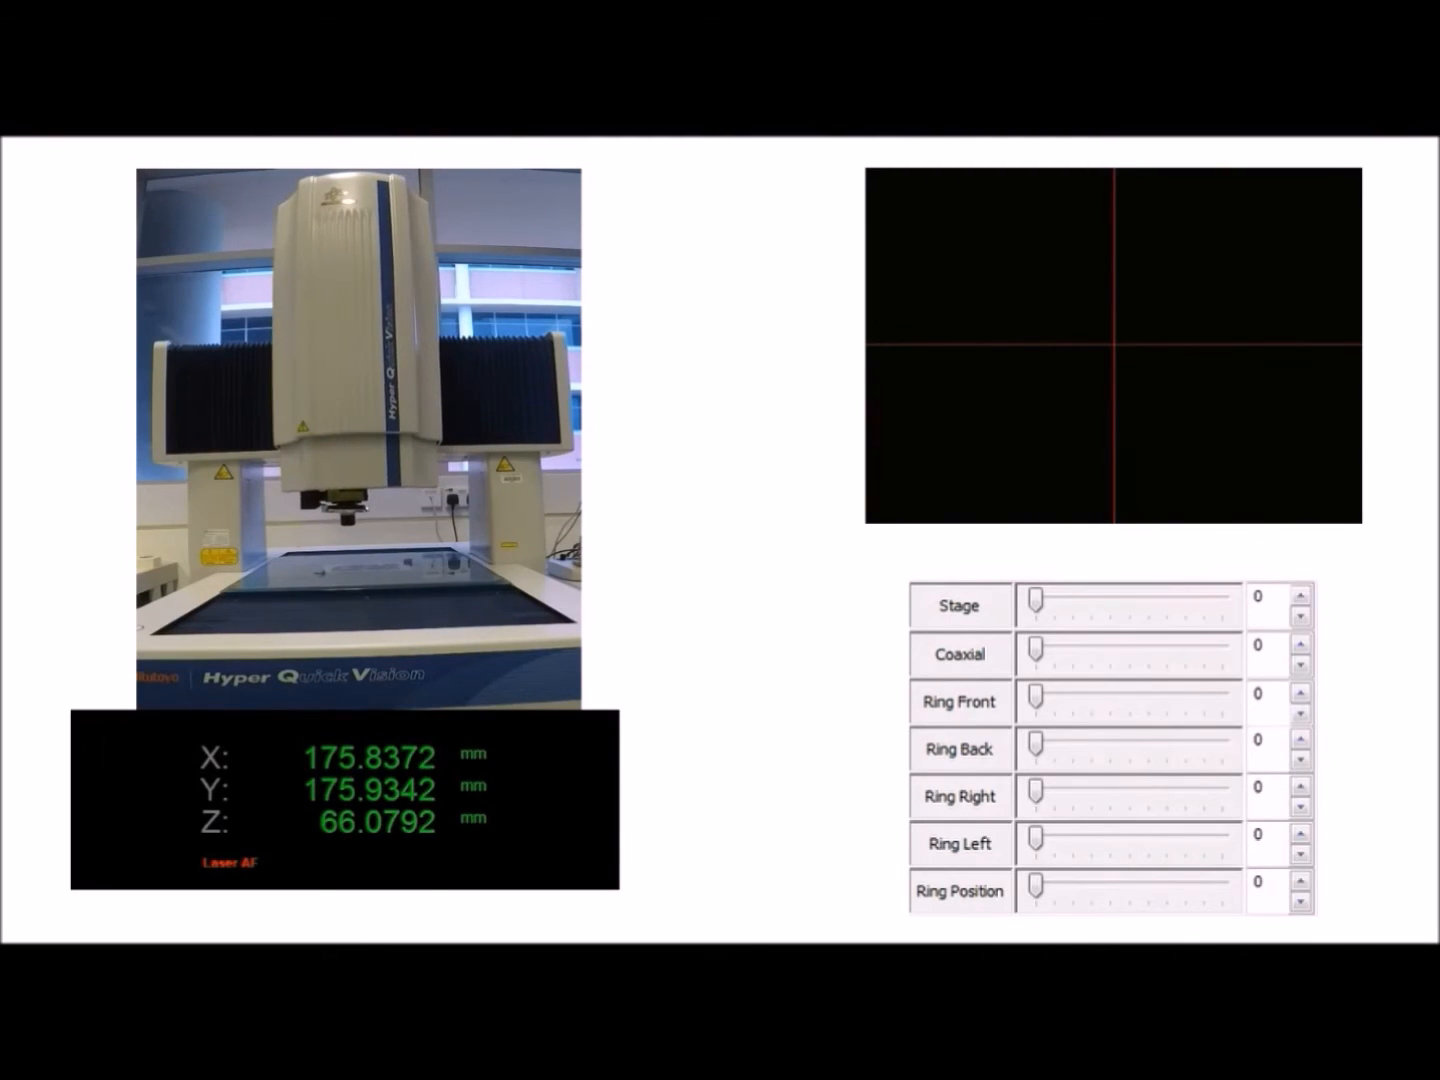
Drive the stage in X, Y and Z until the workpiece is under the lens
drag(1072, 645, 1222, 645)
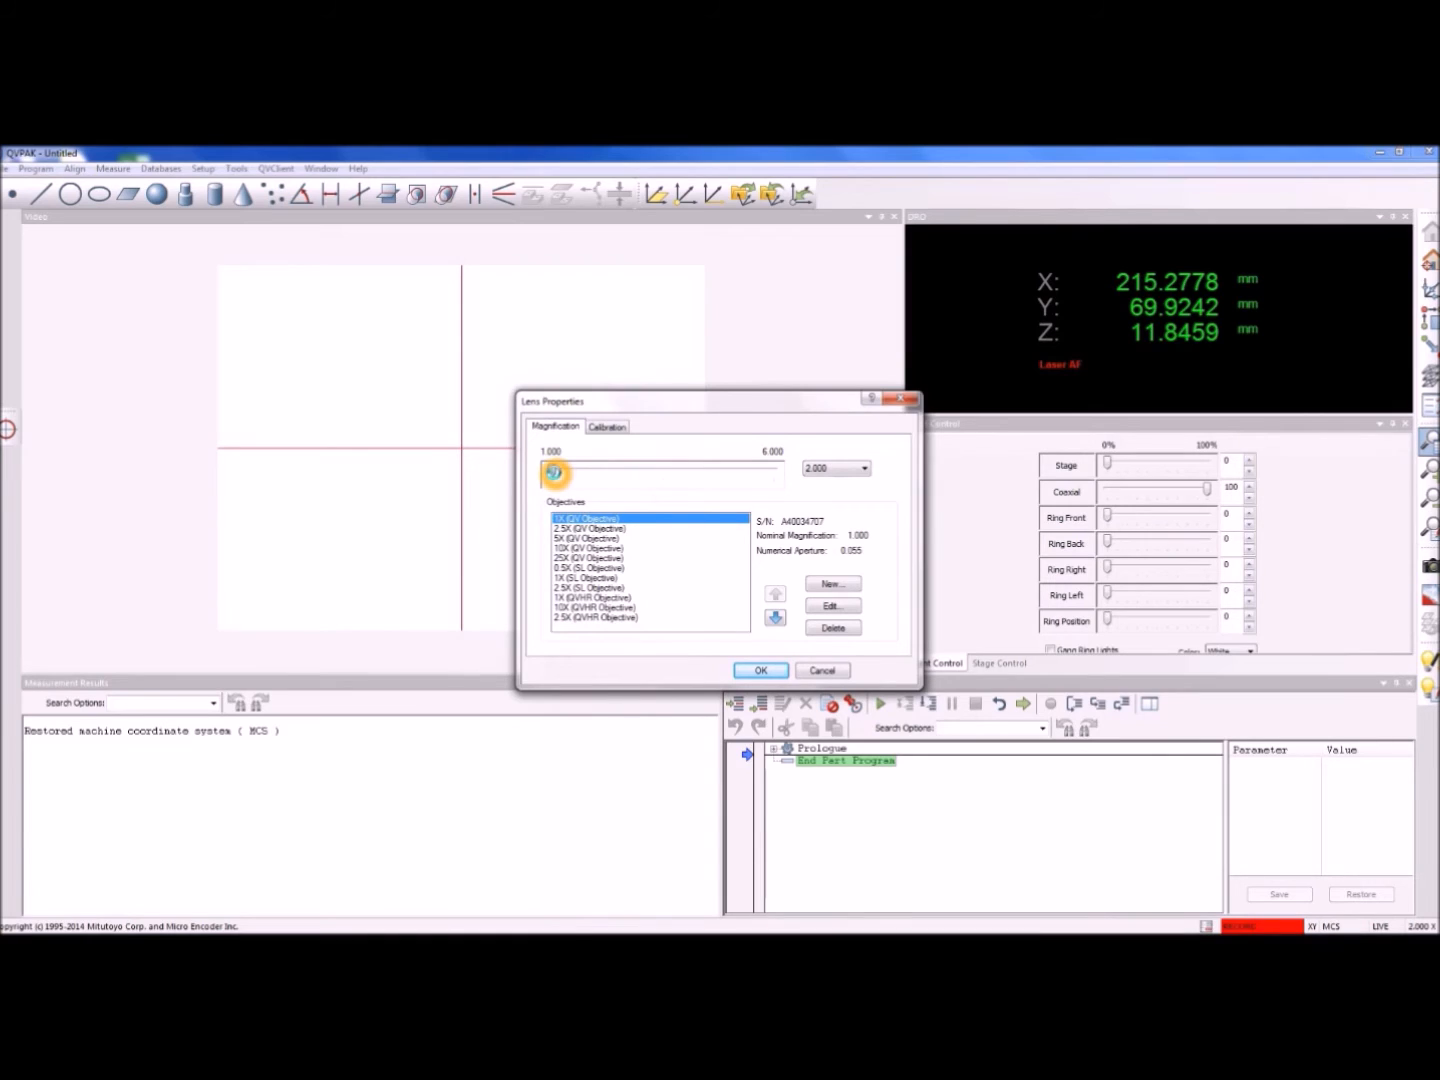
Set the Lens Properties magnification slider to 1.000 and confirm
drag(555, 470, 550, 470)
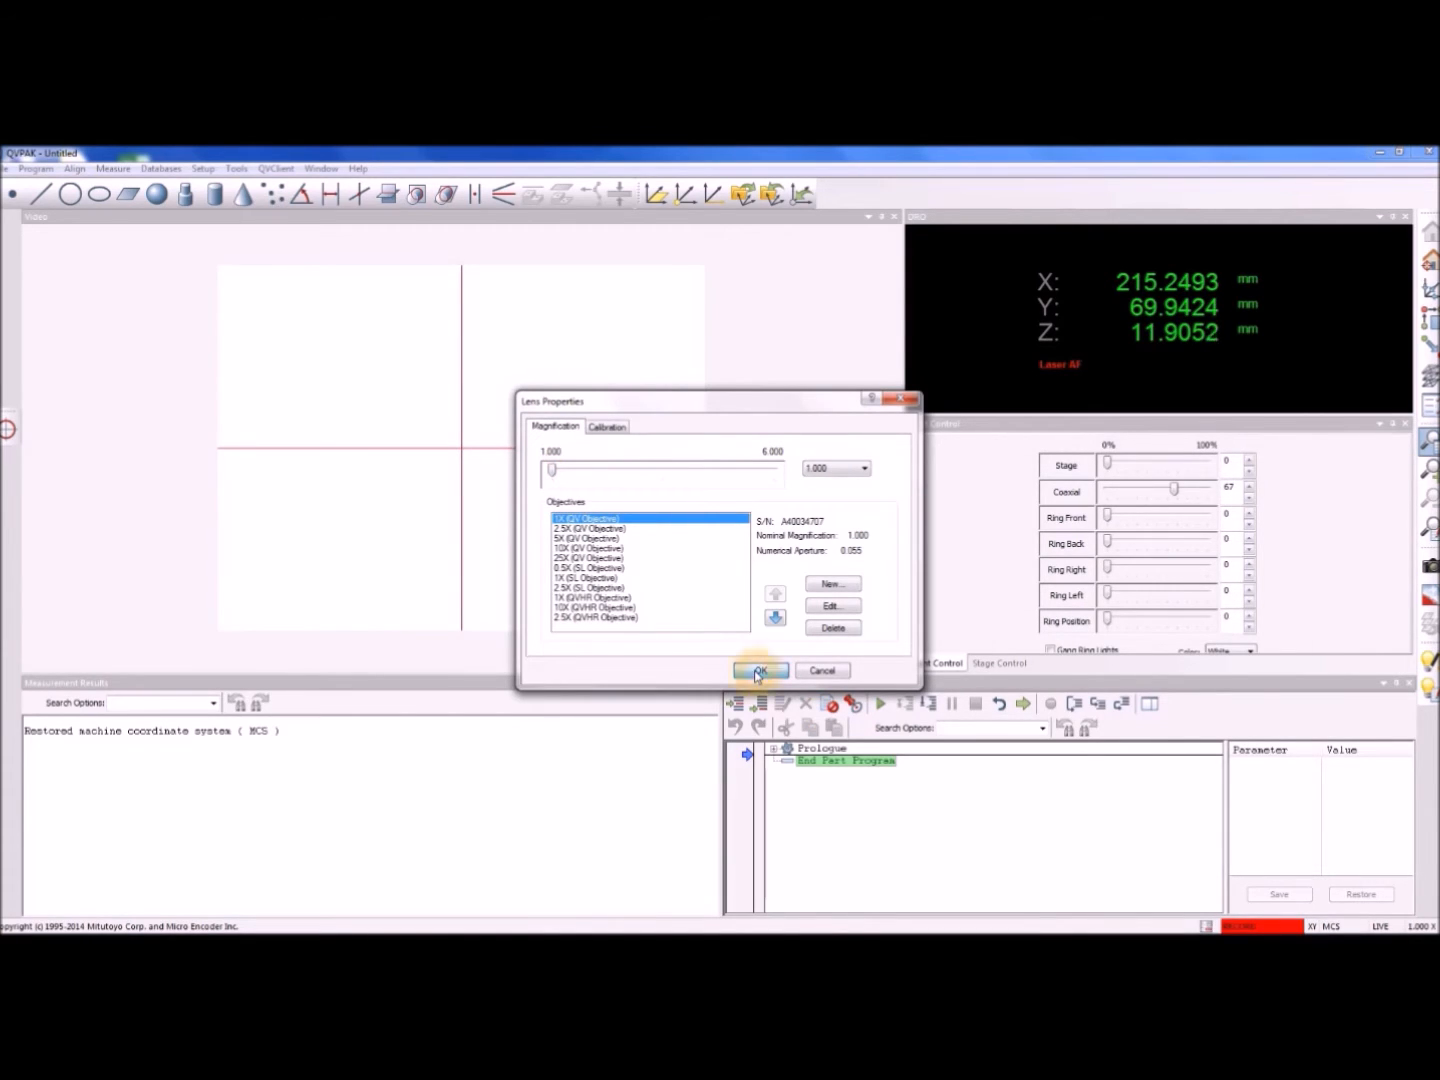
click(761, 670)
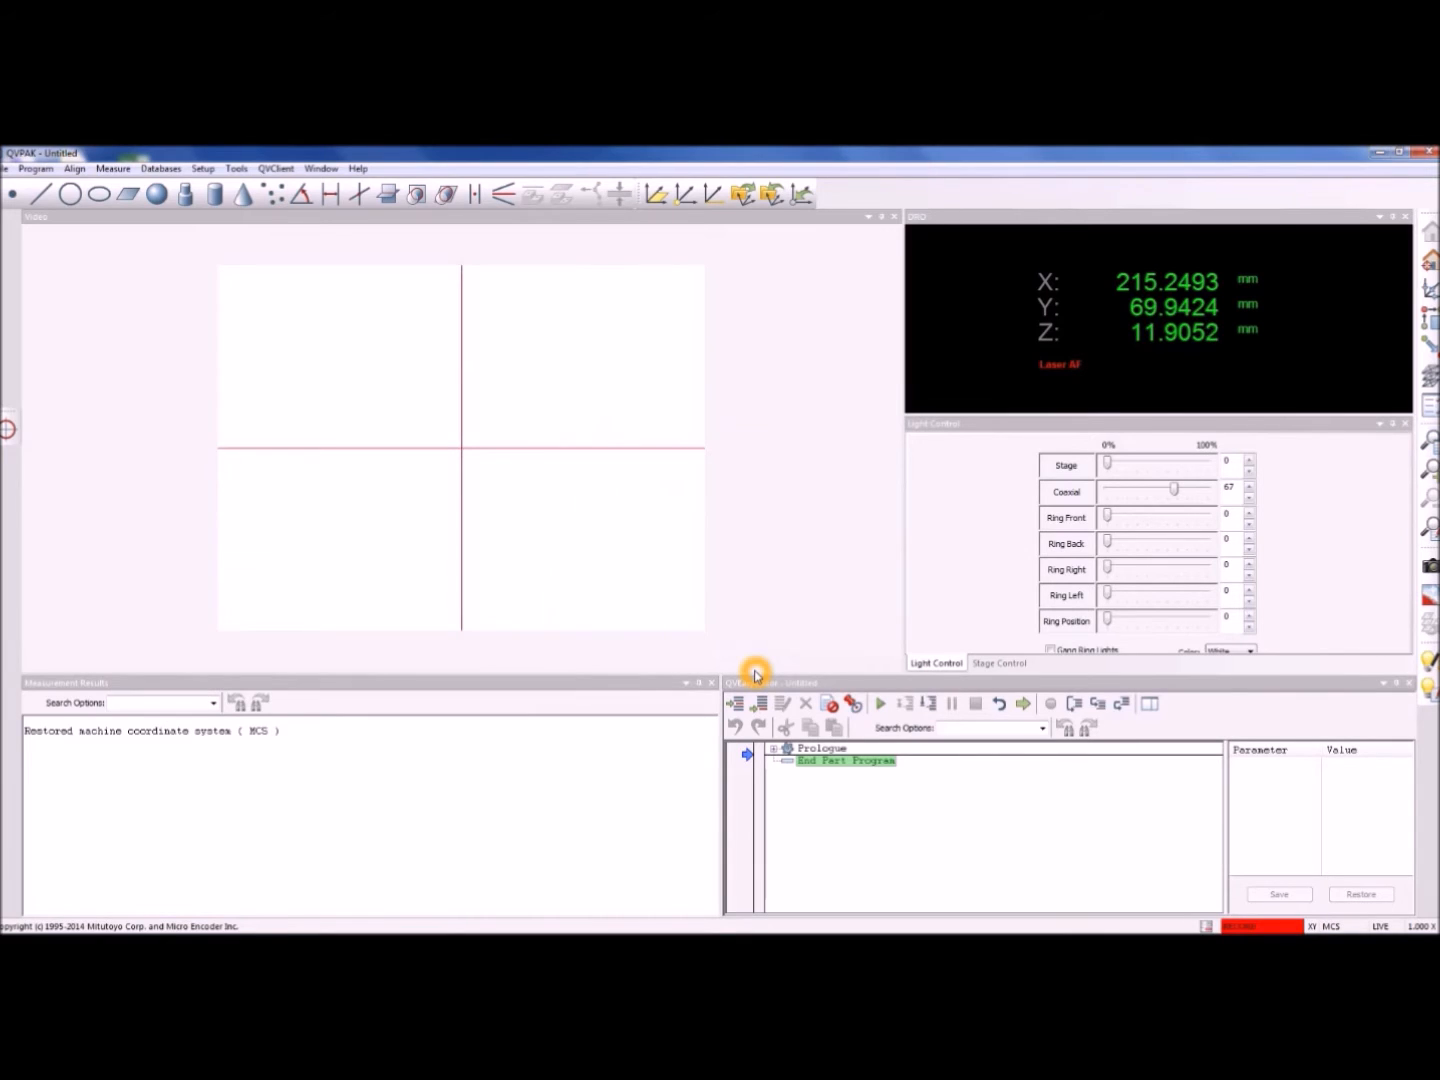
mouse_move(798, 657)
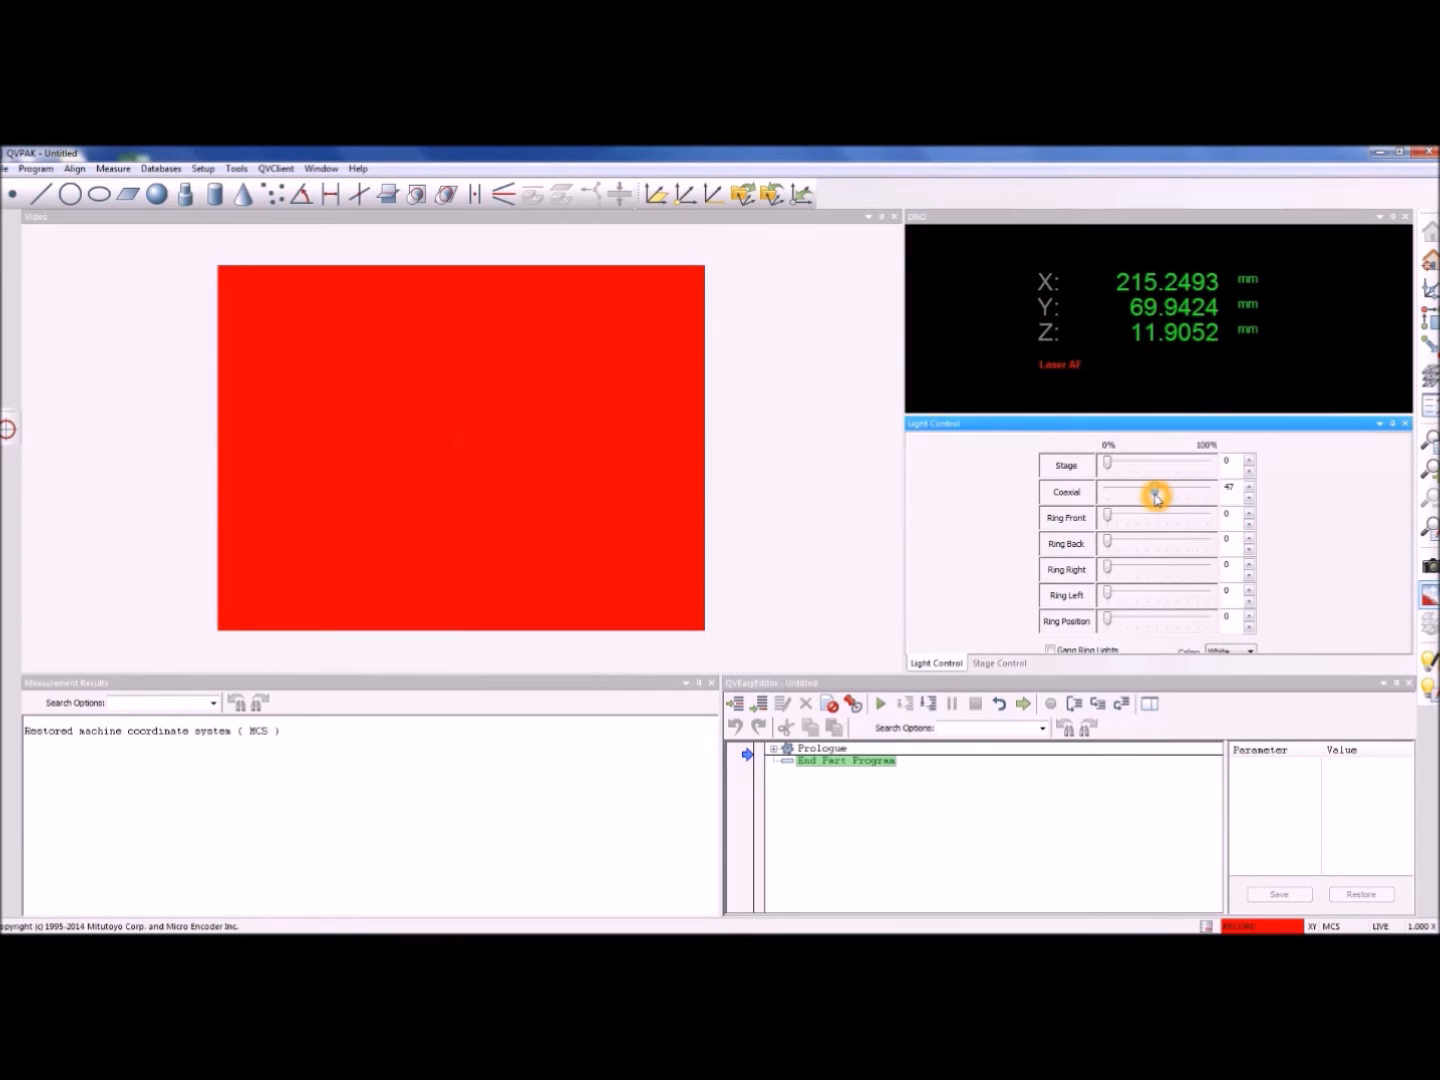
Lower coaxial light to about 22 for a sharp edge and record the light setting
drag(1157, 491, 1143, 491)
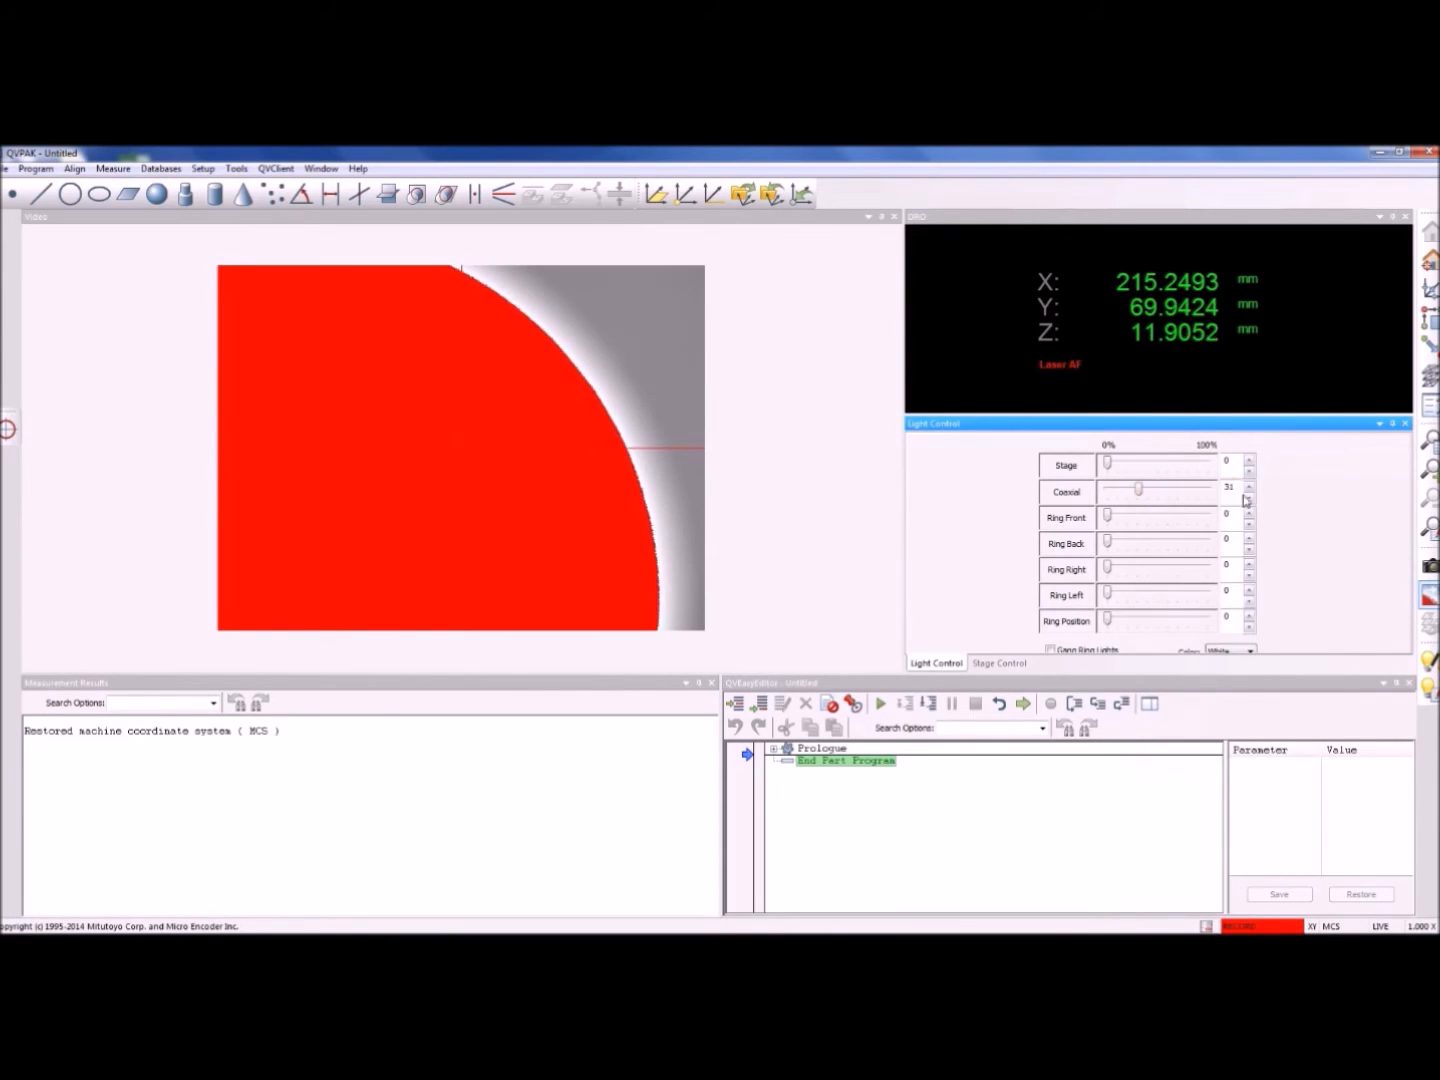
click(1249, 497)
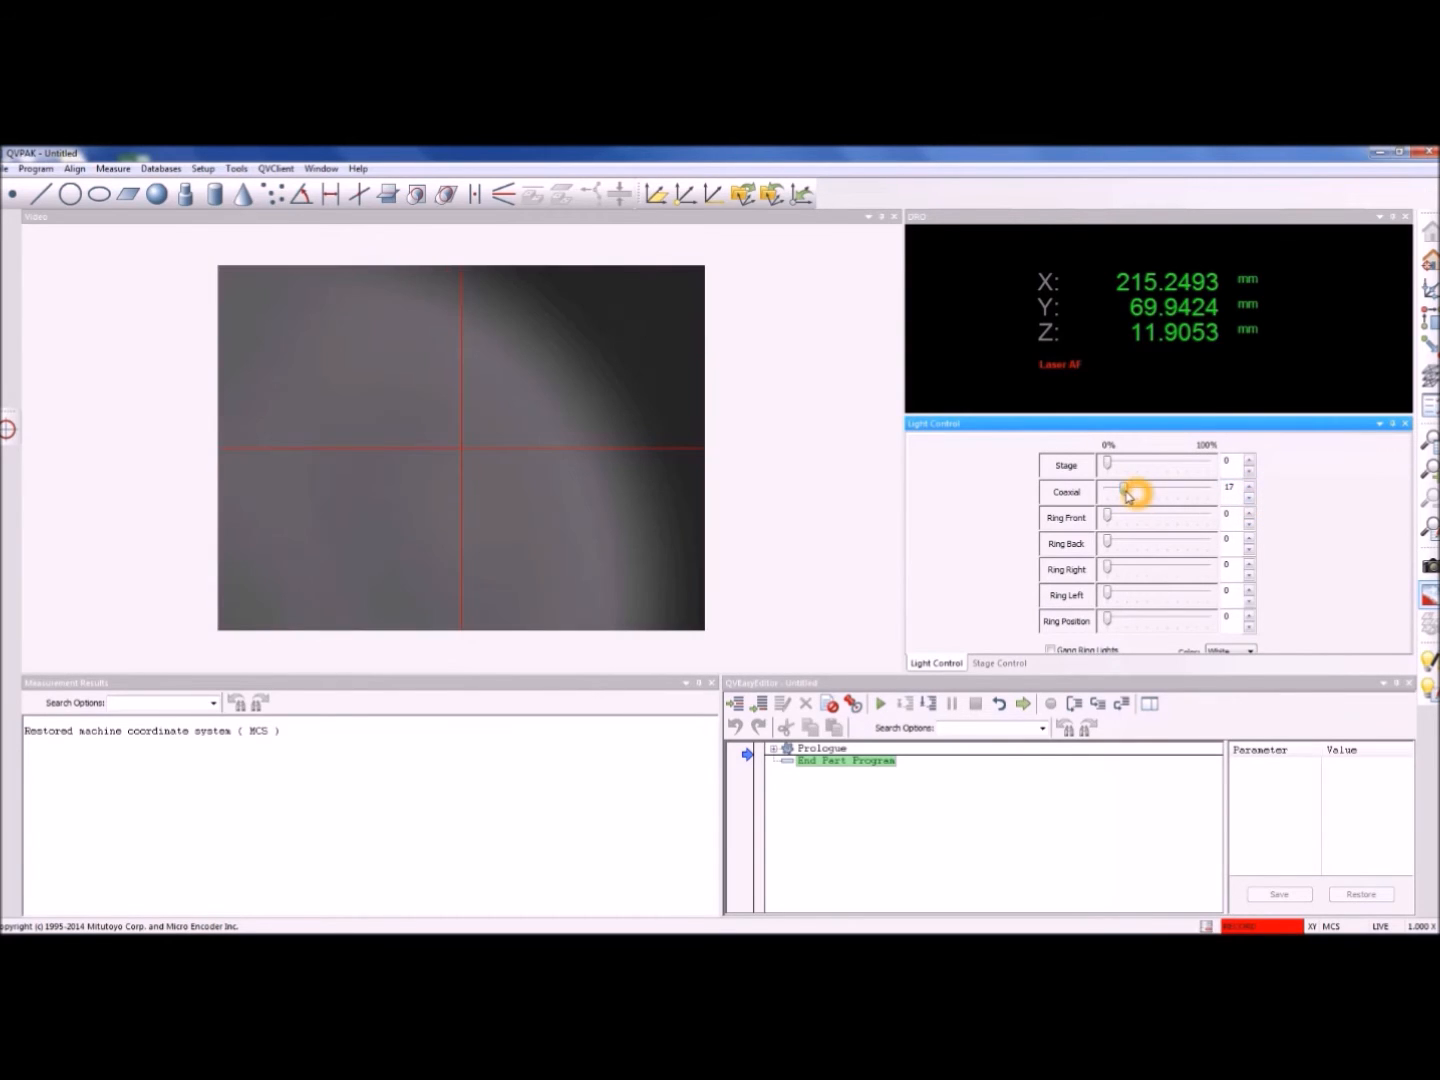
drag(1125, 492, 1140, 492)
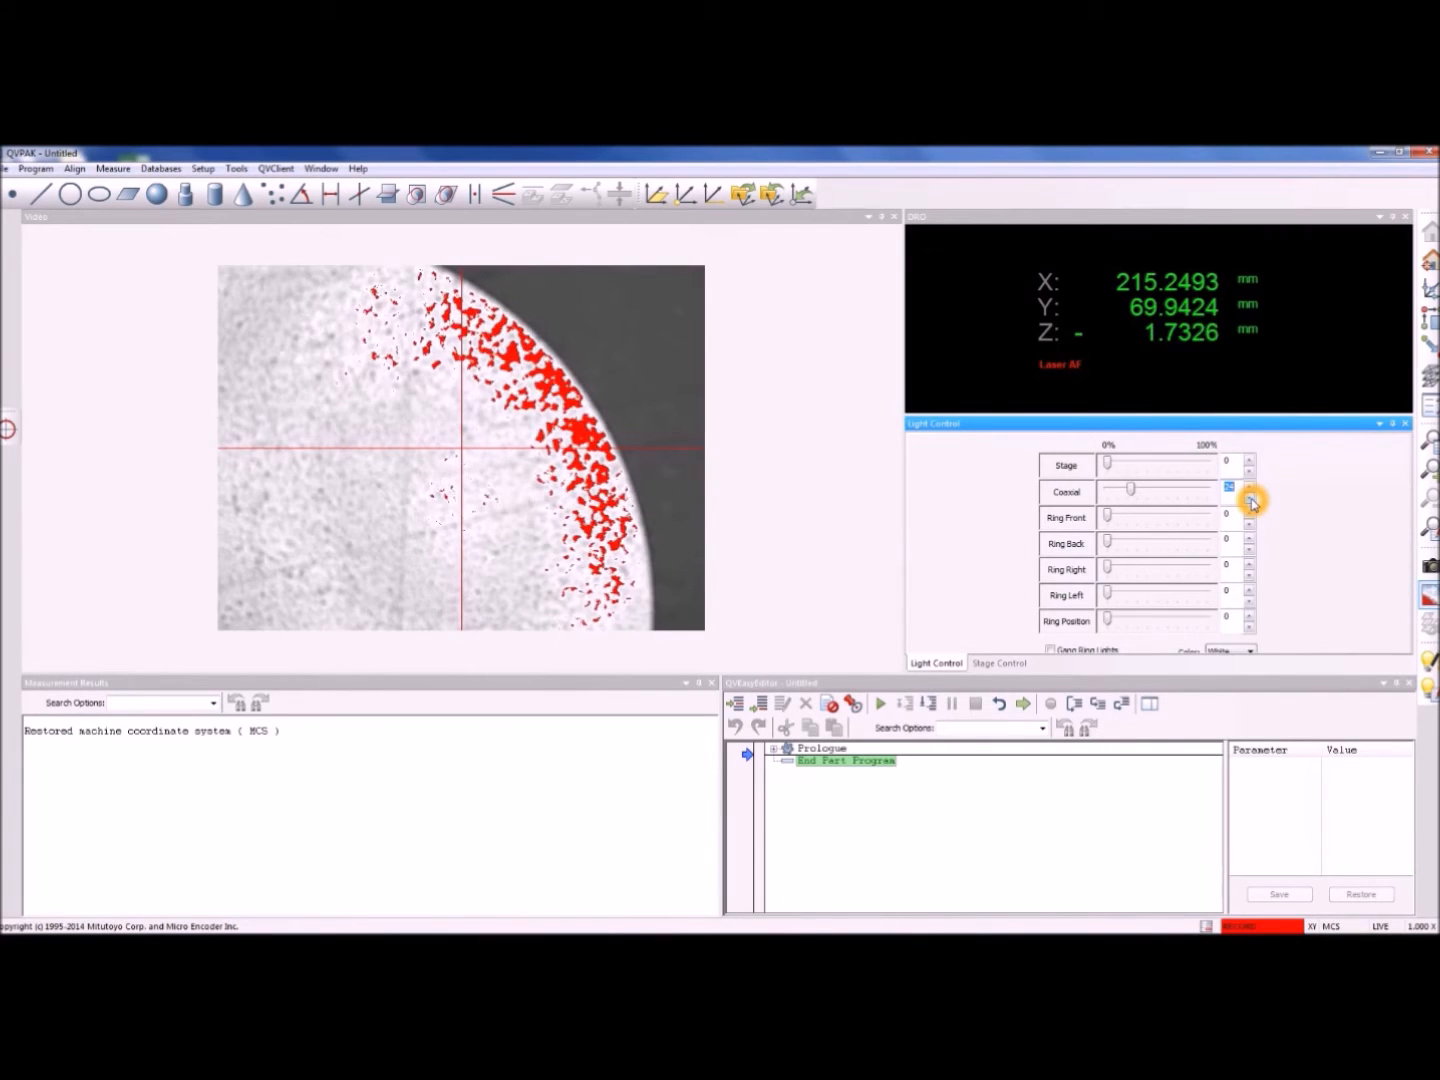
click(1250, 498)
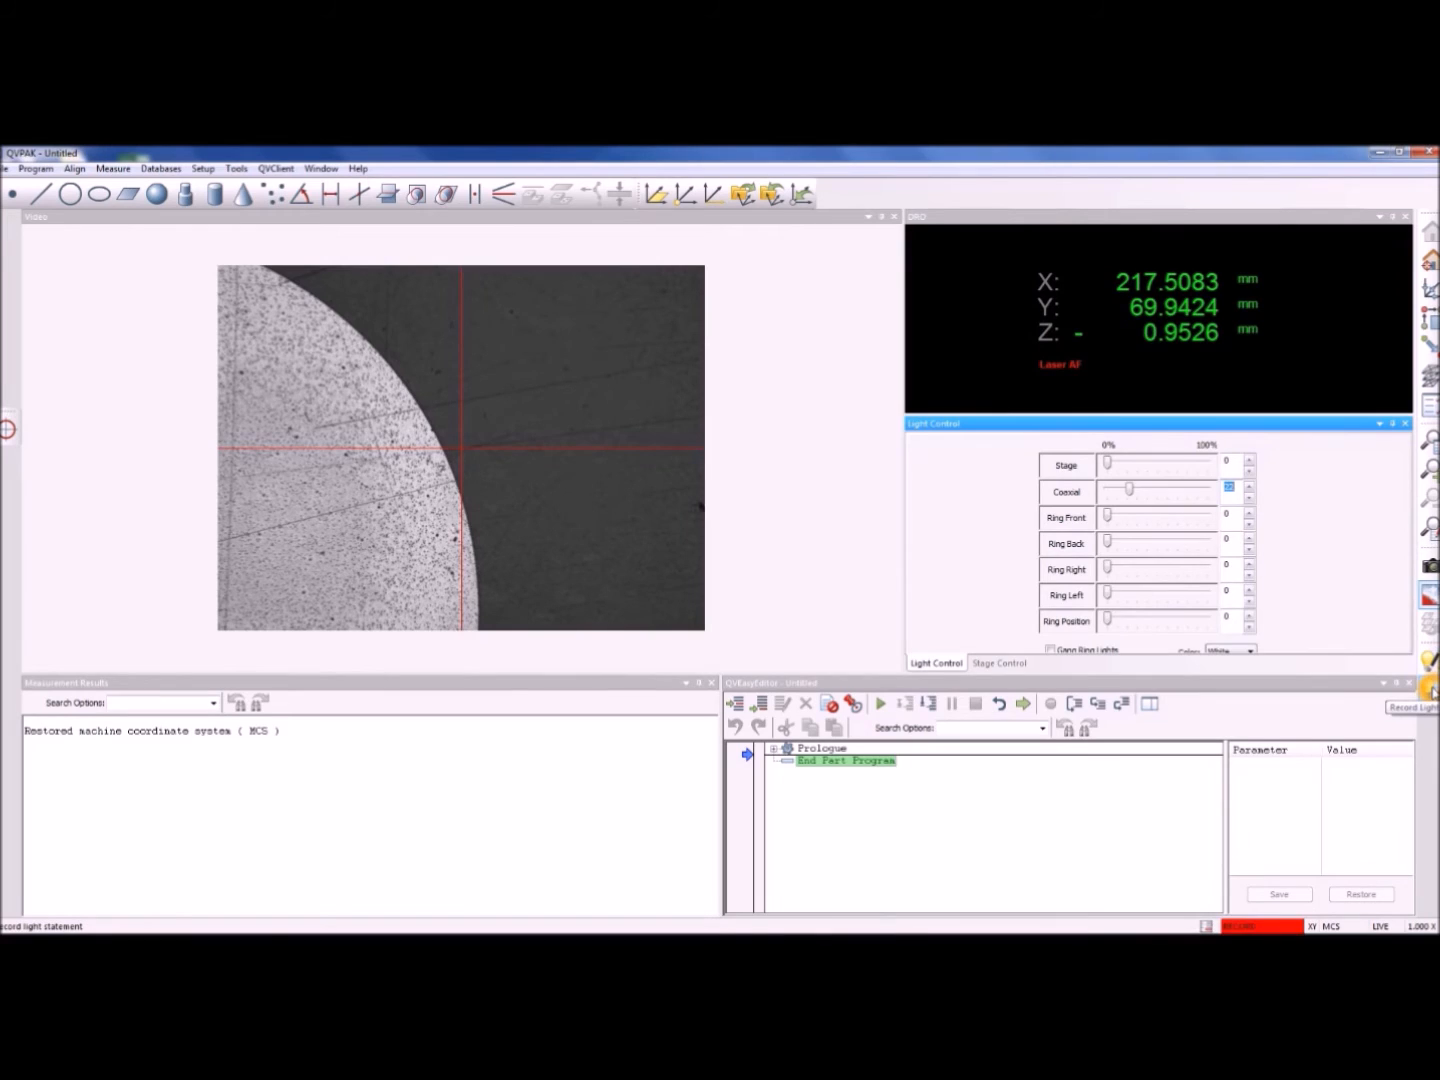
click(1410, 707)
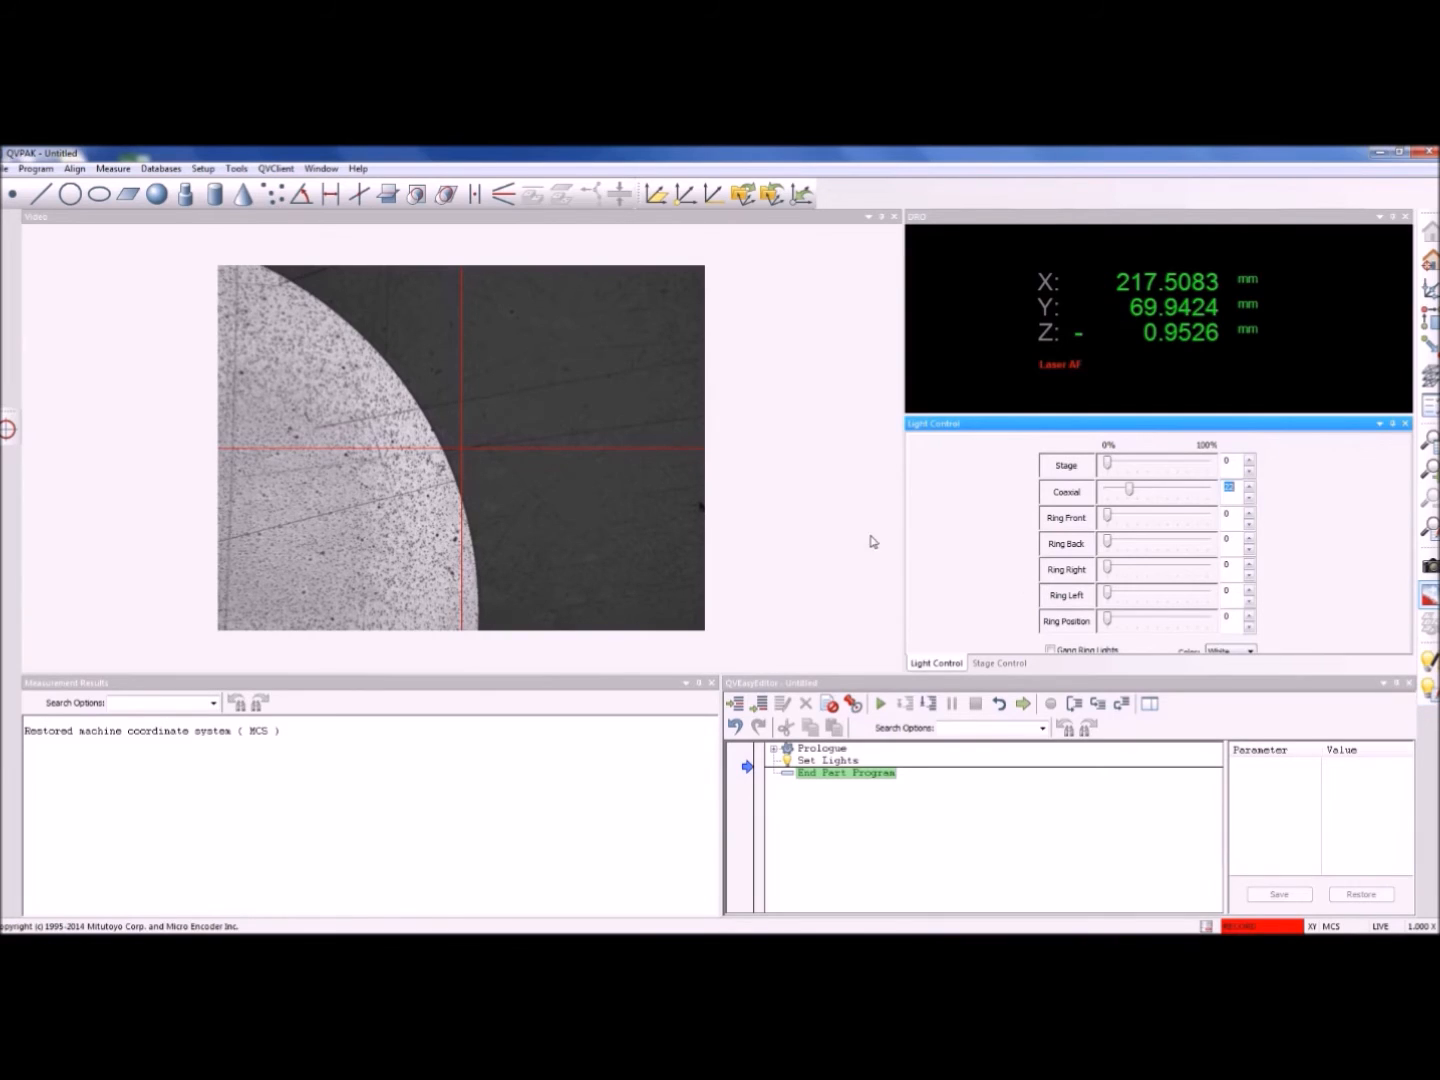
click(598, 493)
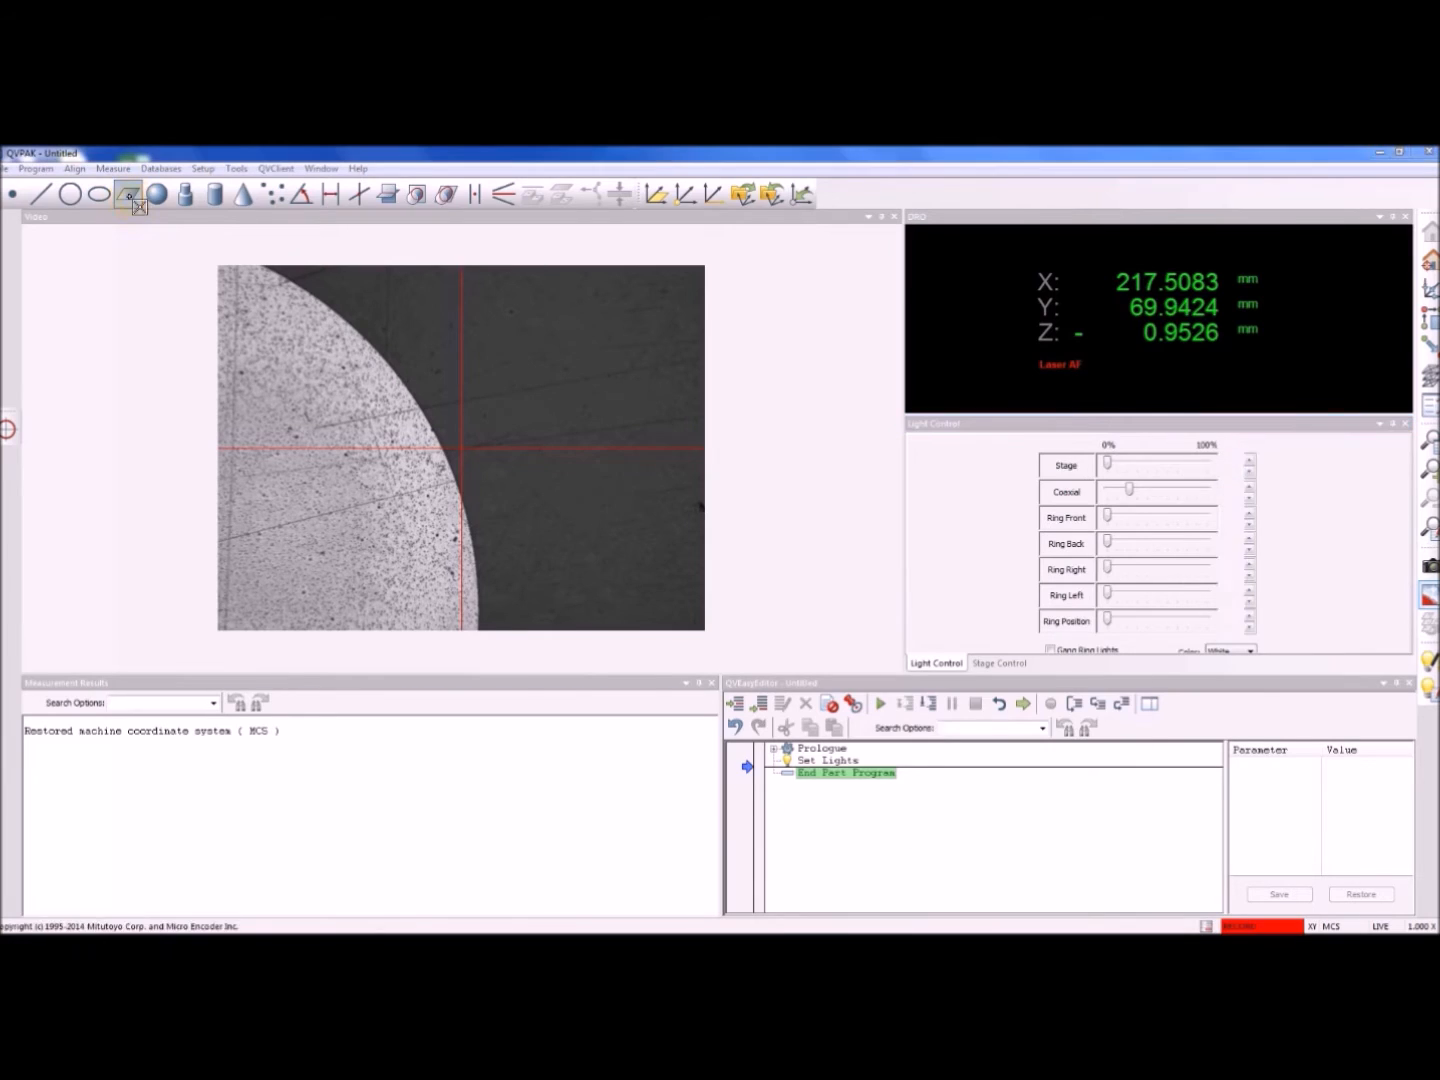
Record a Measure Plane step from four Surface Focus points across the top surface
click(129, 195)
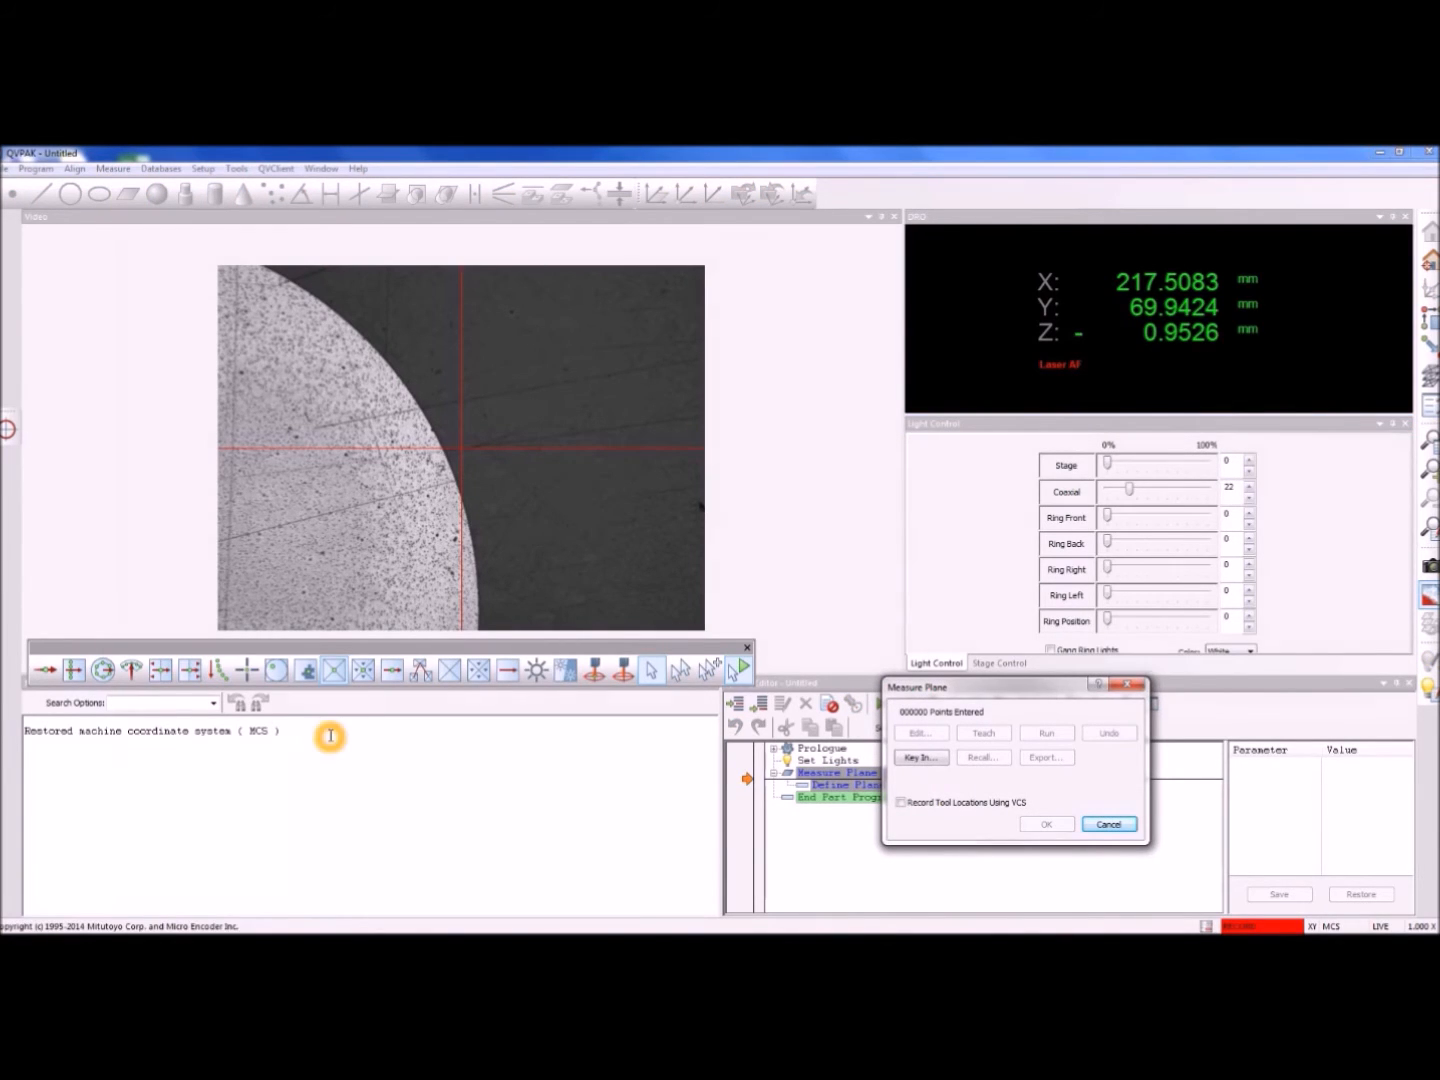
mouse_move(334, 670)
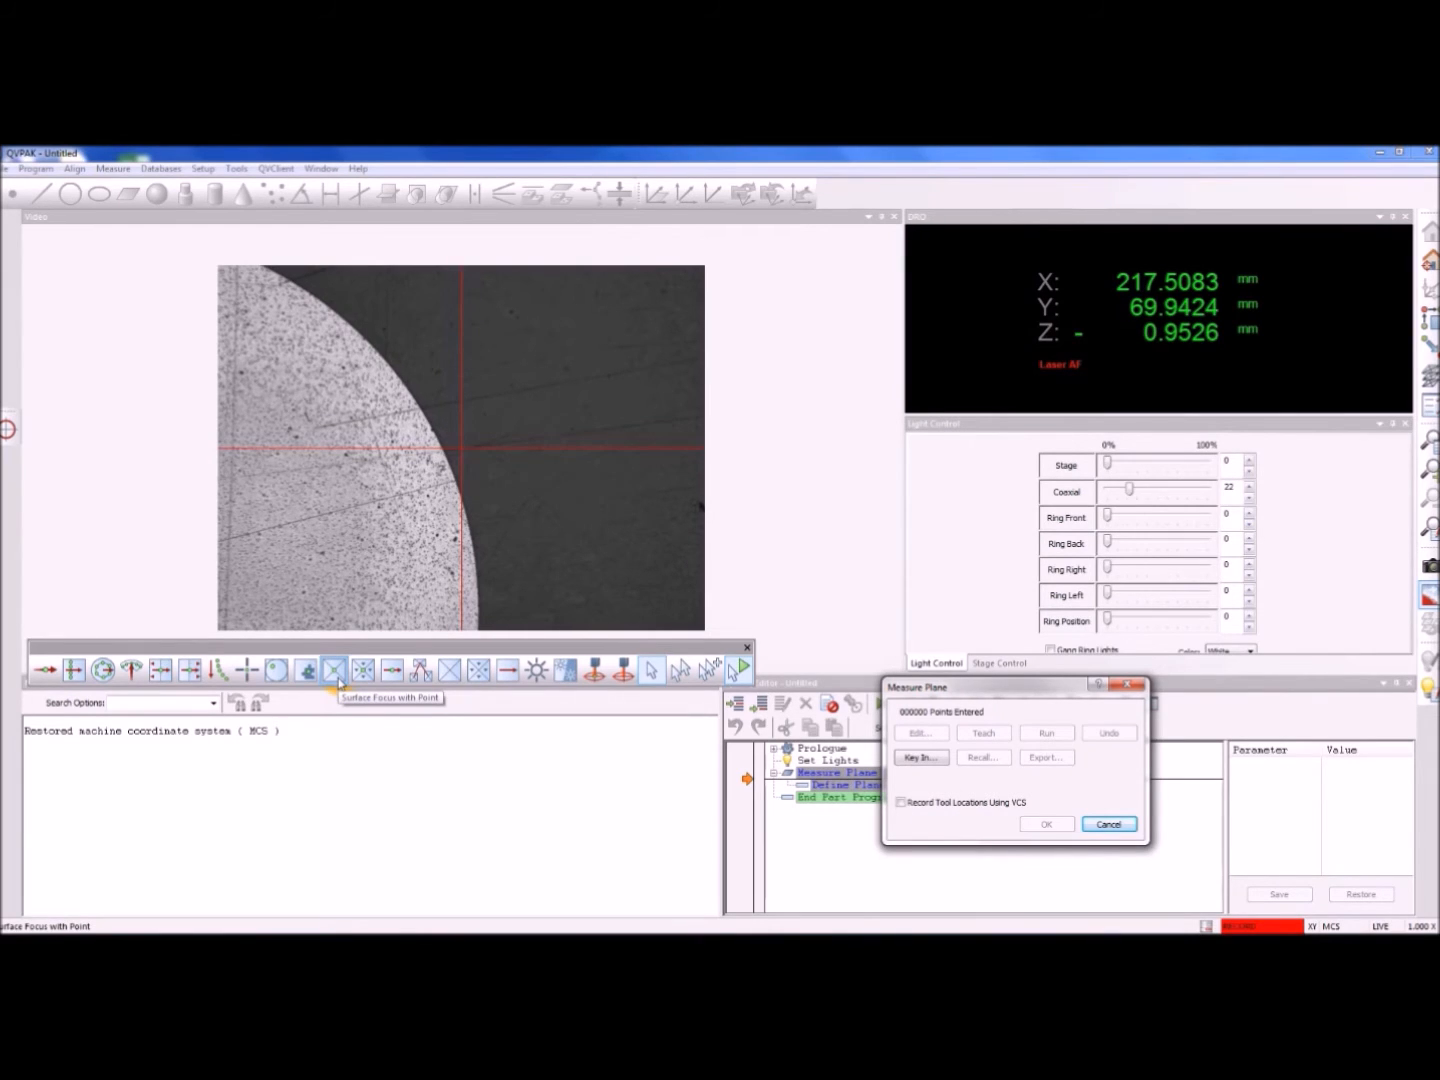
mouse_move(651, 670)
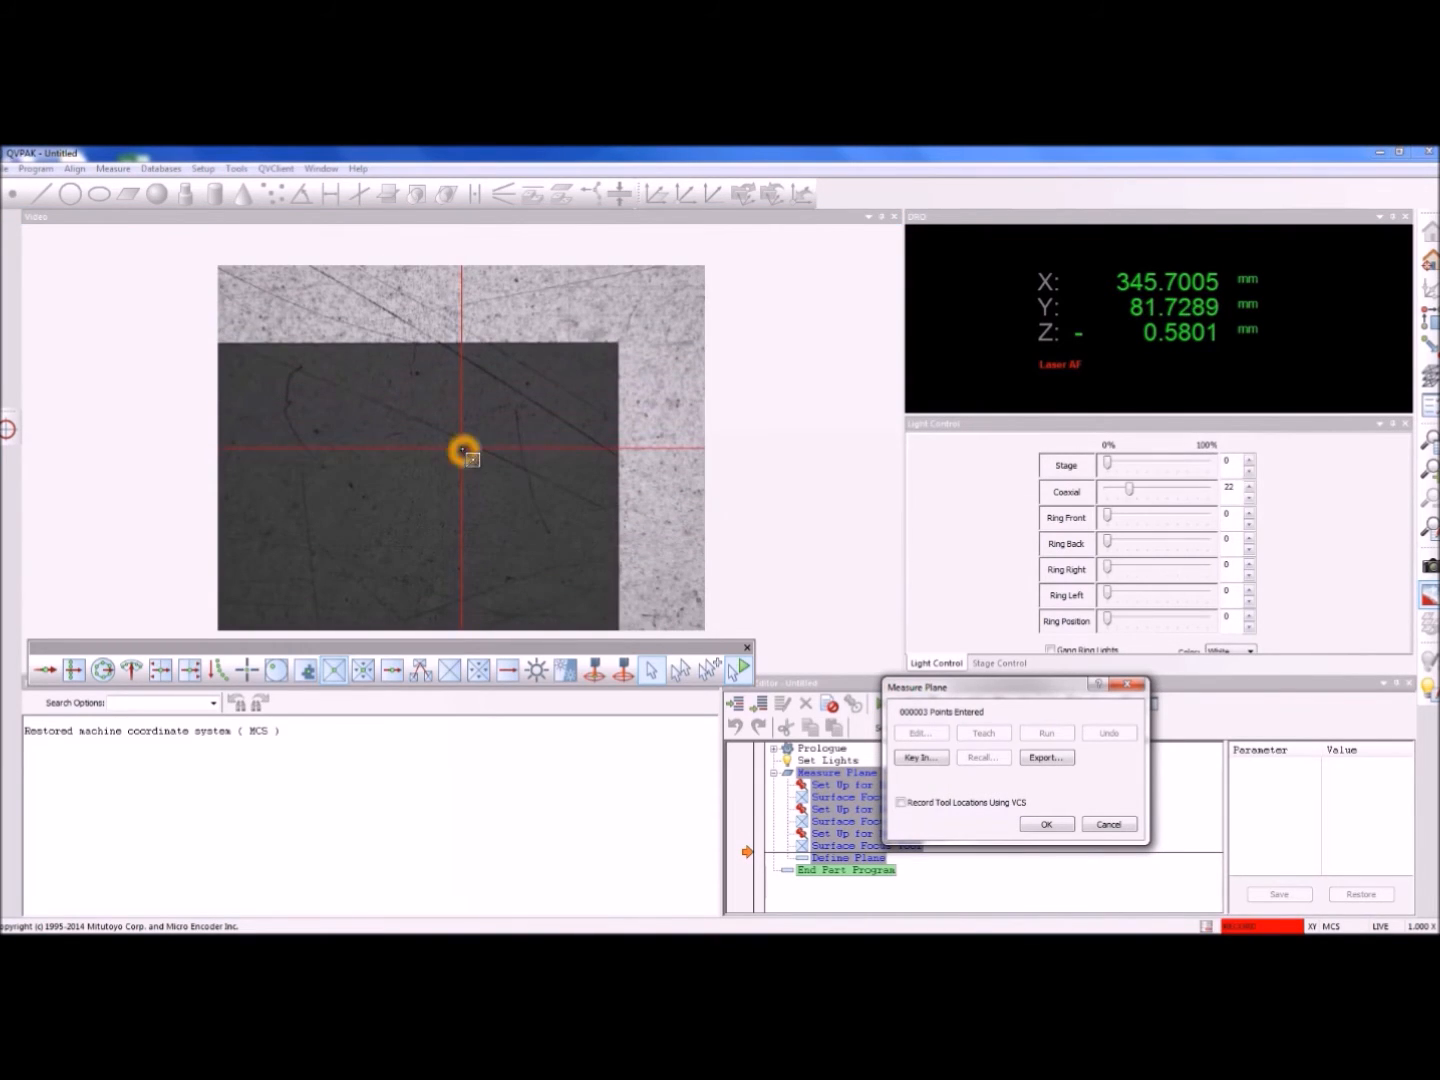
click(460, 450)
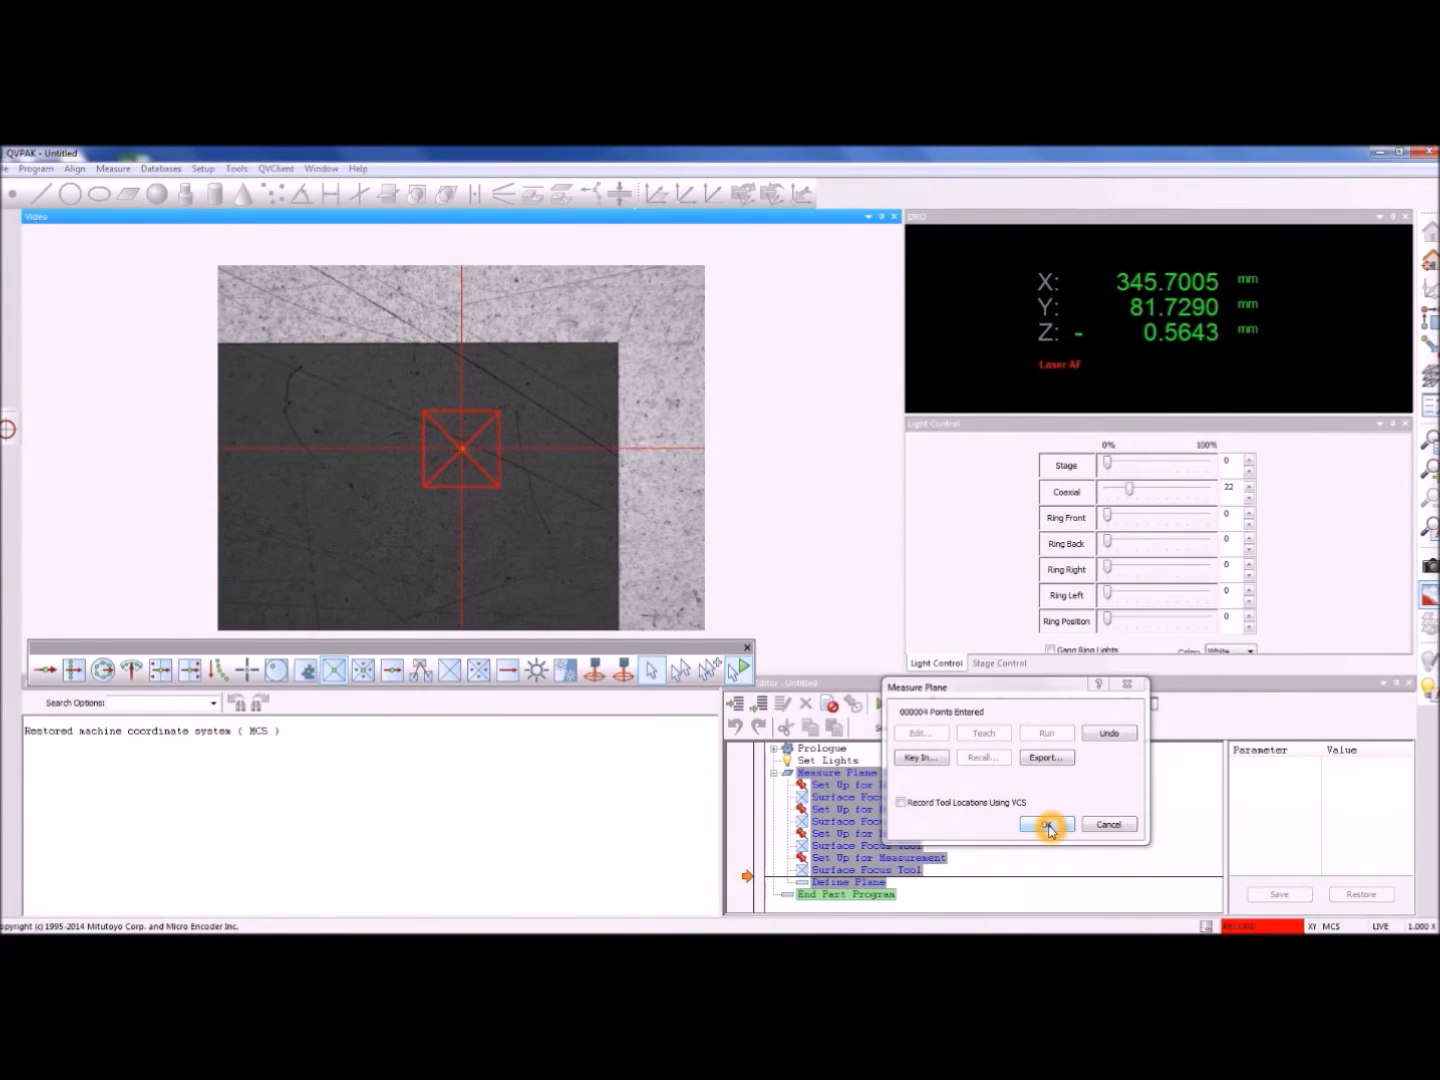
click(1047, 824)
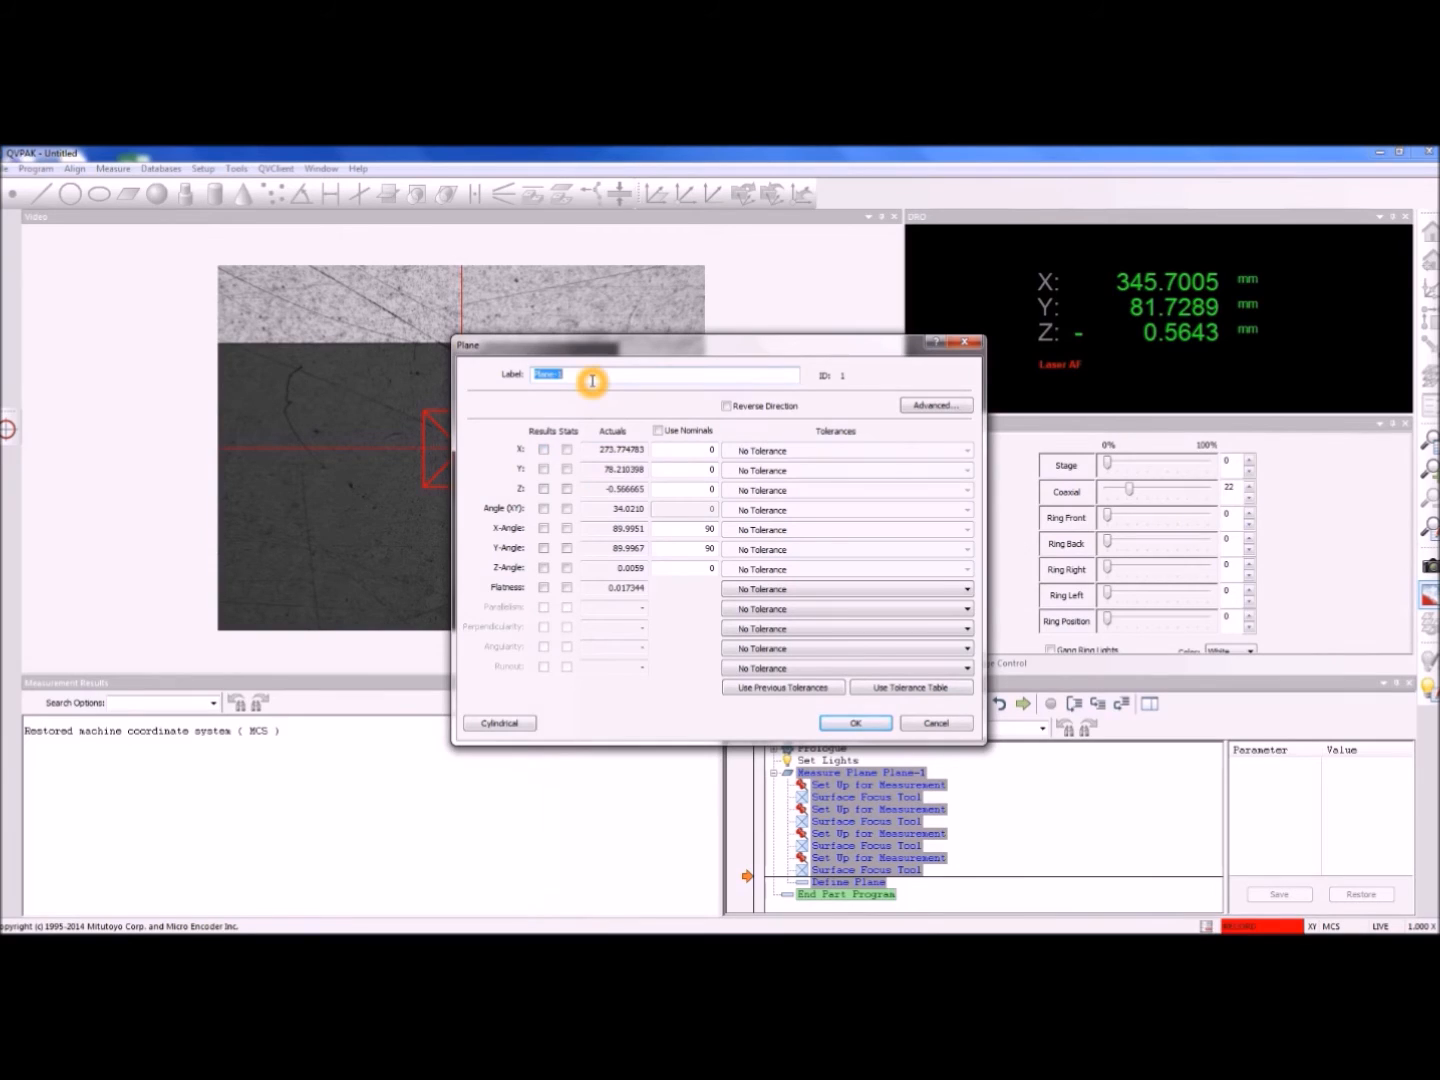
Relabel Plane-1 as 'DatumA' in the Plane results dialog and accept
text(D)
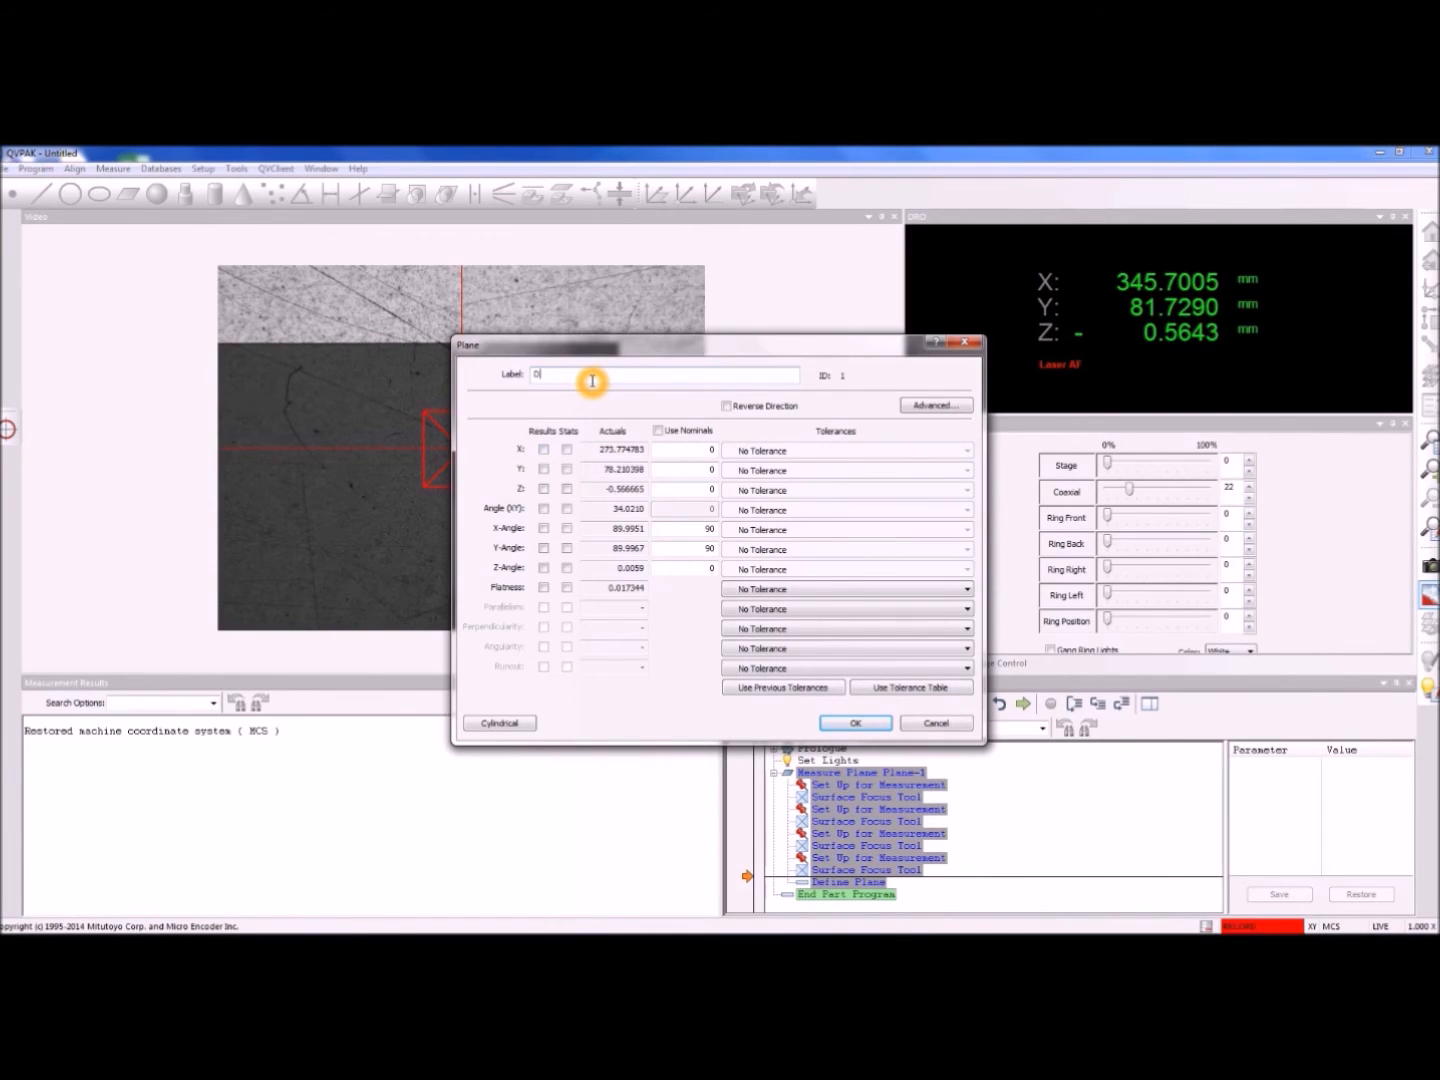
text(atumA)
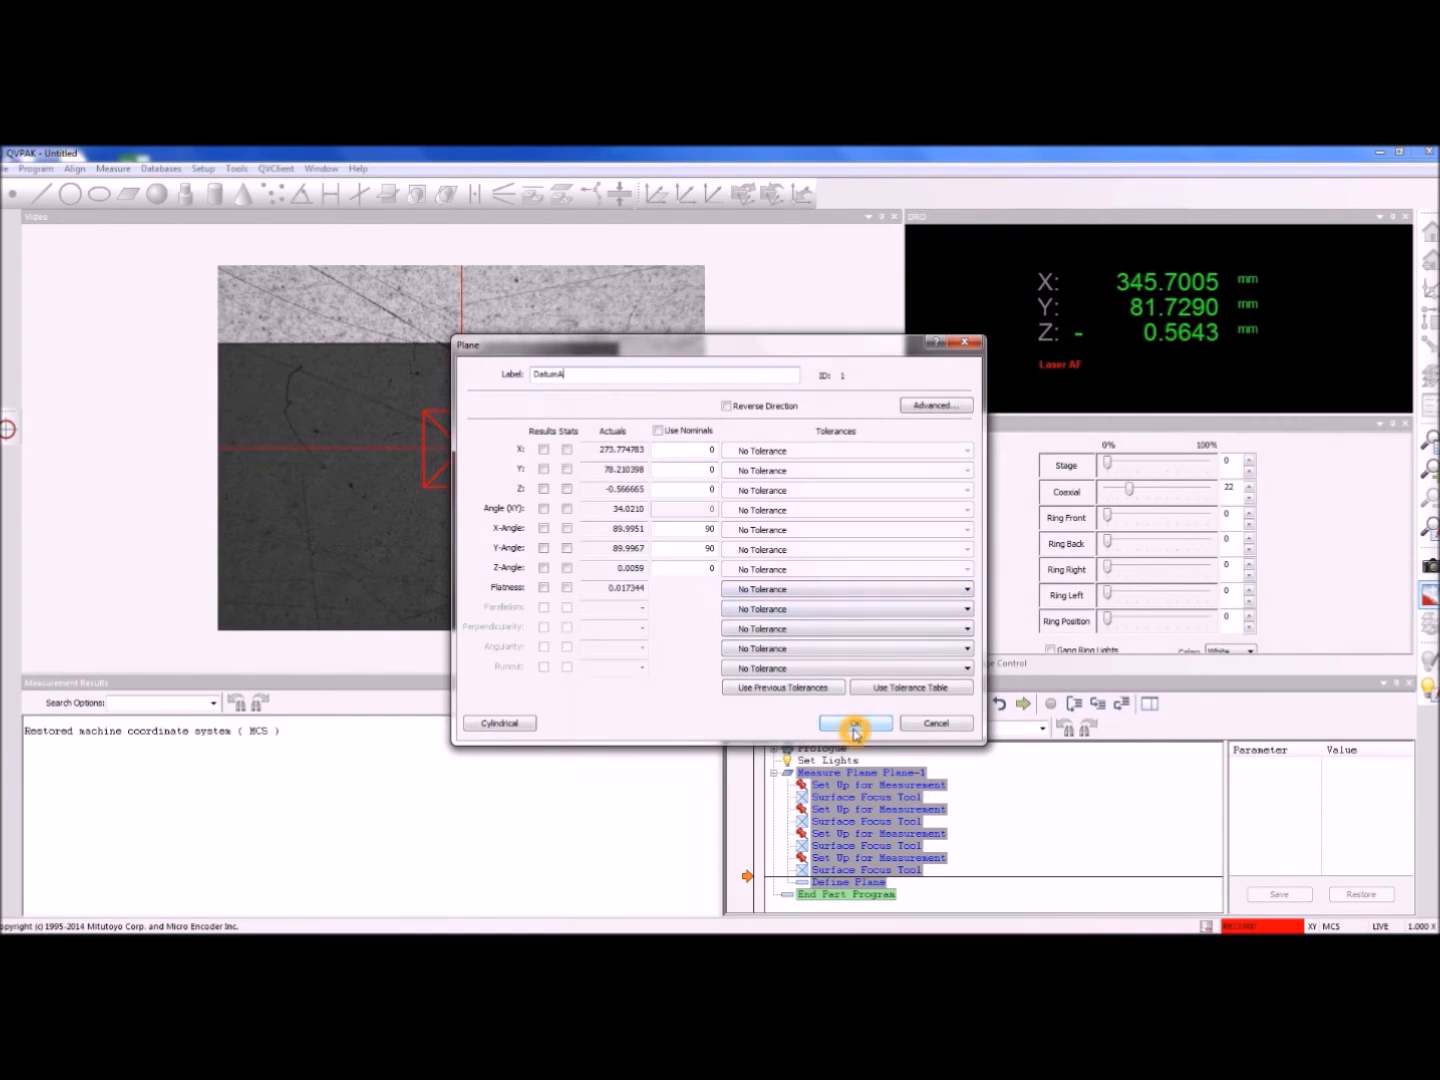
click(855, 722)
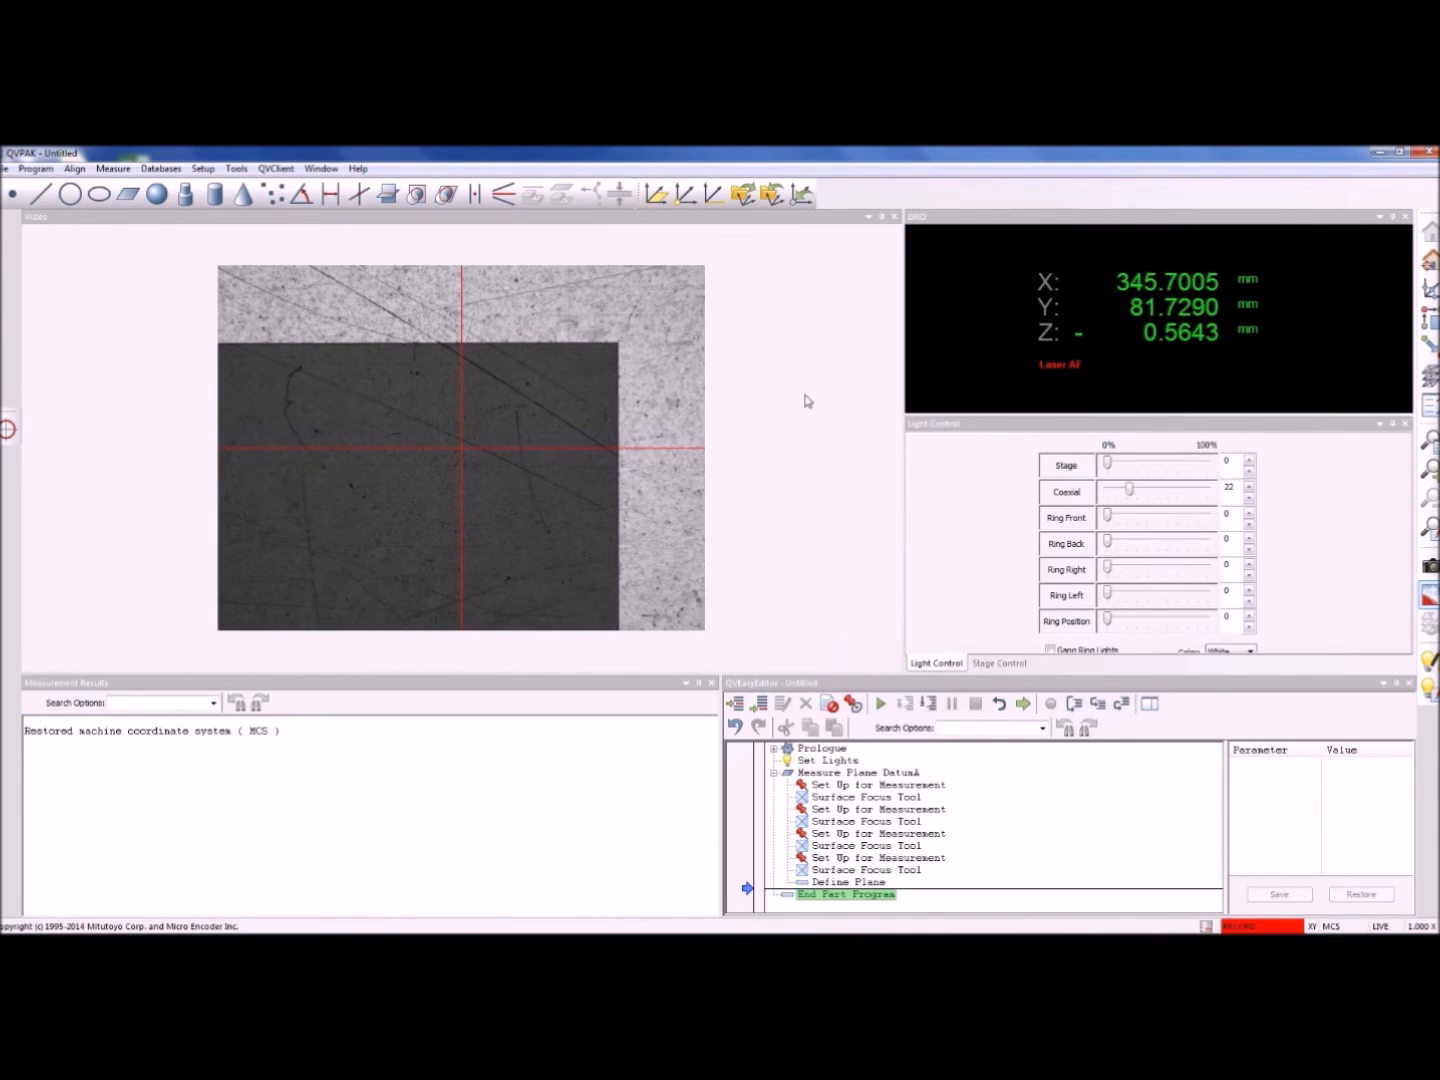
Align XY-PLANE to DatumA with Translate origin and Align negative direction enabled
click(657, 194)
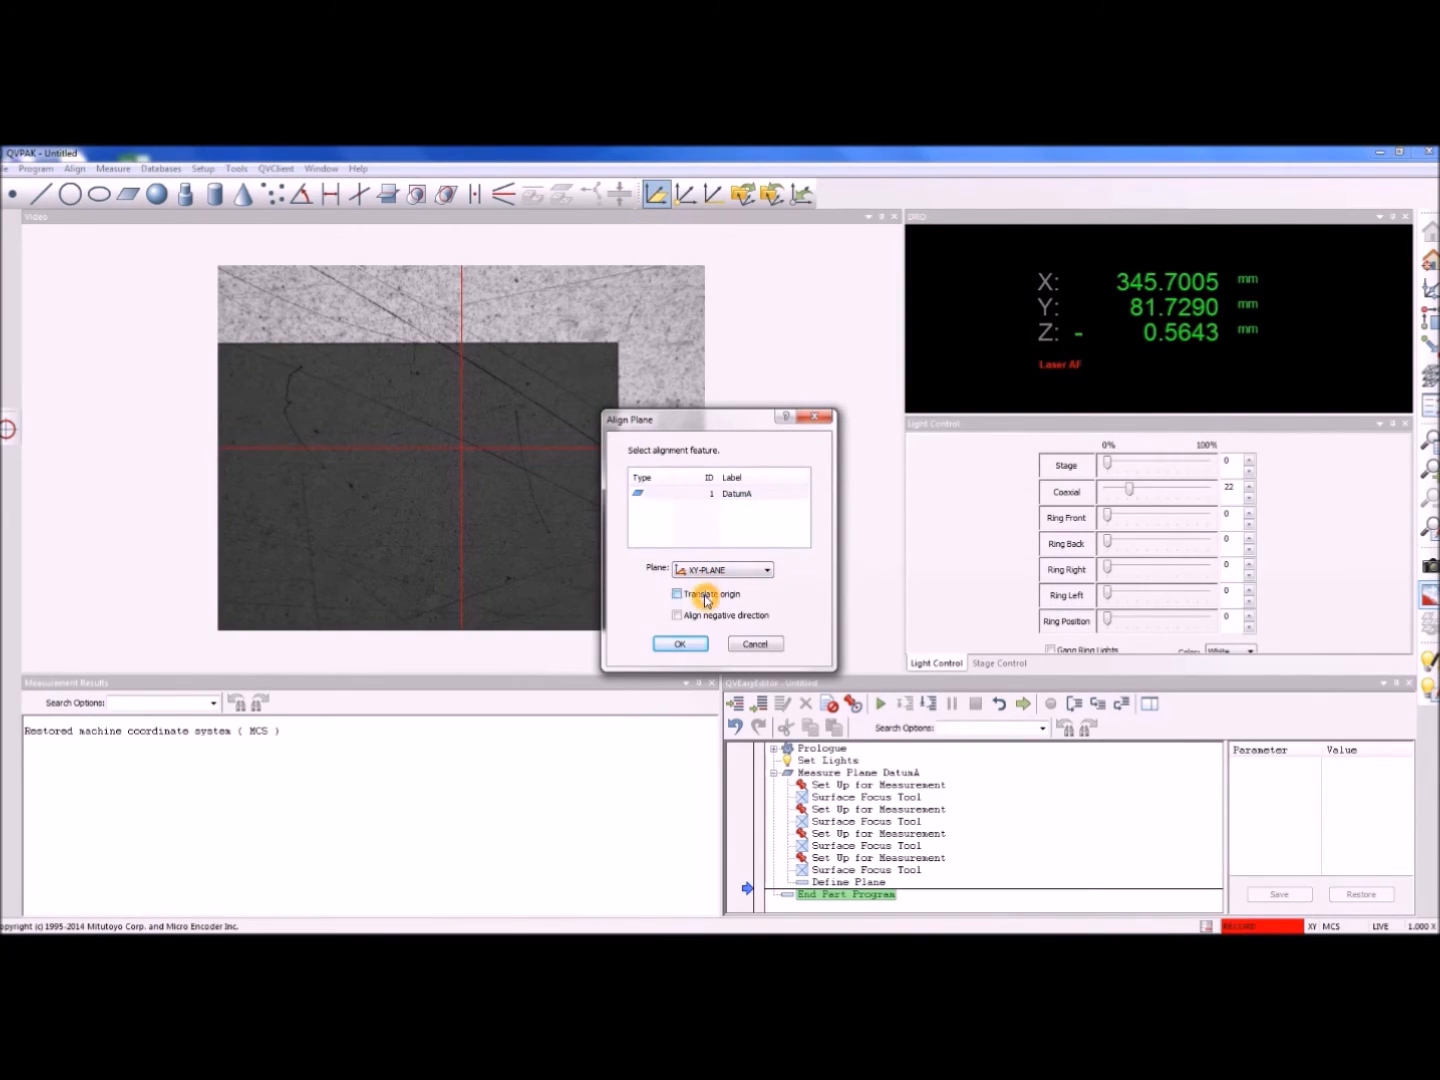
click(677, 594)
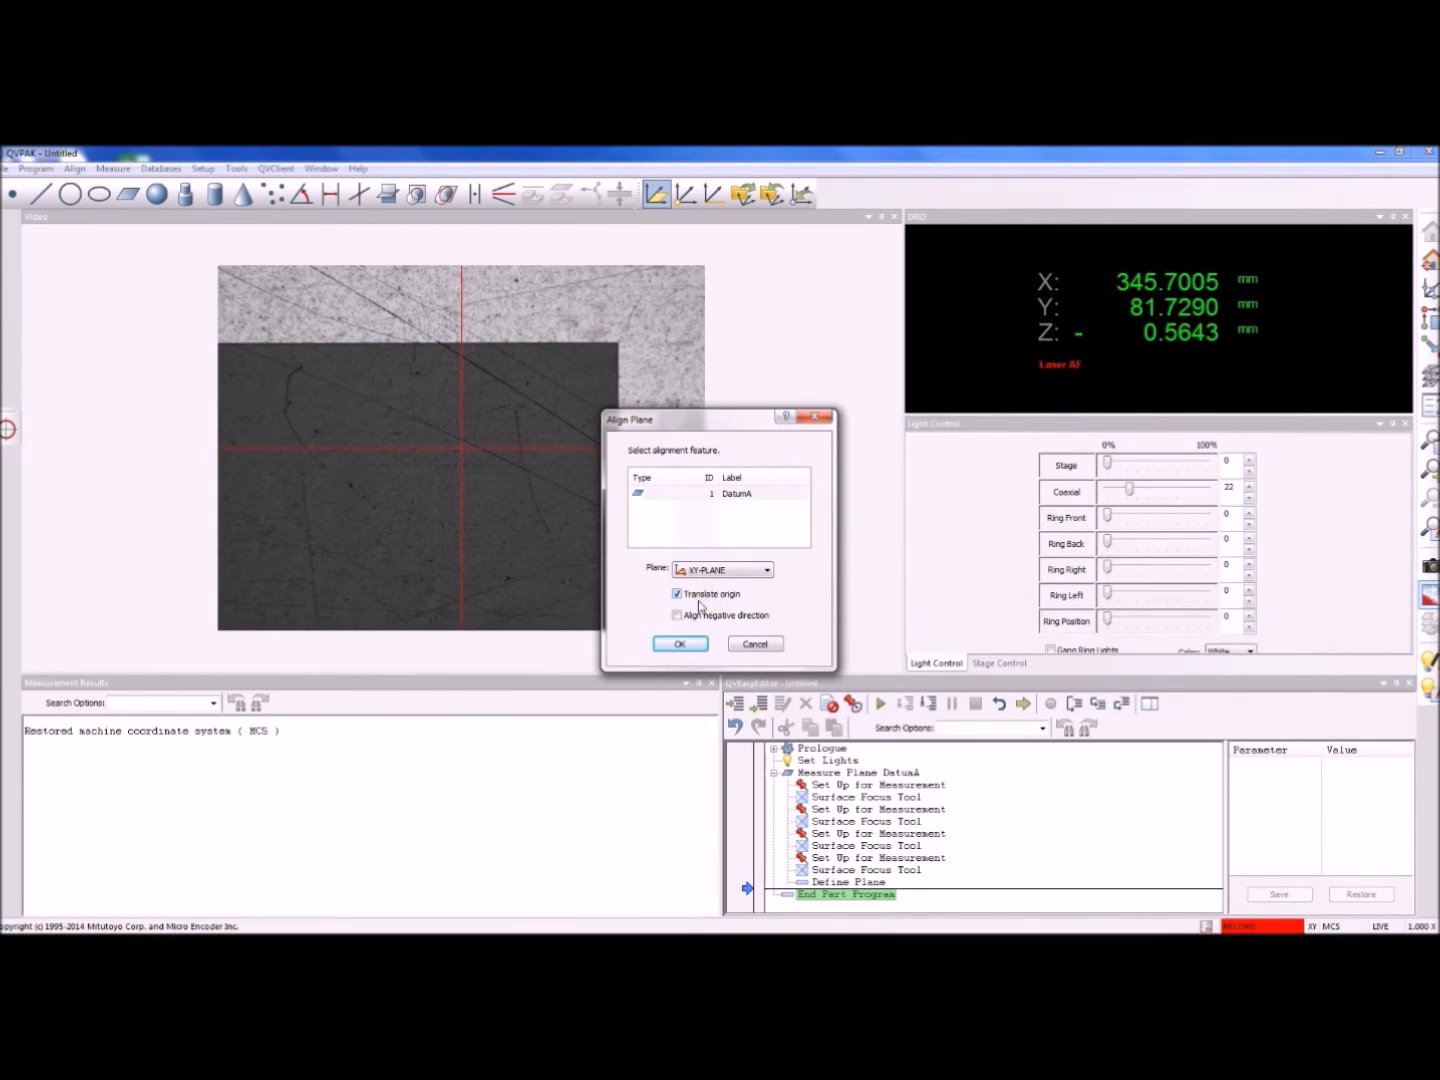
click(677, 614)
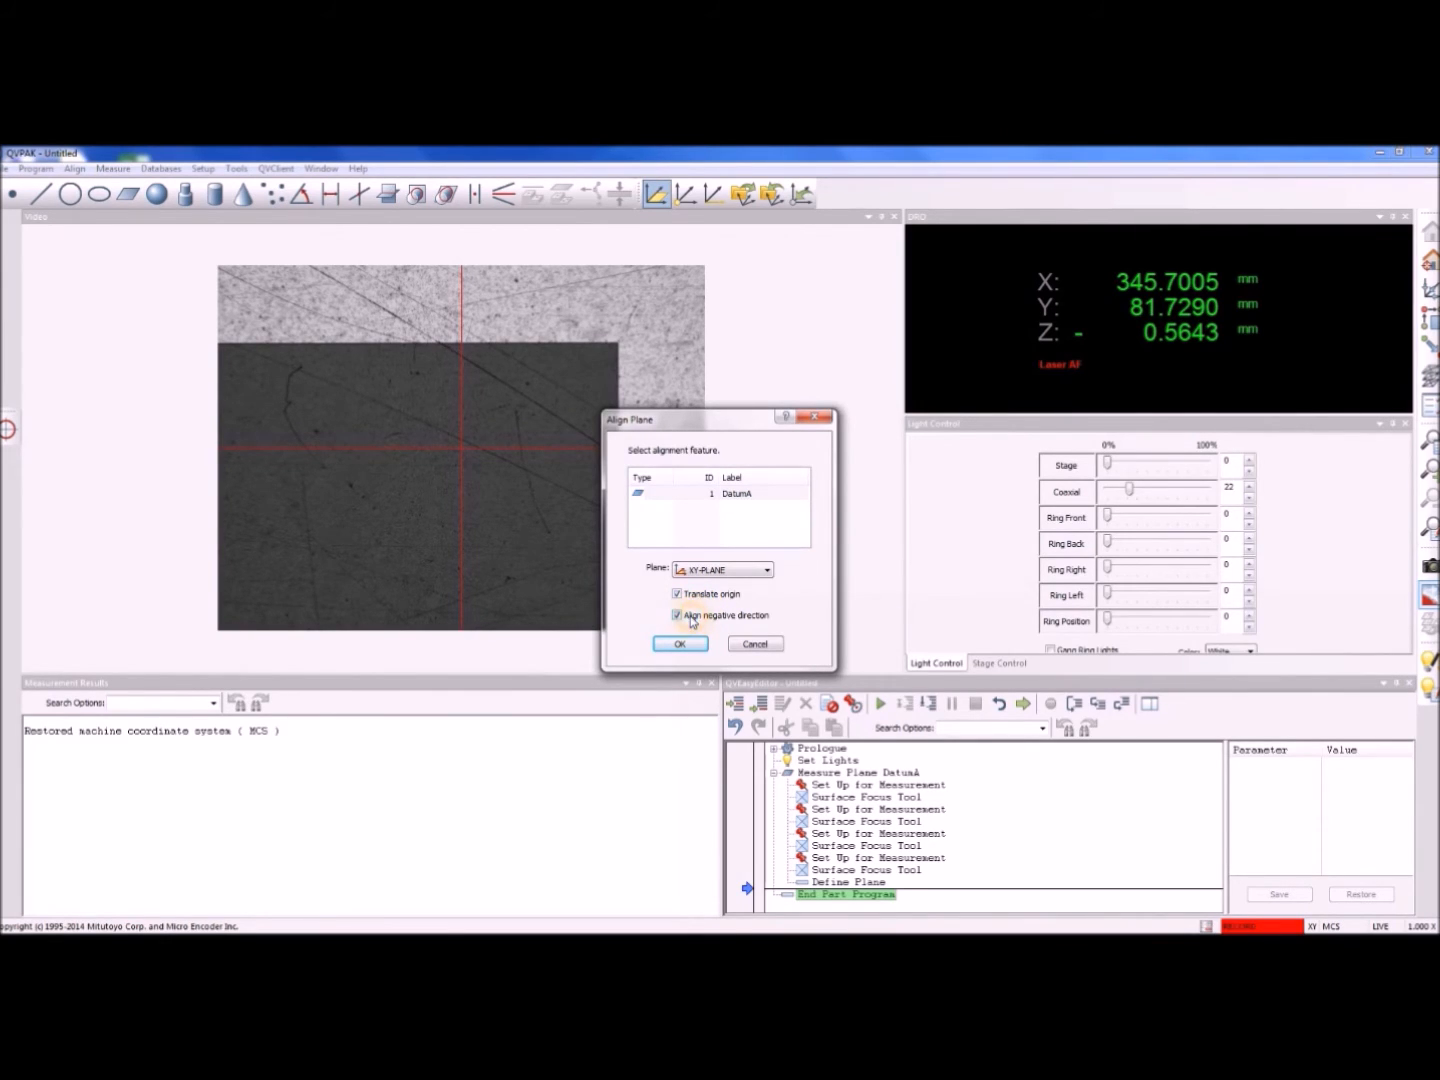
click(679, 643)
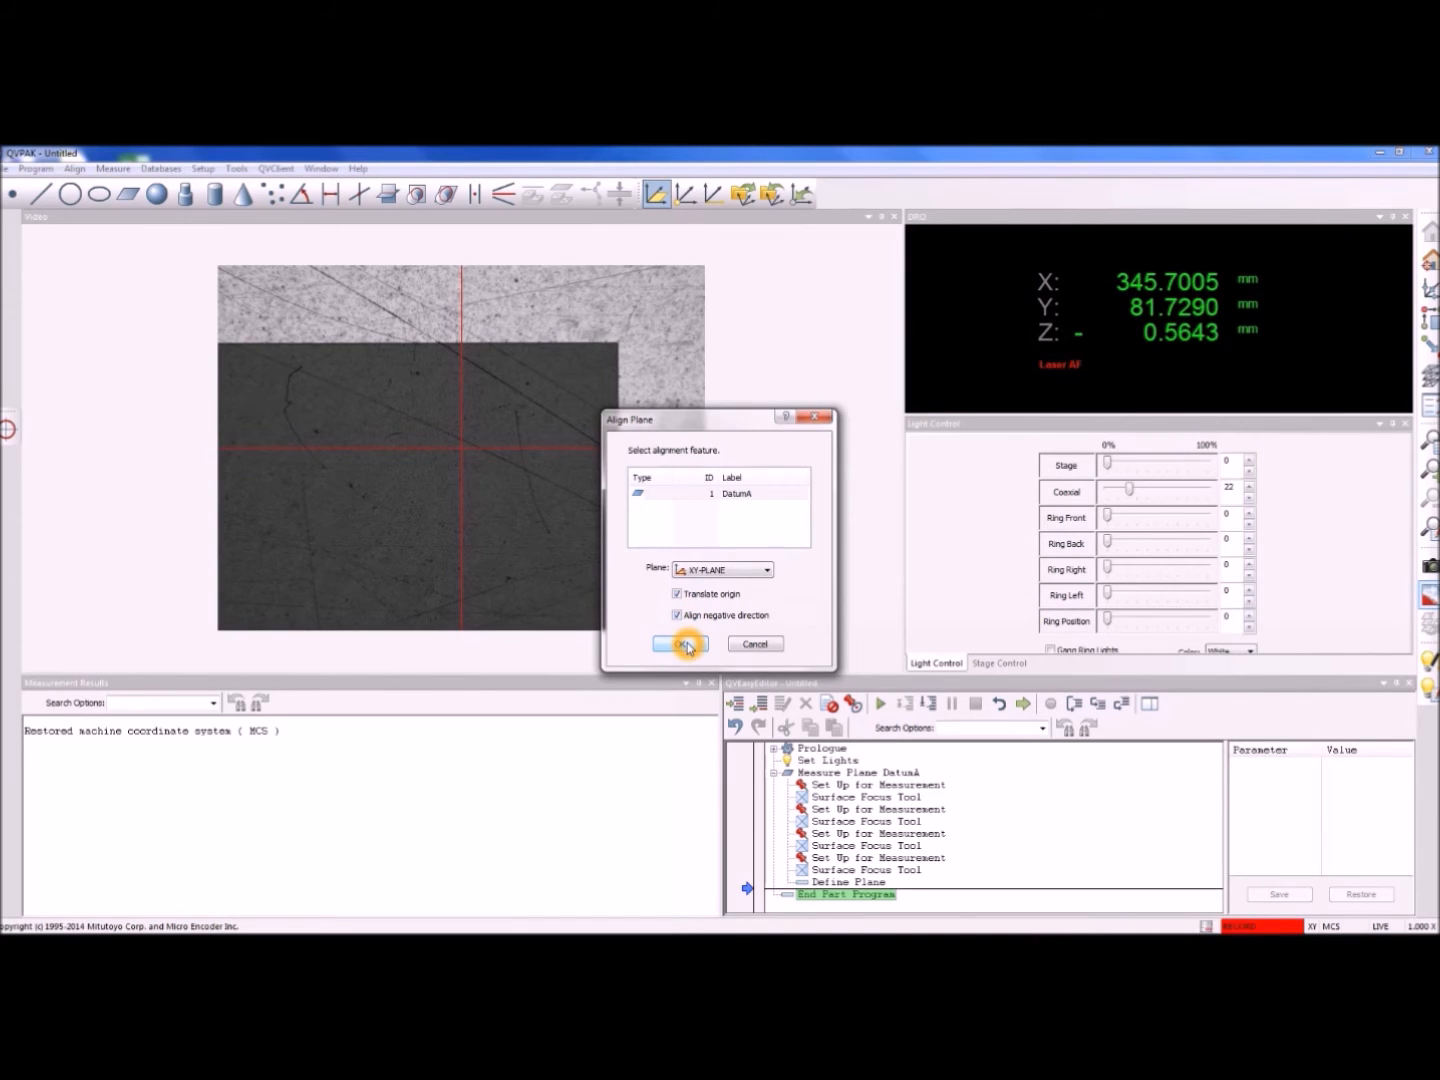
click(679, 643)
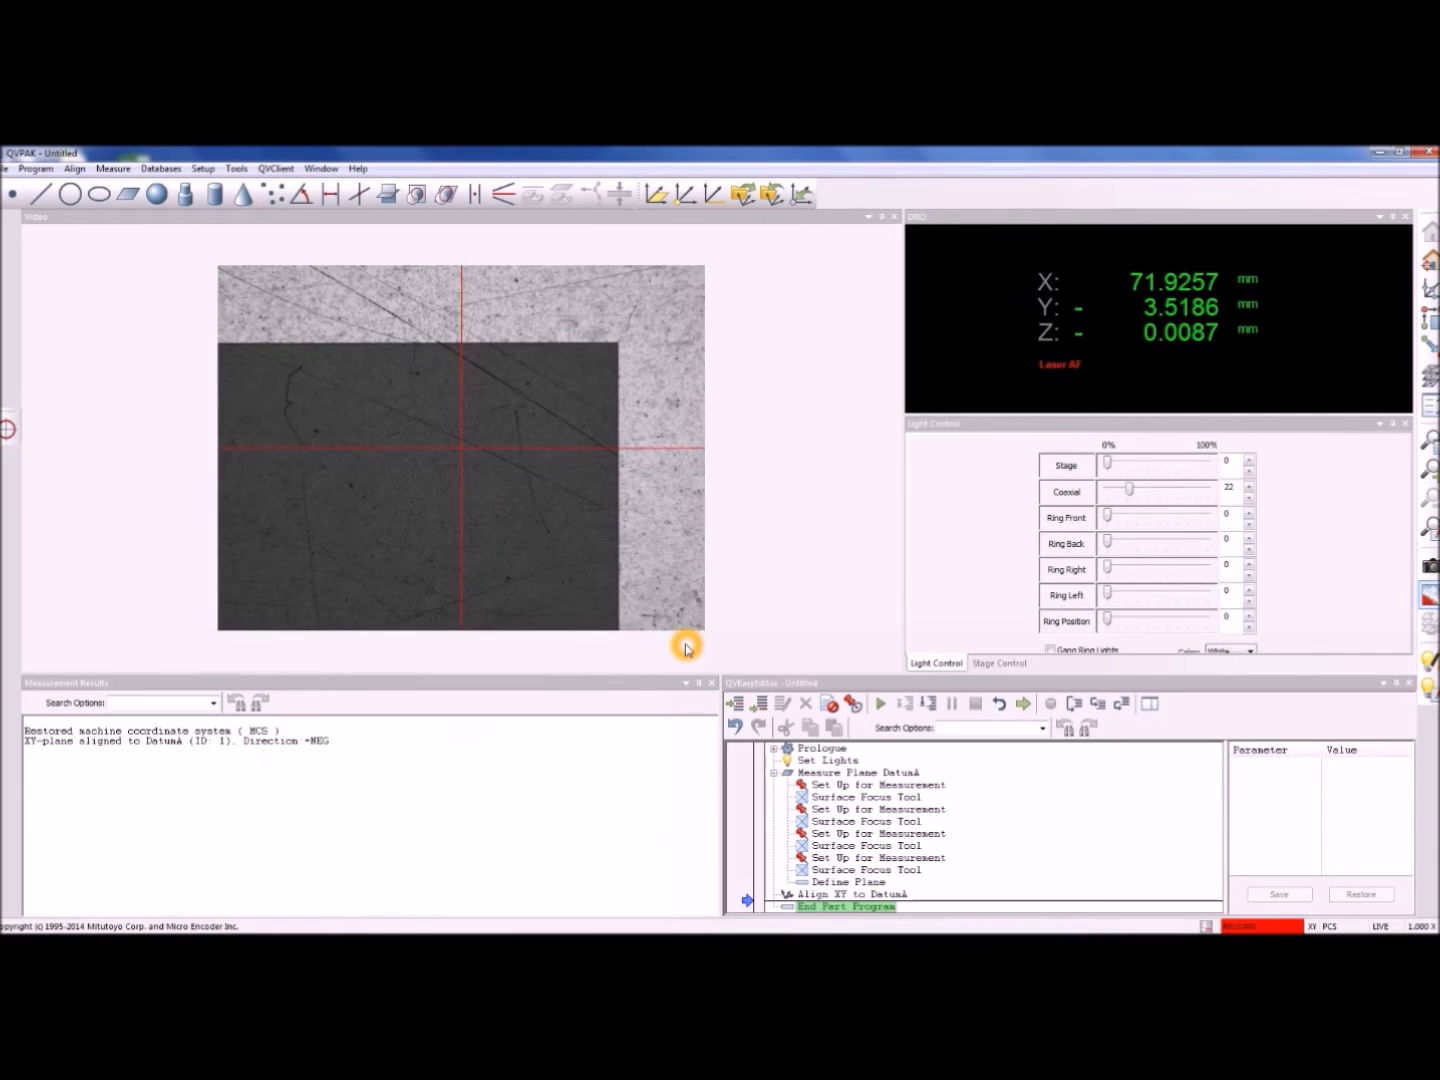
mouse_move(927, 593)
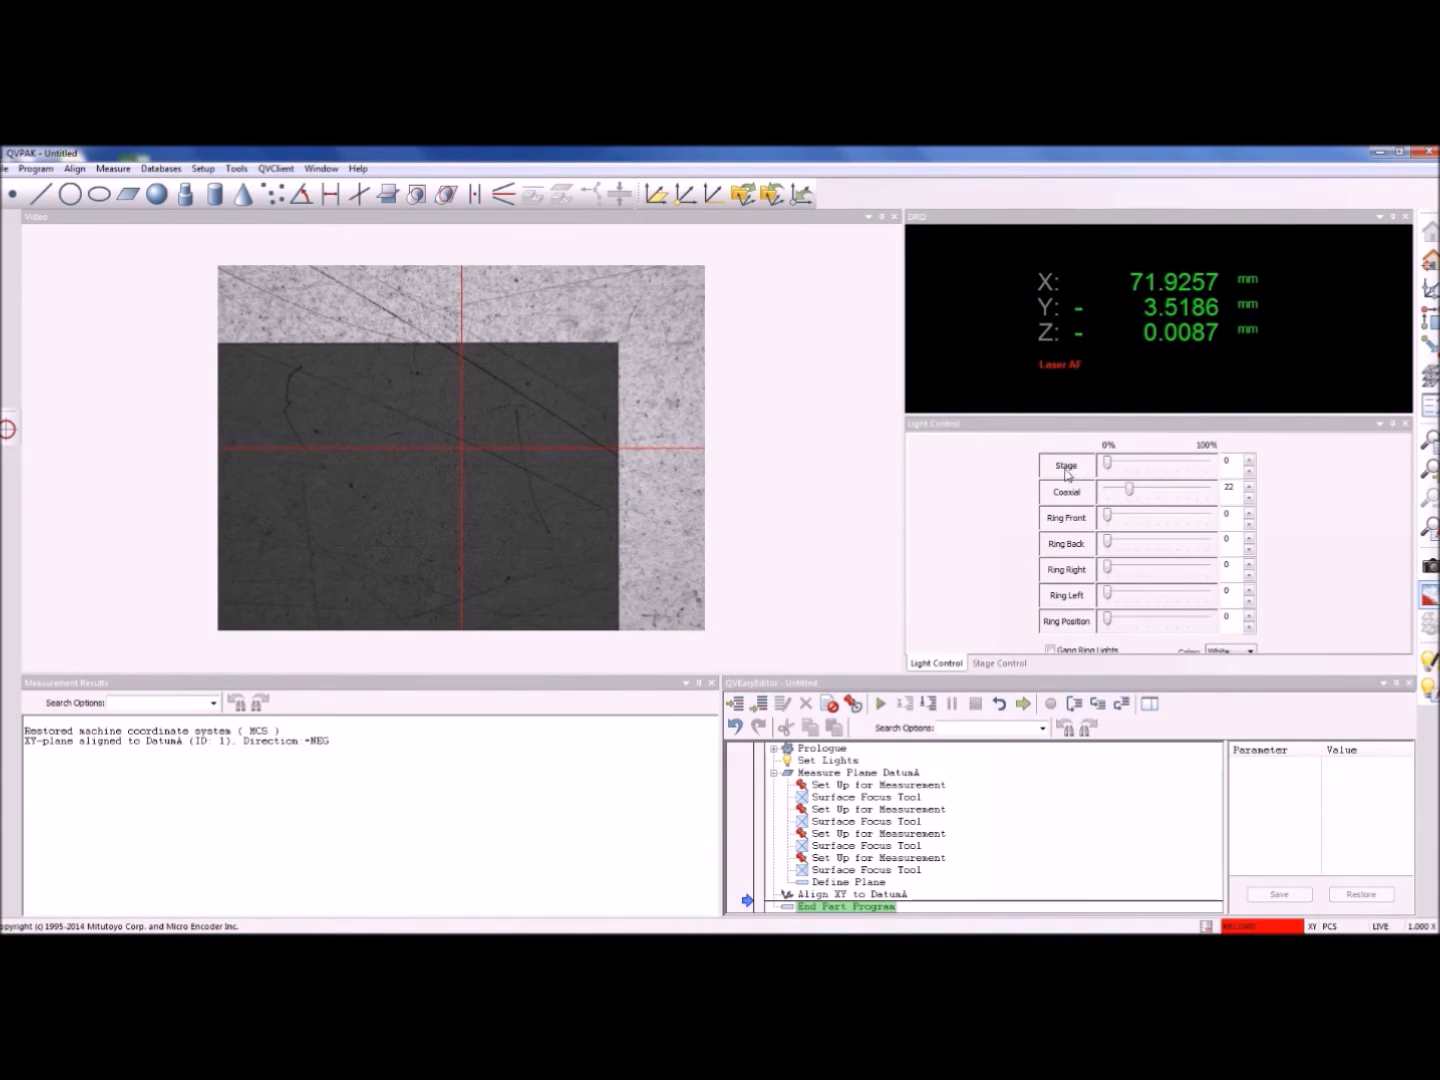
Set the coaxial light to 0 and raise the stage light to about 10
drag(1130, 487, 1120, 497)
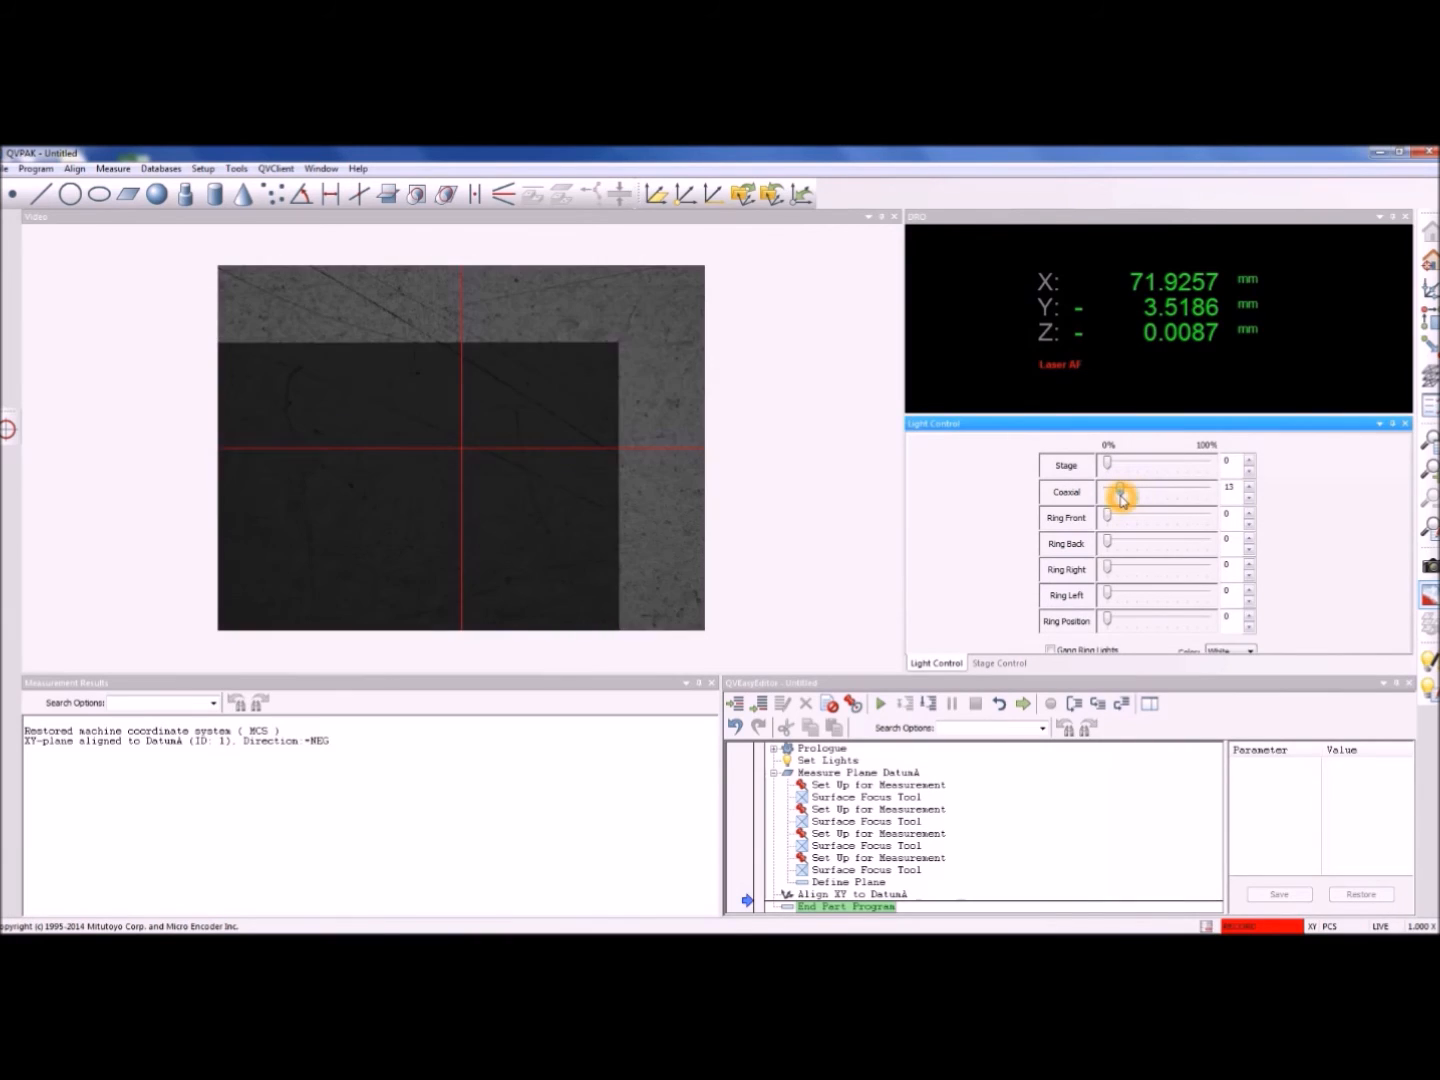
drag(1120, 491, 1105, 491)
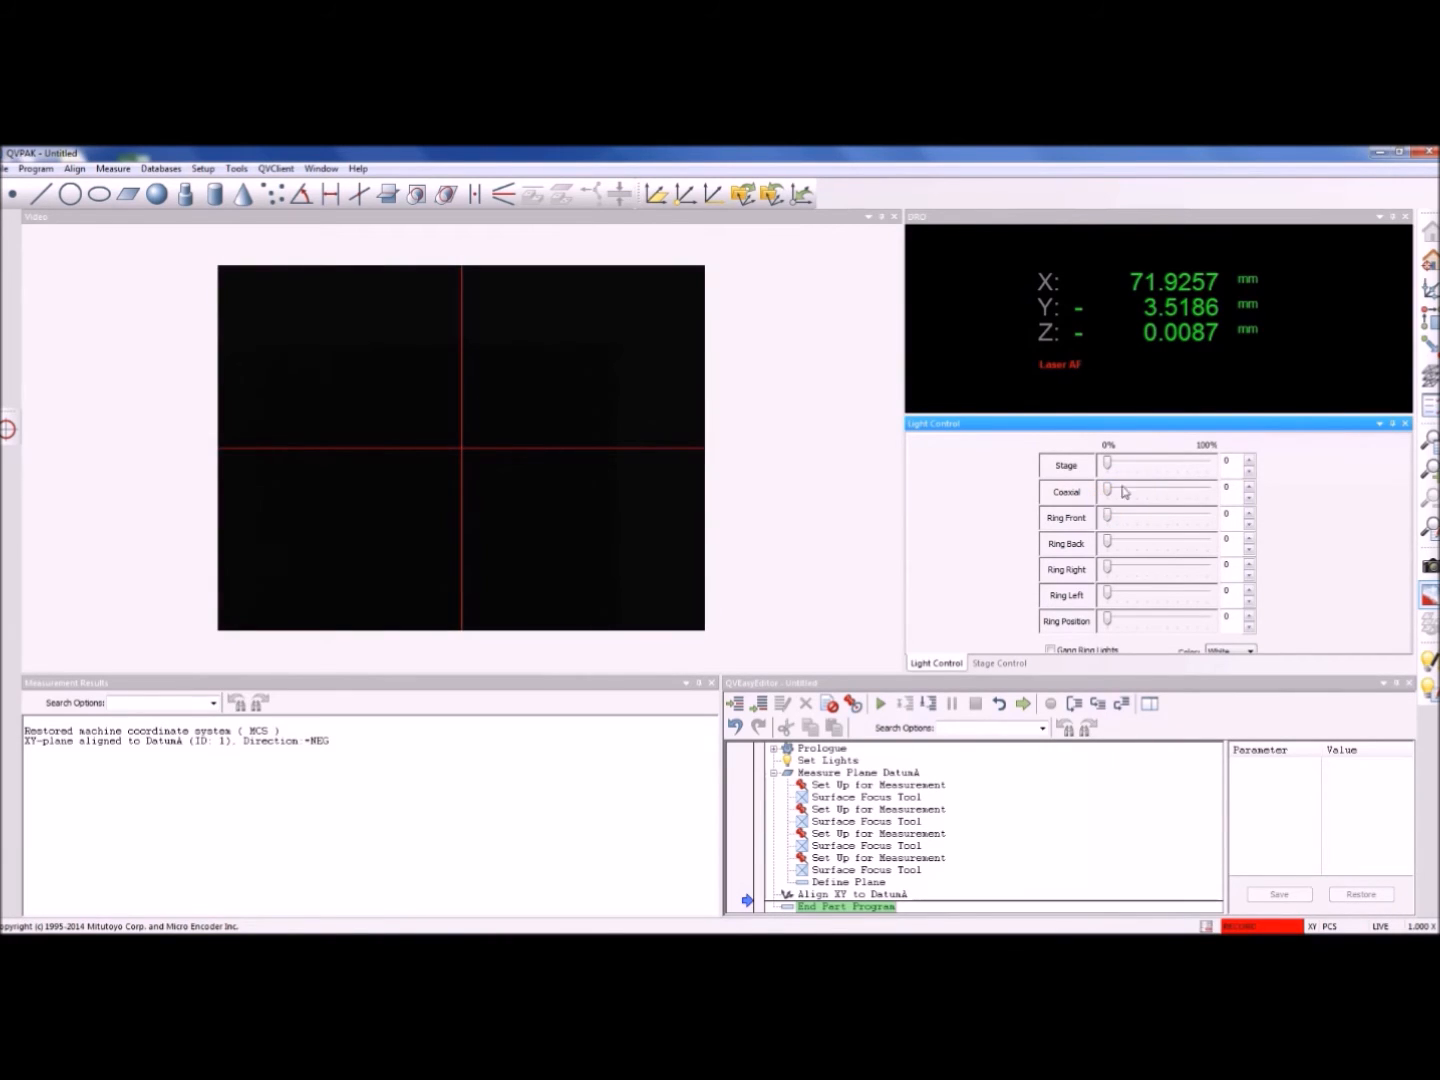
drag(1108, 462, 1124, 462)
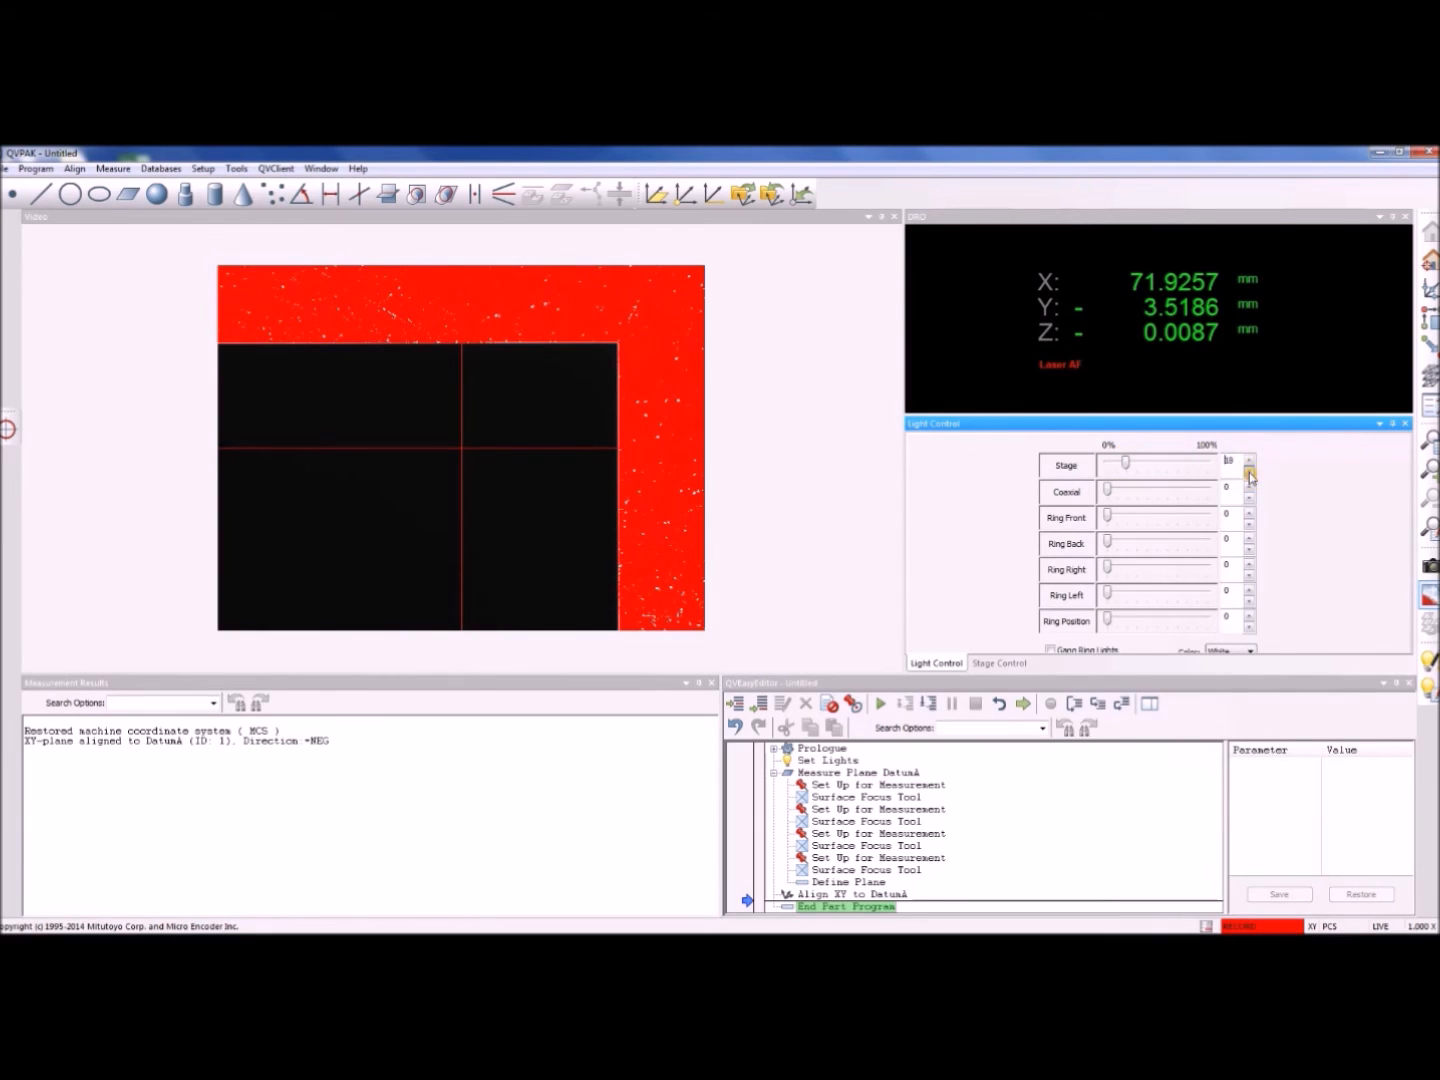
click(1249, 472)
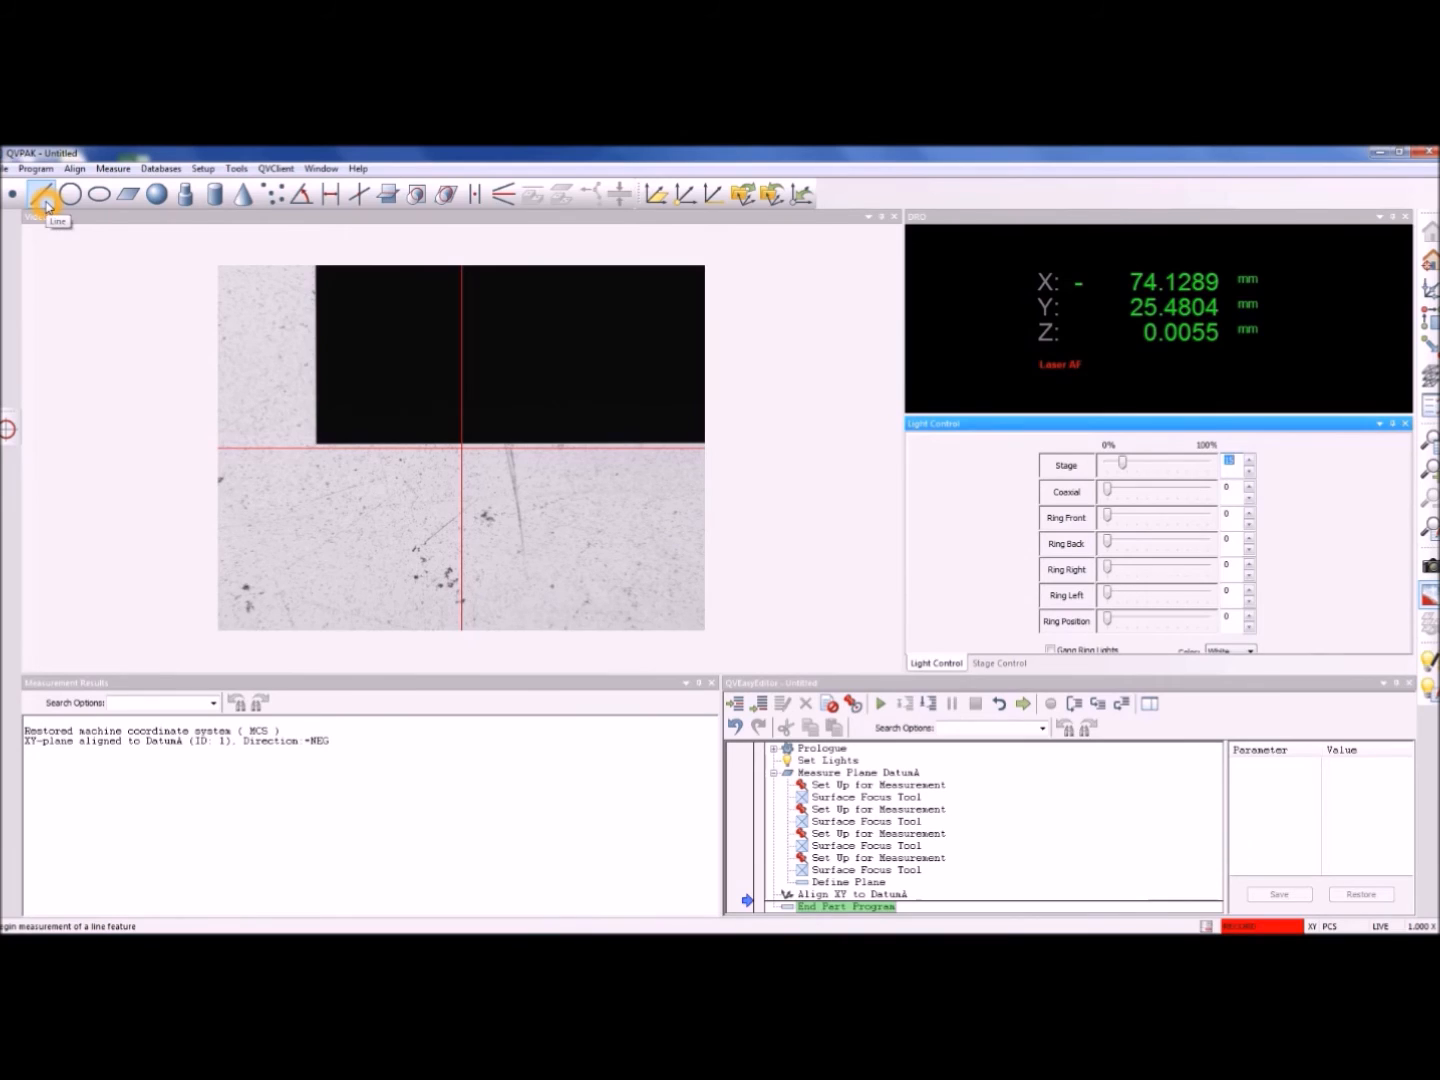
Build Line-1 from edge focus and box tool points along the horizontal edge
click(73, 195)
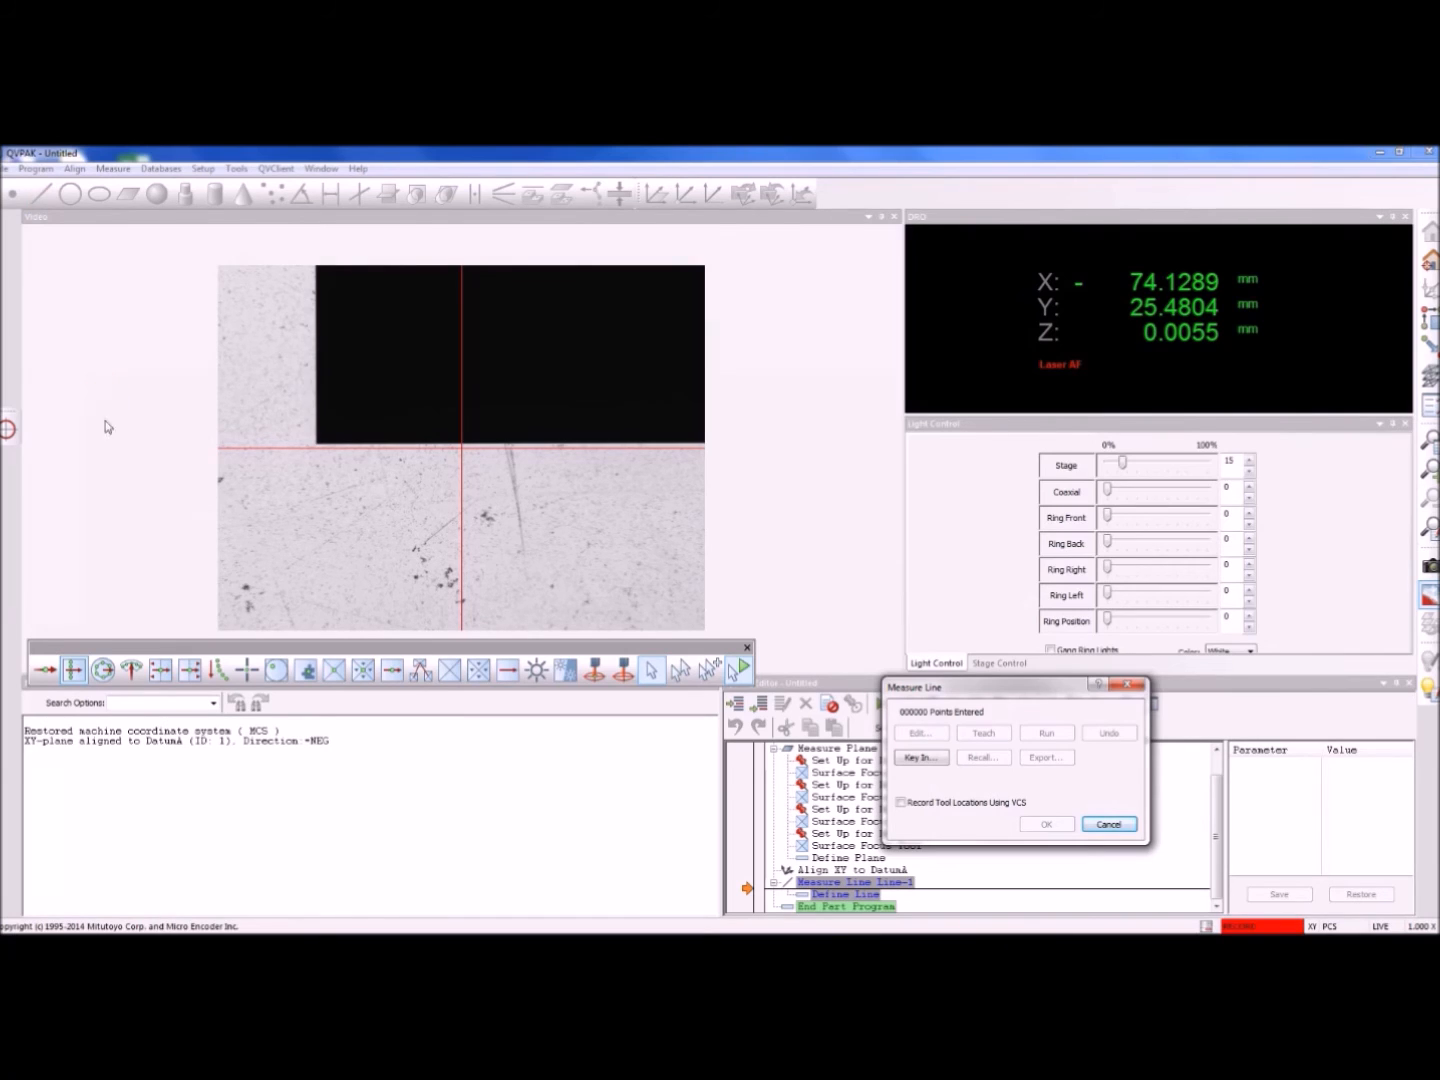
mouse_move(507, 669)
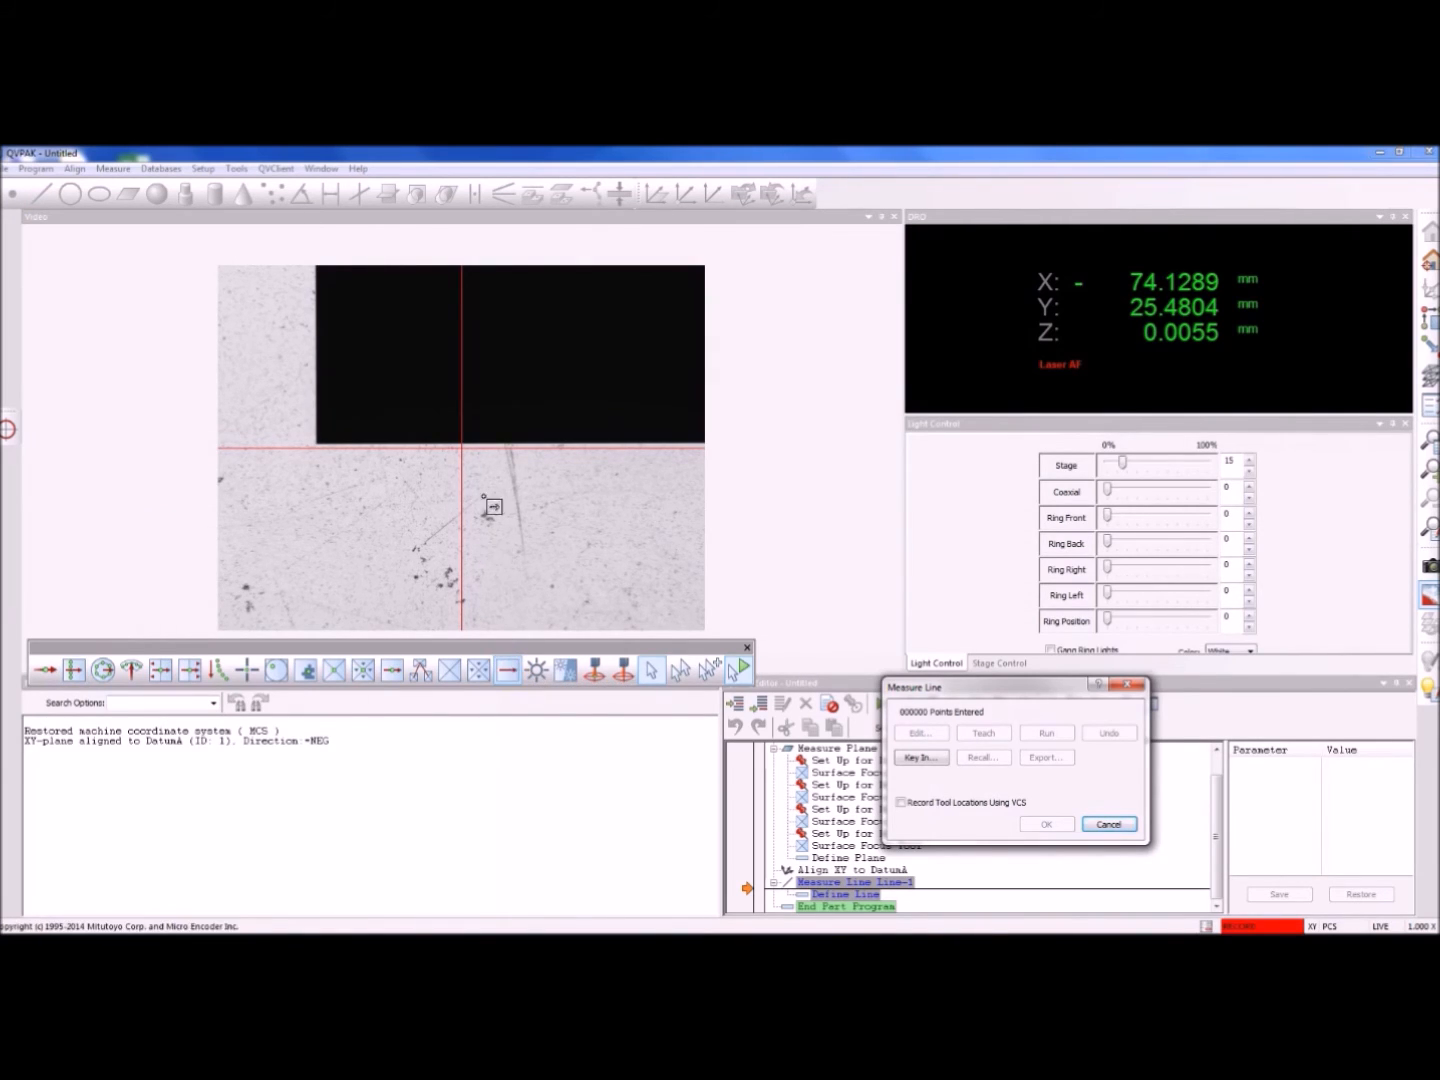
click(455, 442)
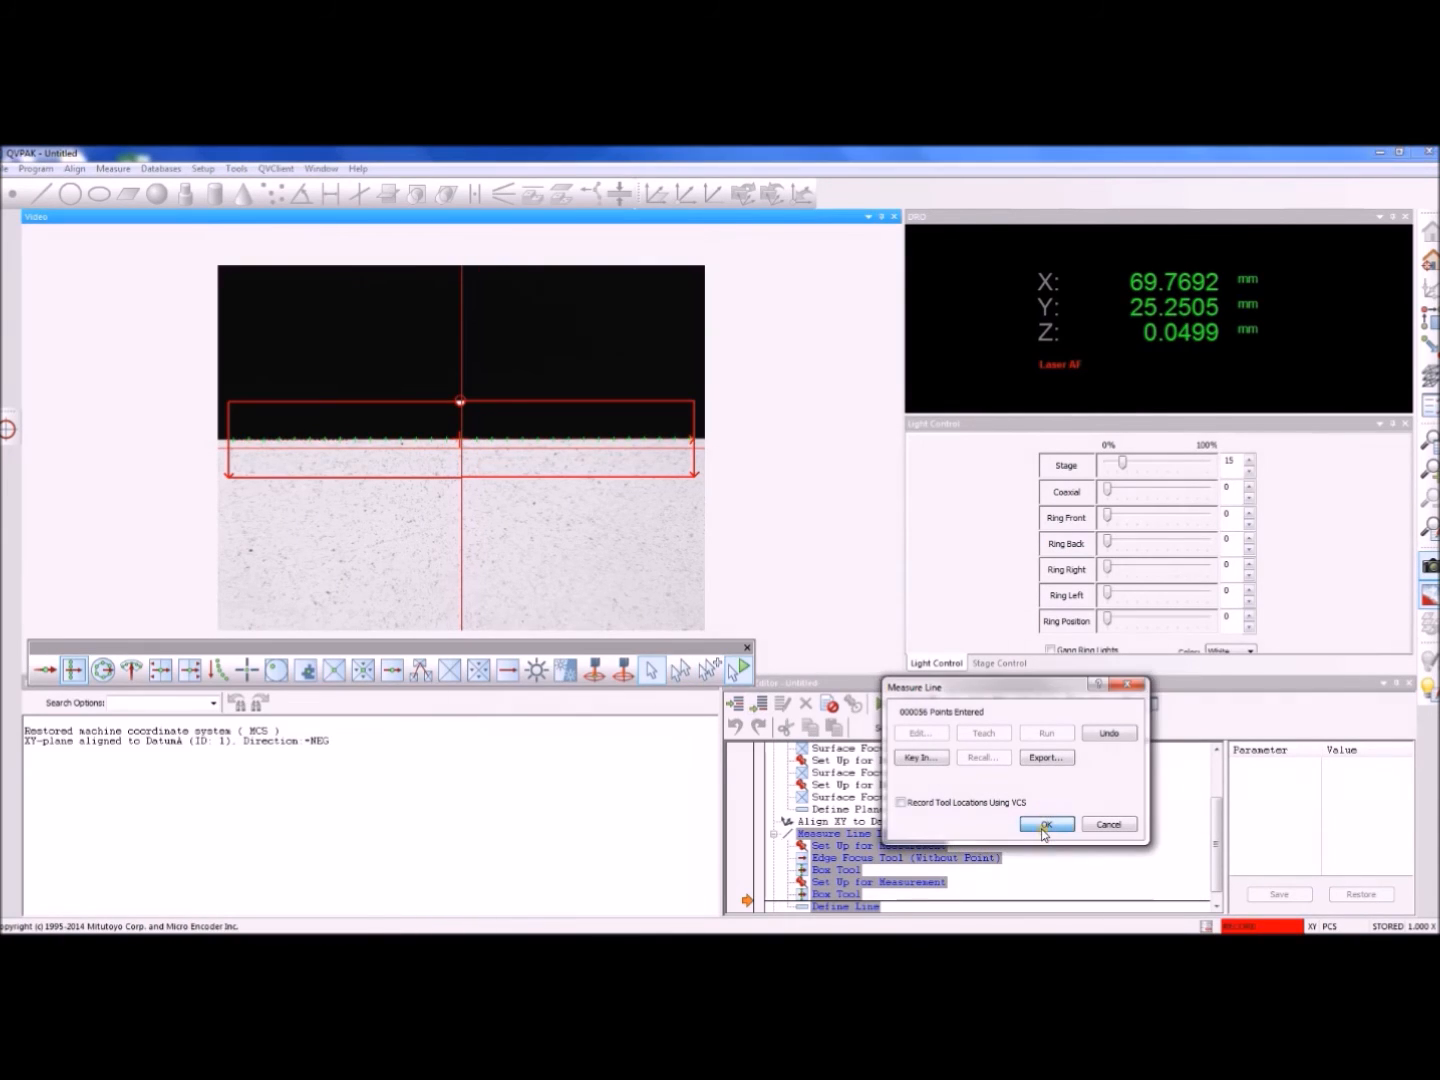
click(1046, 824)
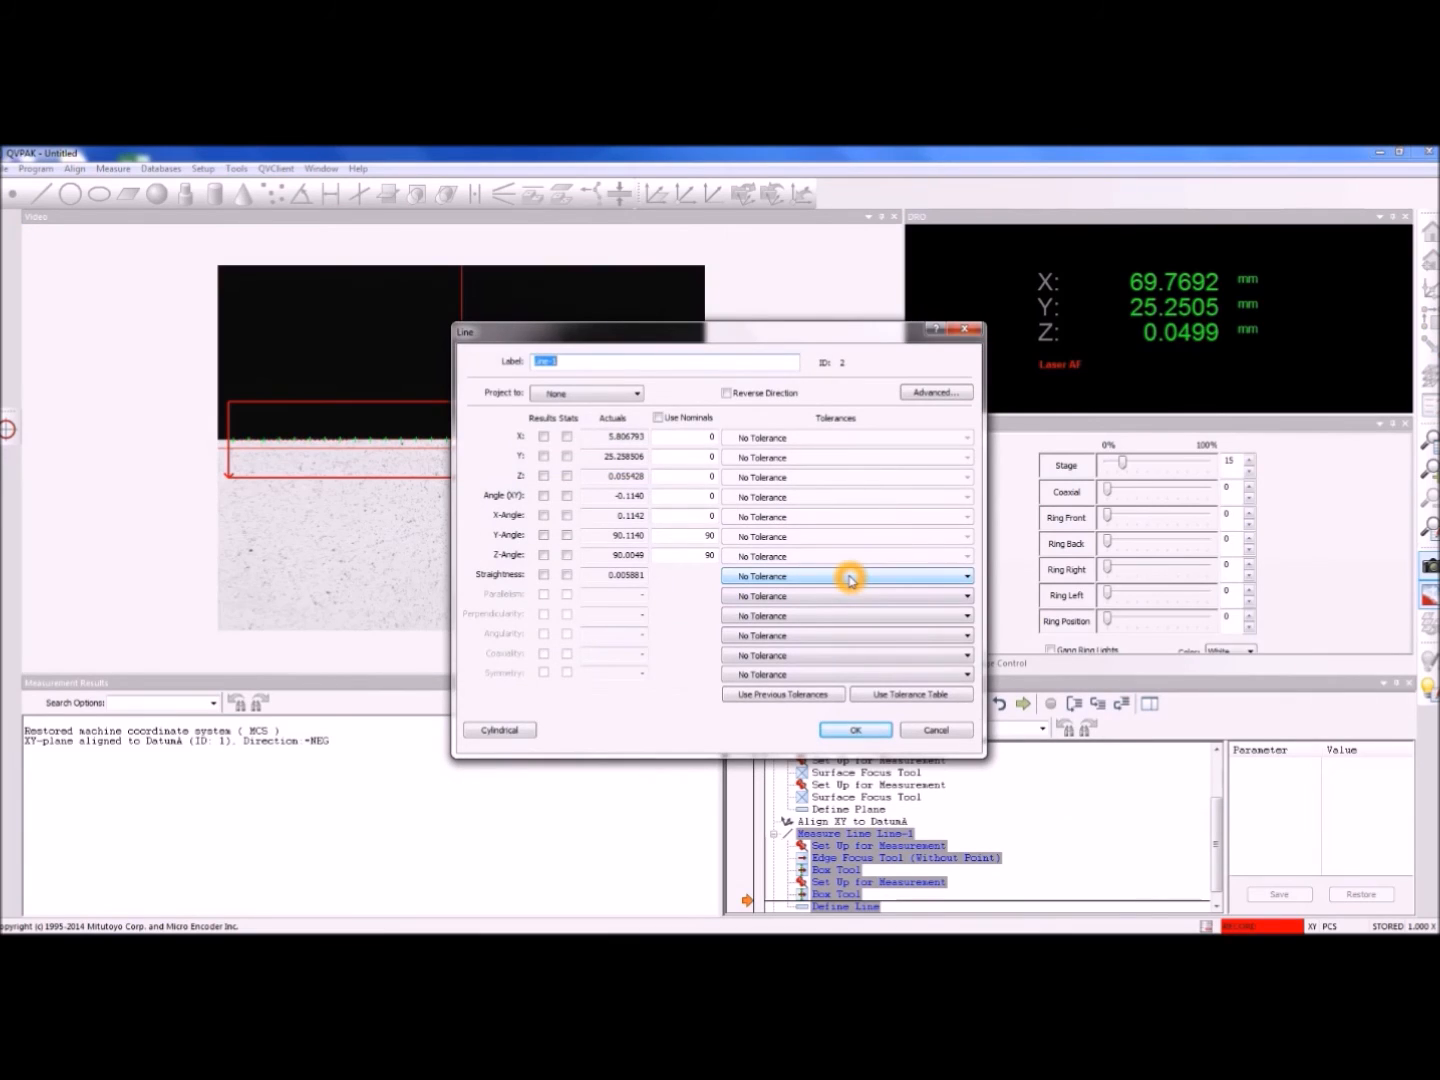
Label the horizontal line DatumB and align the X axis to it
text(DAtum8)
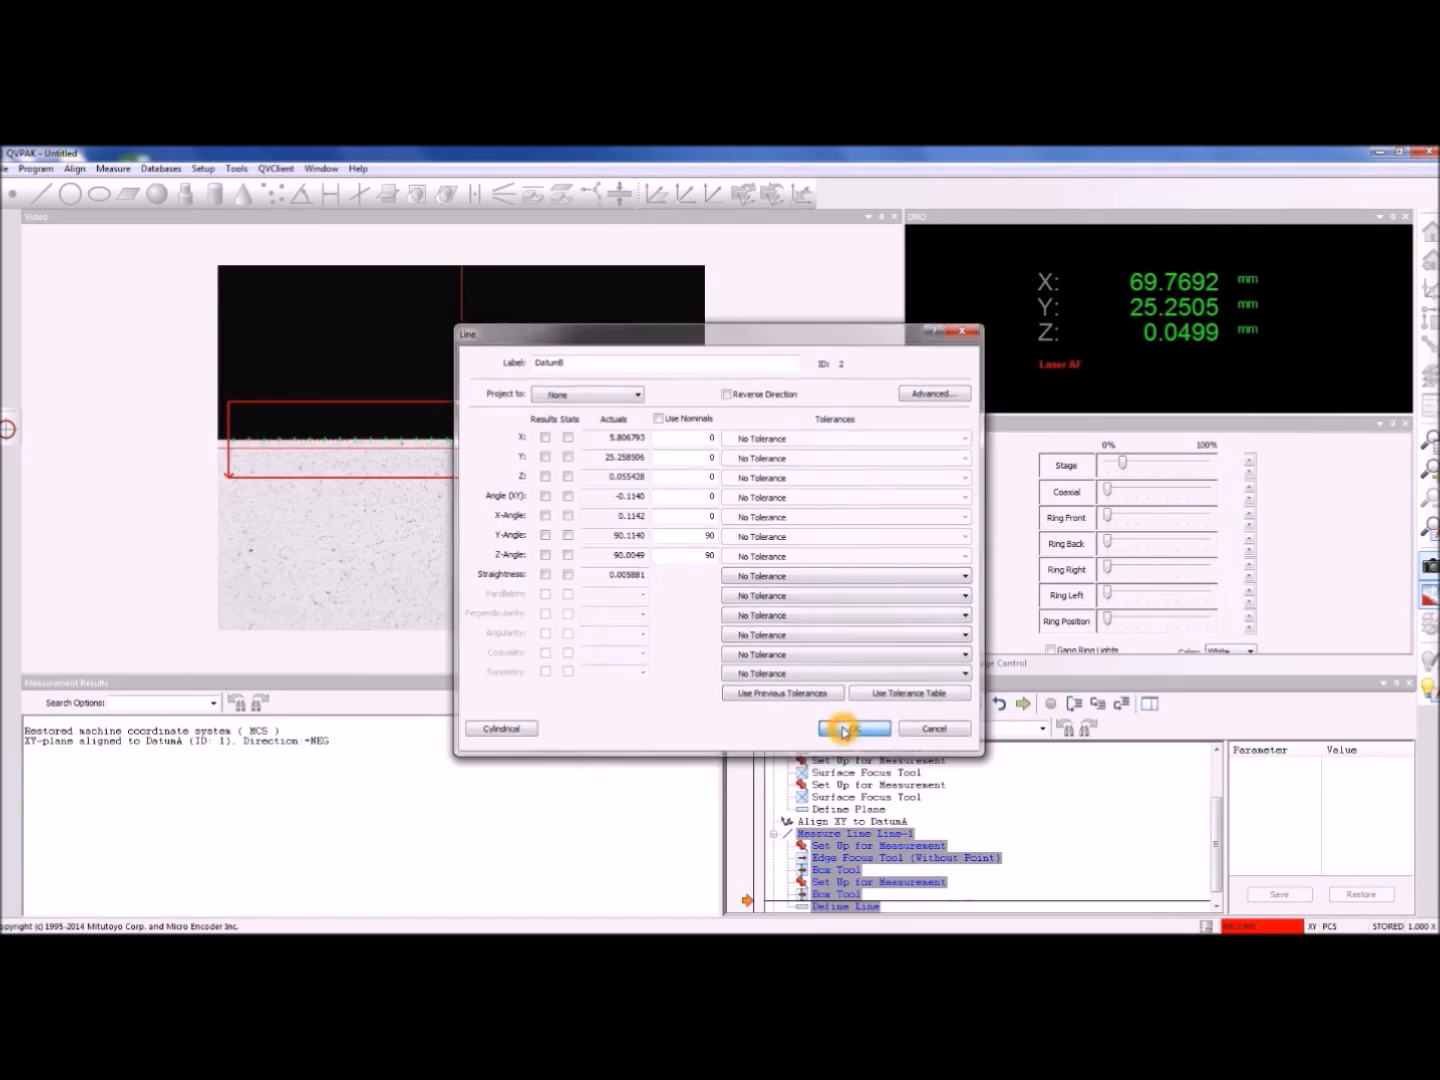
click(851, 728)
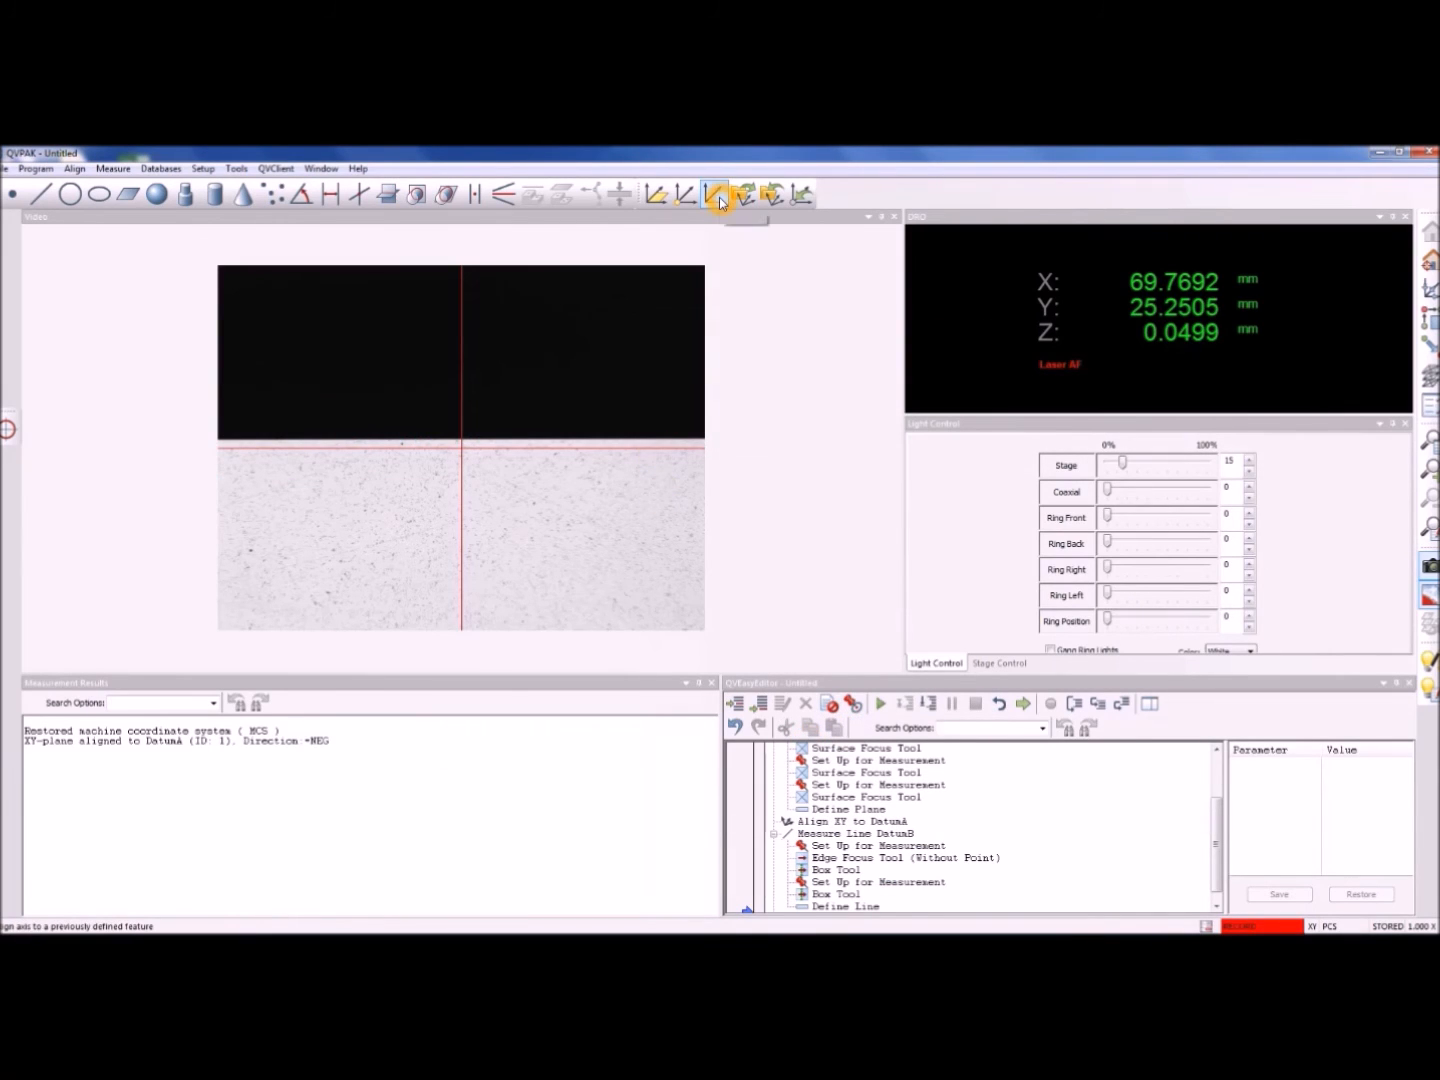
click(714, 194)
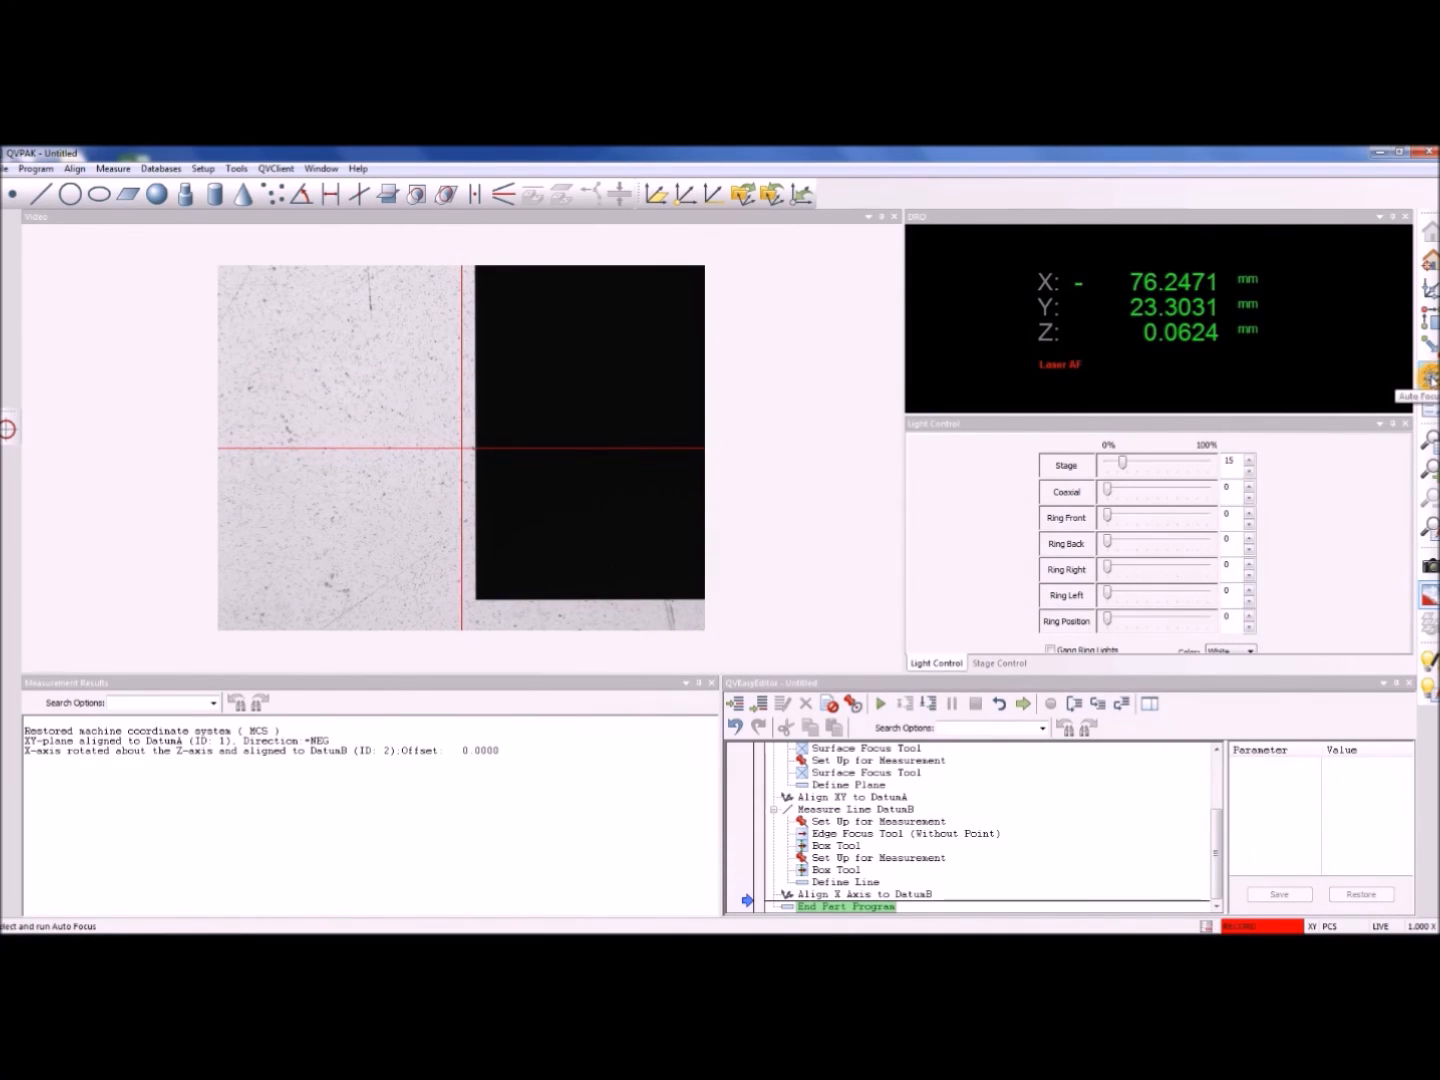
Auto-focus on the vertical edge and measure it as a line labelled DatumC
click(1432, 378)
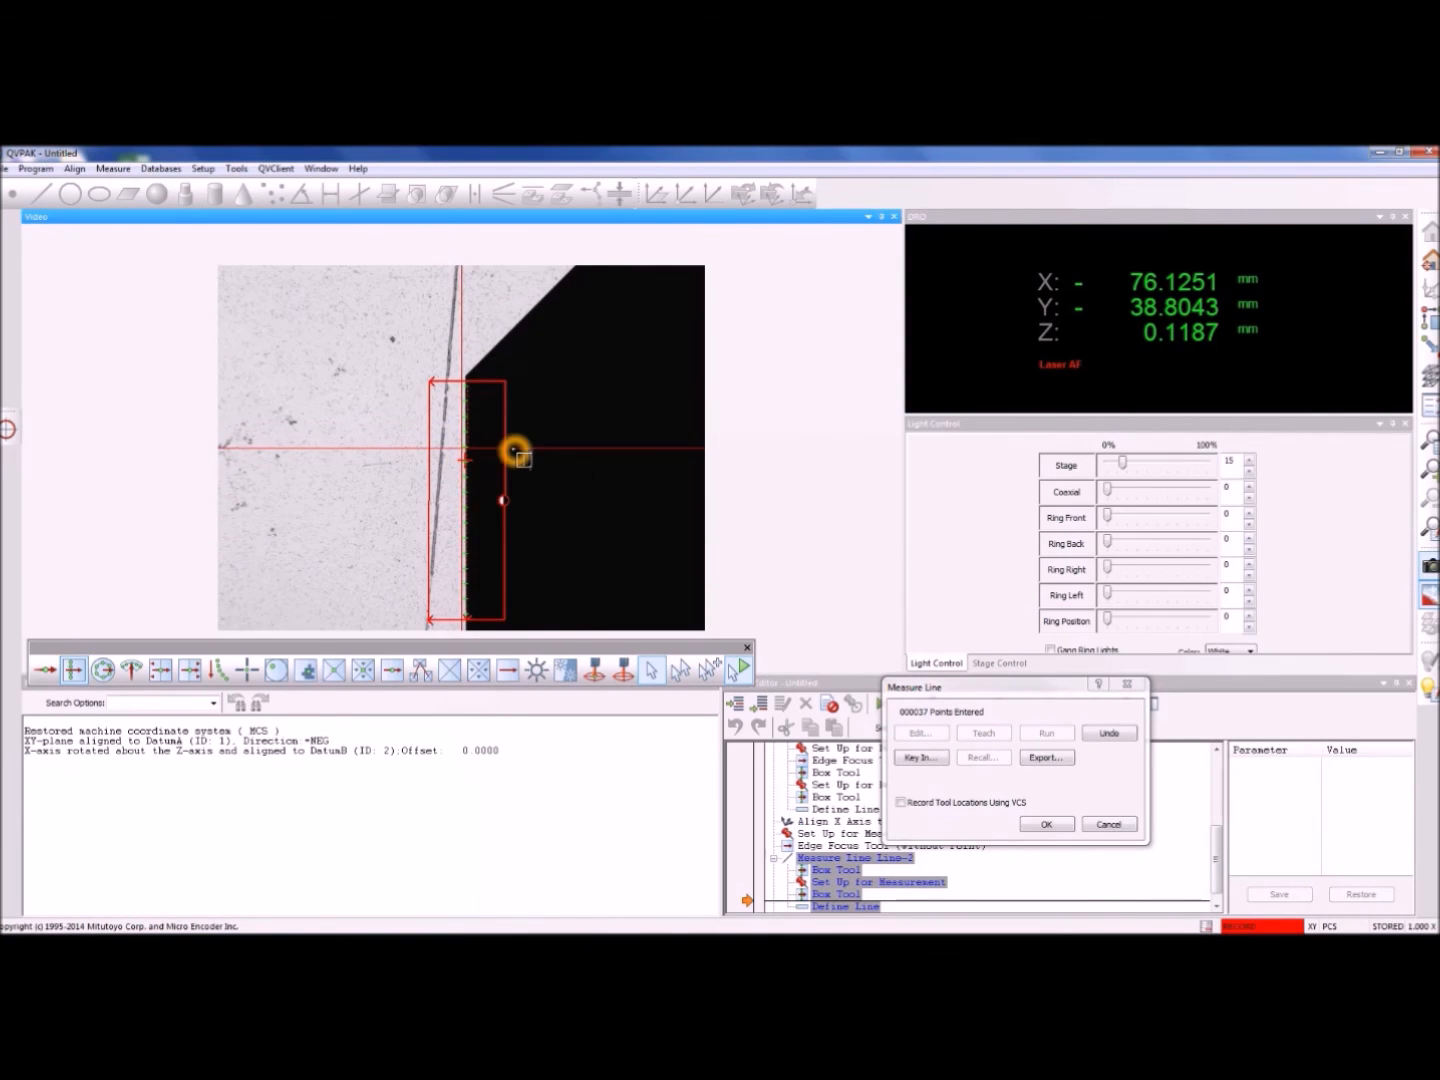
click(1045, 823)
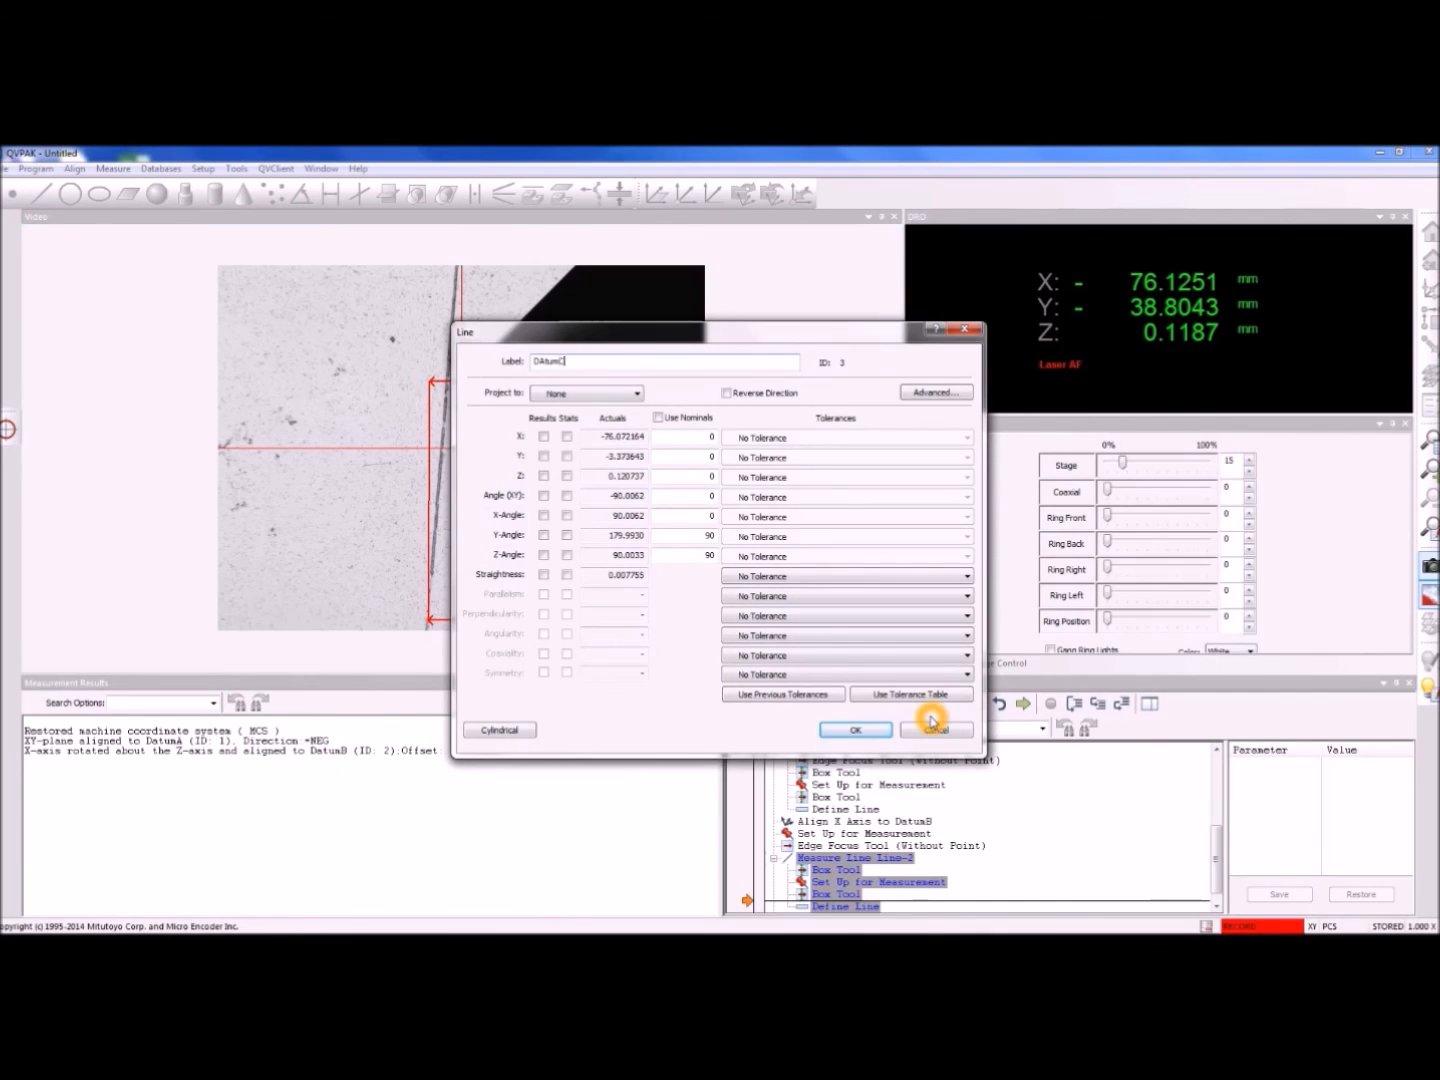
click(854, 729)
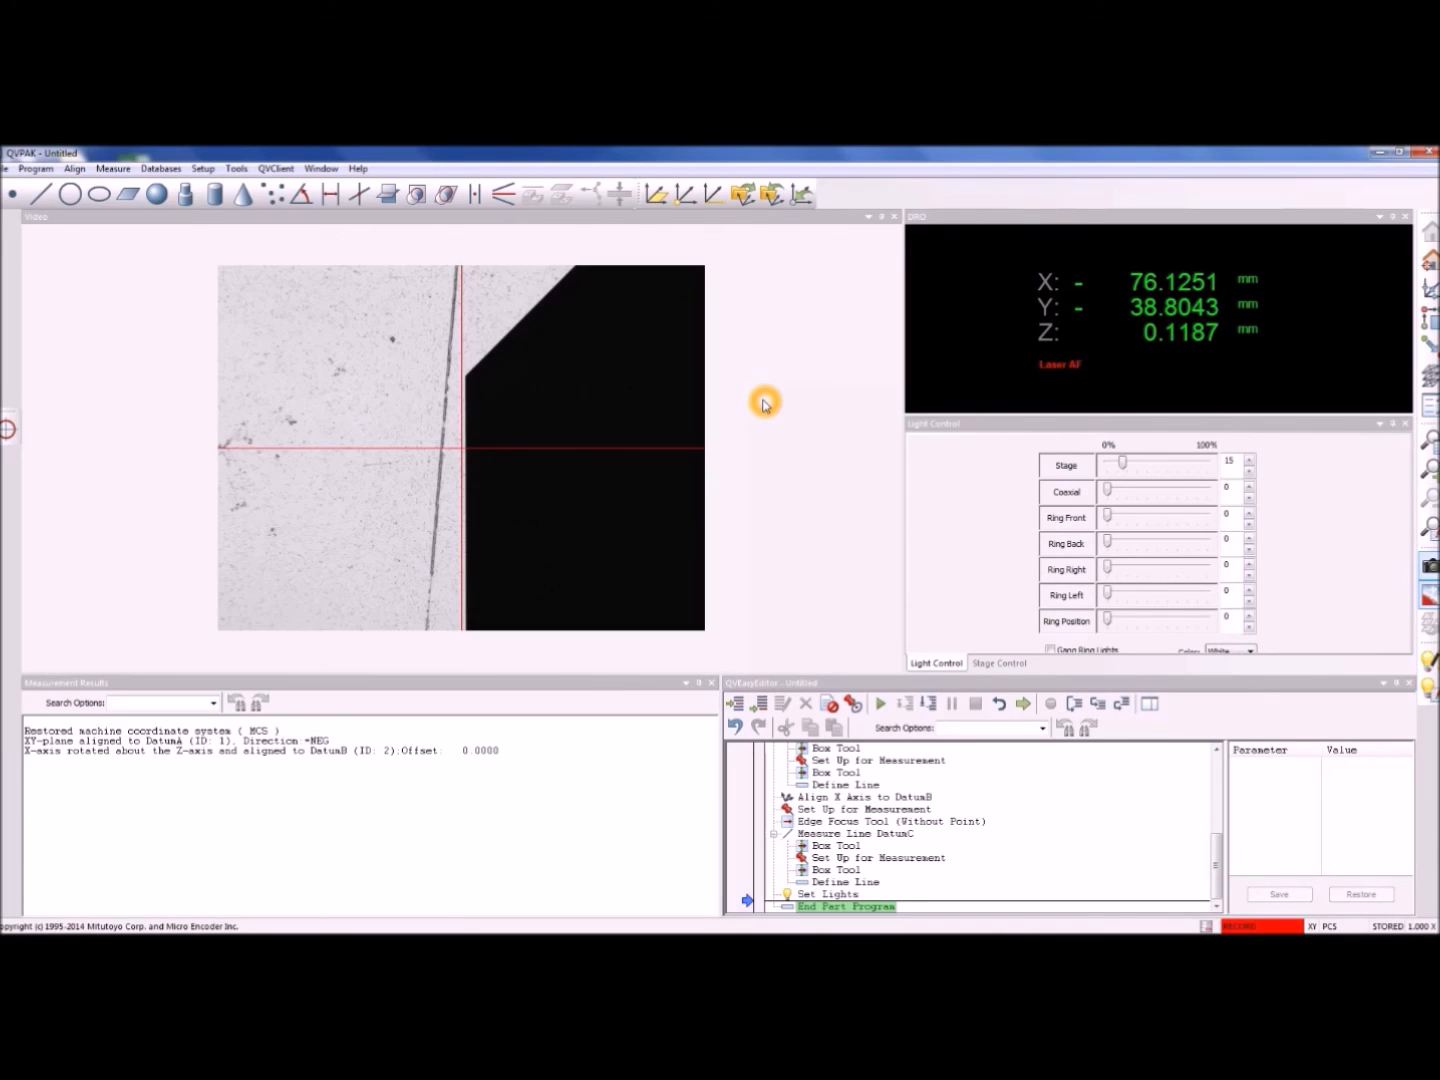
mouse_move(736, 351)
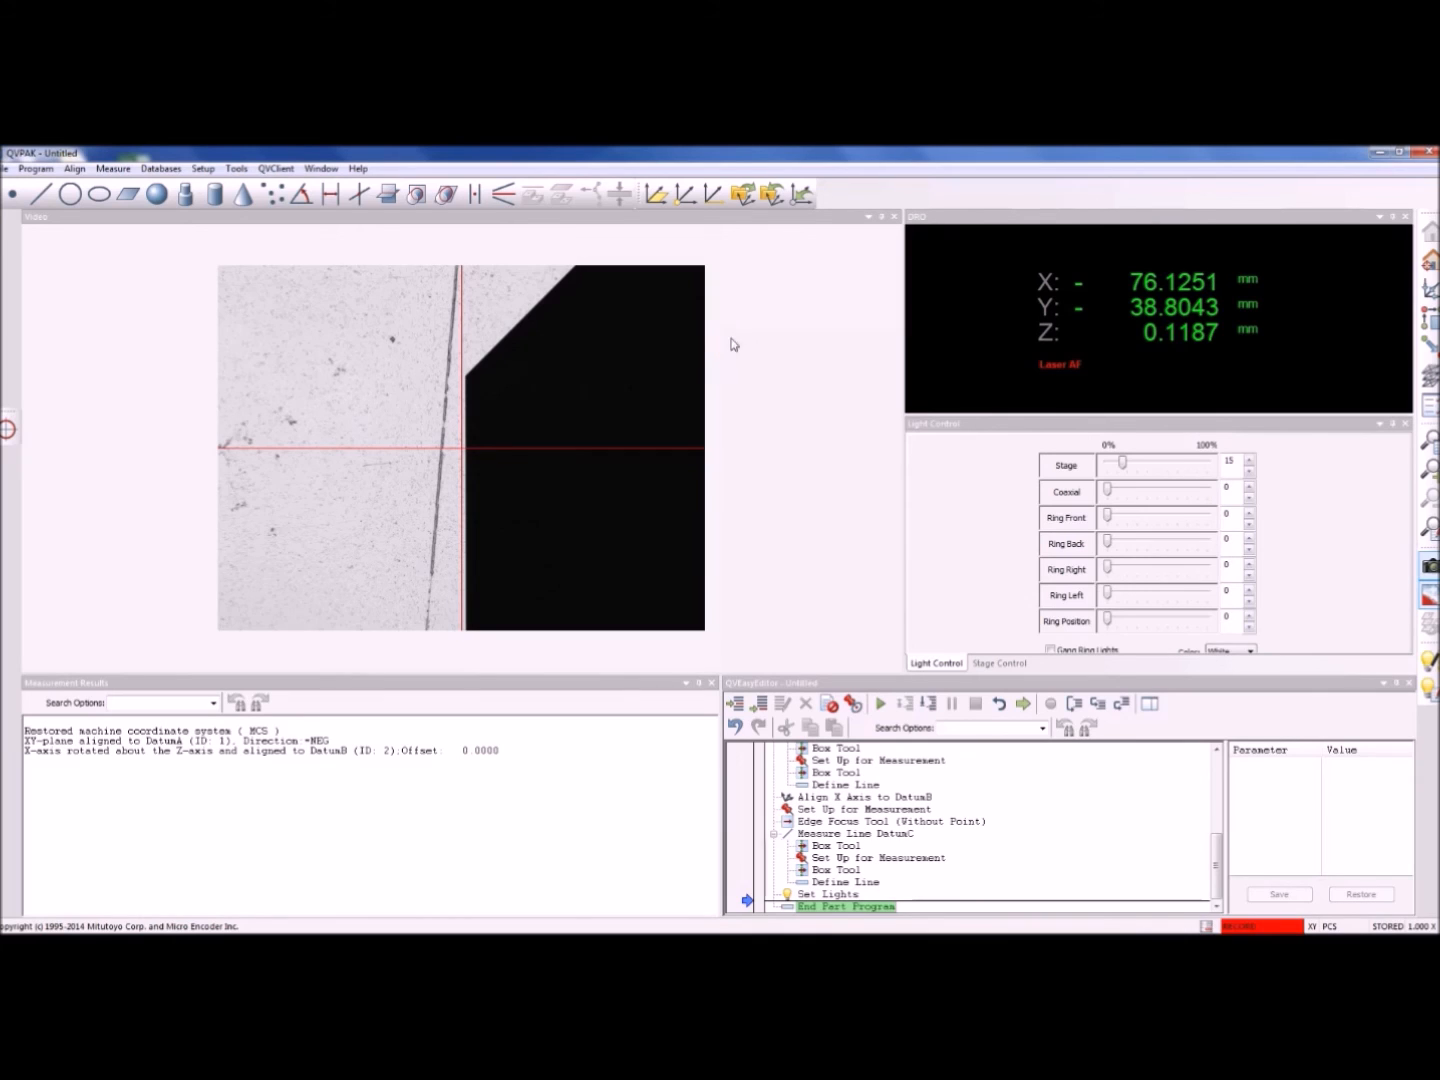
mouse_move(356, 194)
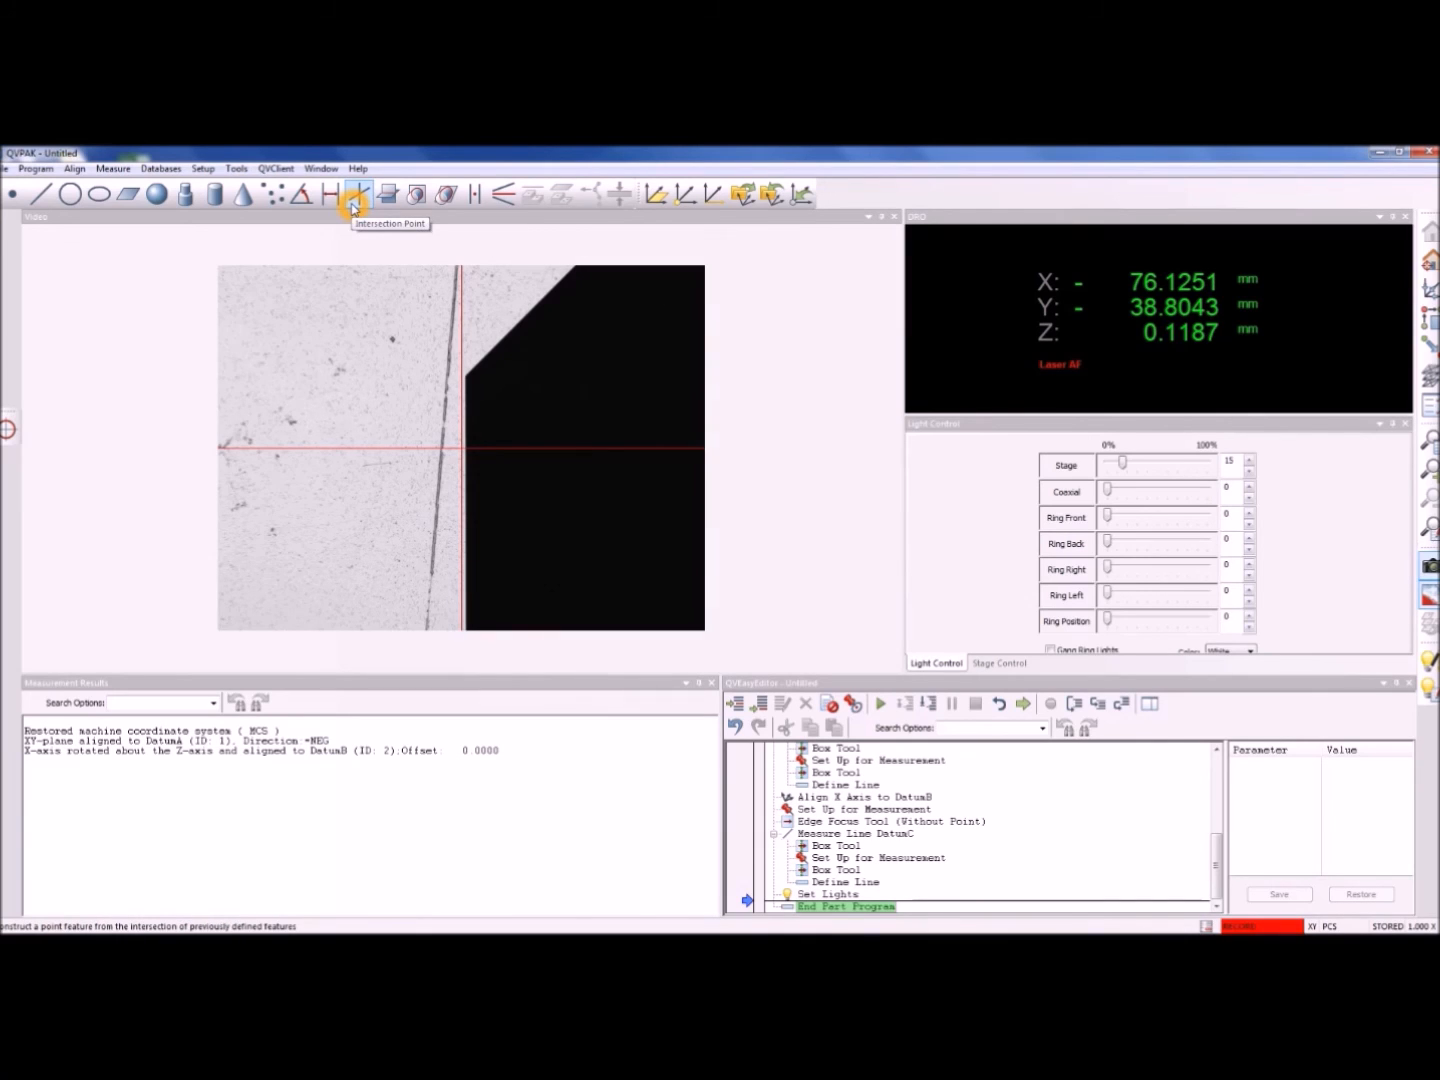
Construct an intersection point labelled Origin from lines DatumC and DatumB
click(356, 194)
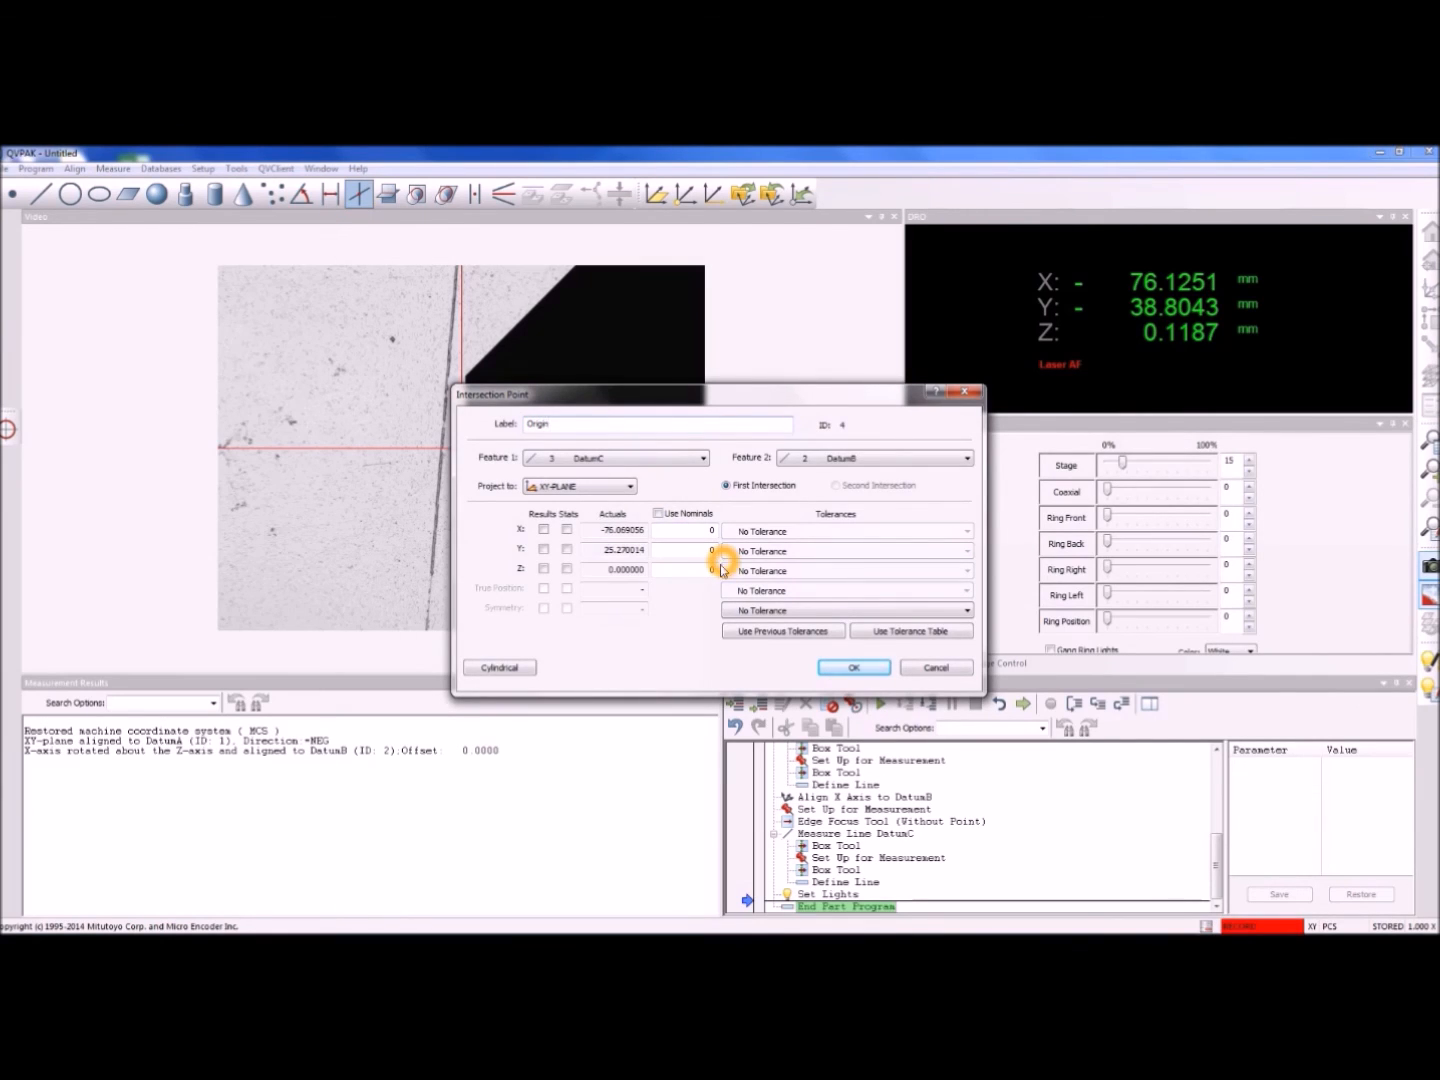
click(852, 667)
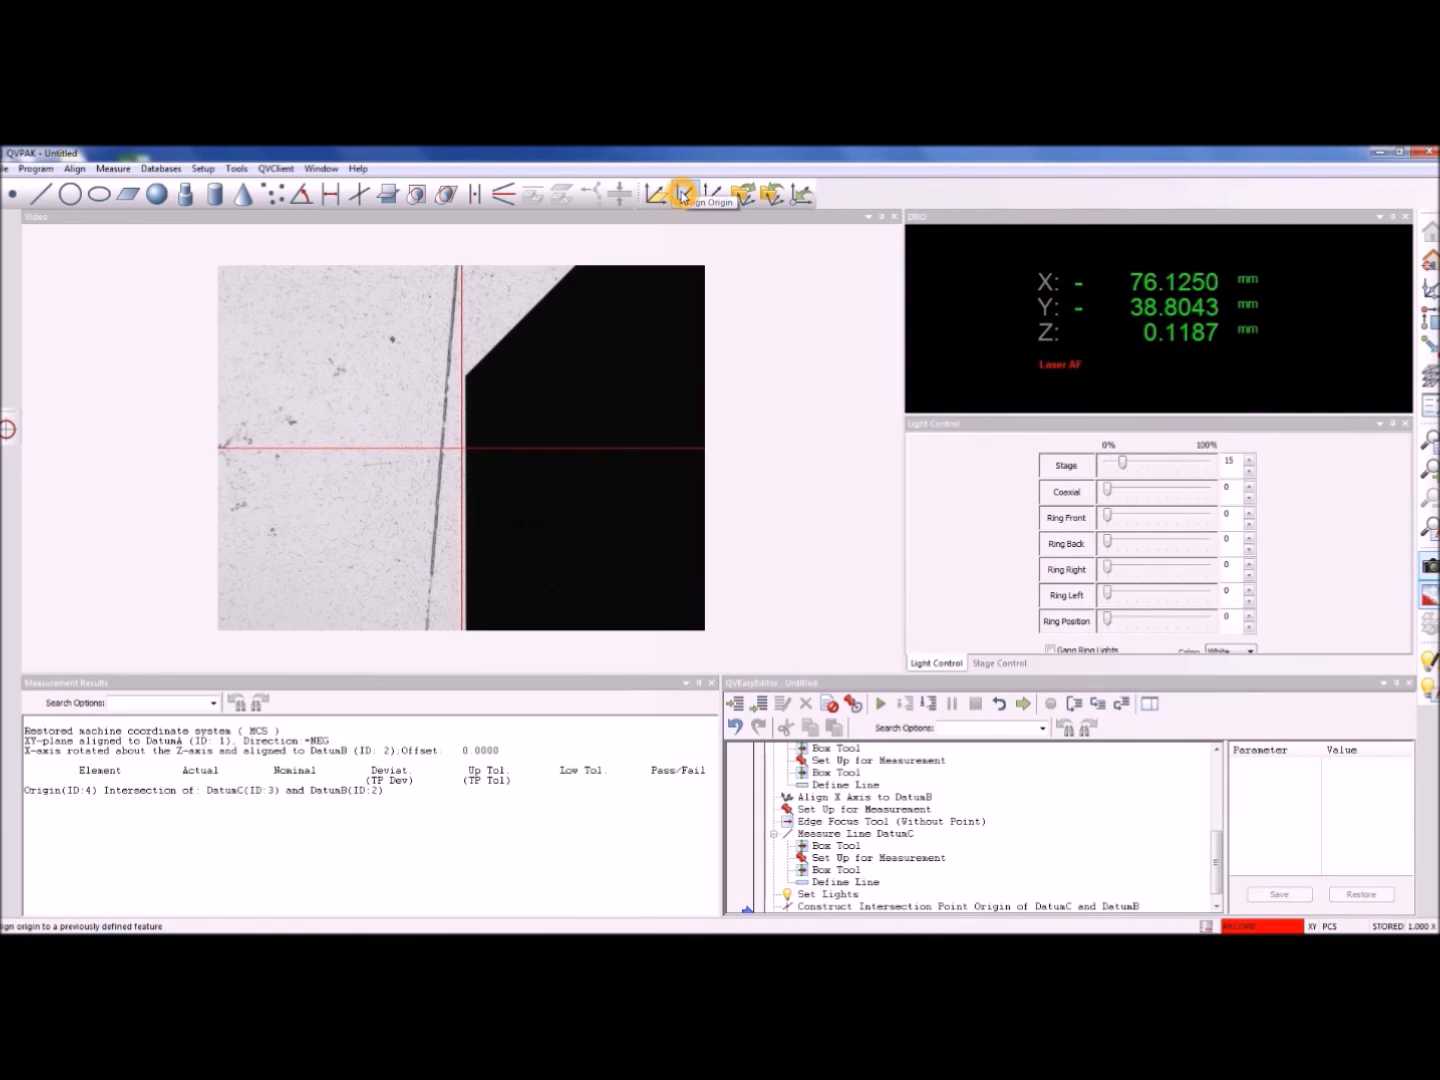
Align the X and Y origin to the Origin point, with Z-Axis unchecked
click(683, 194)
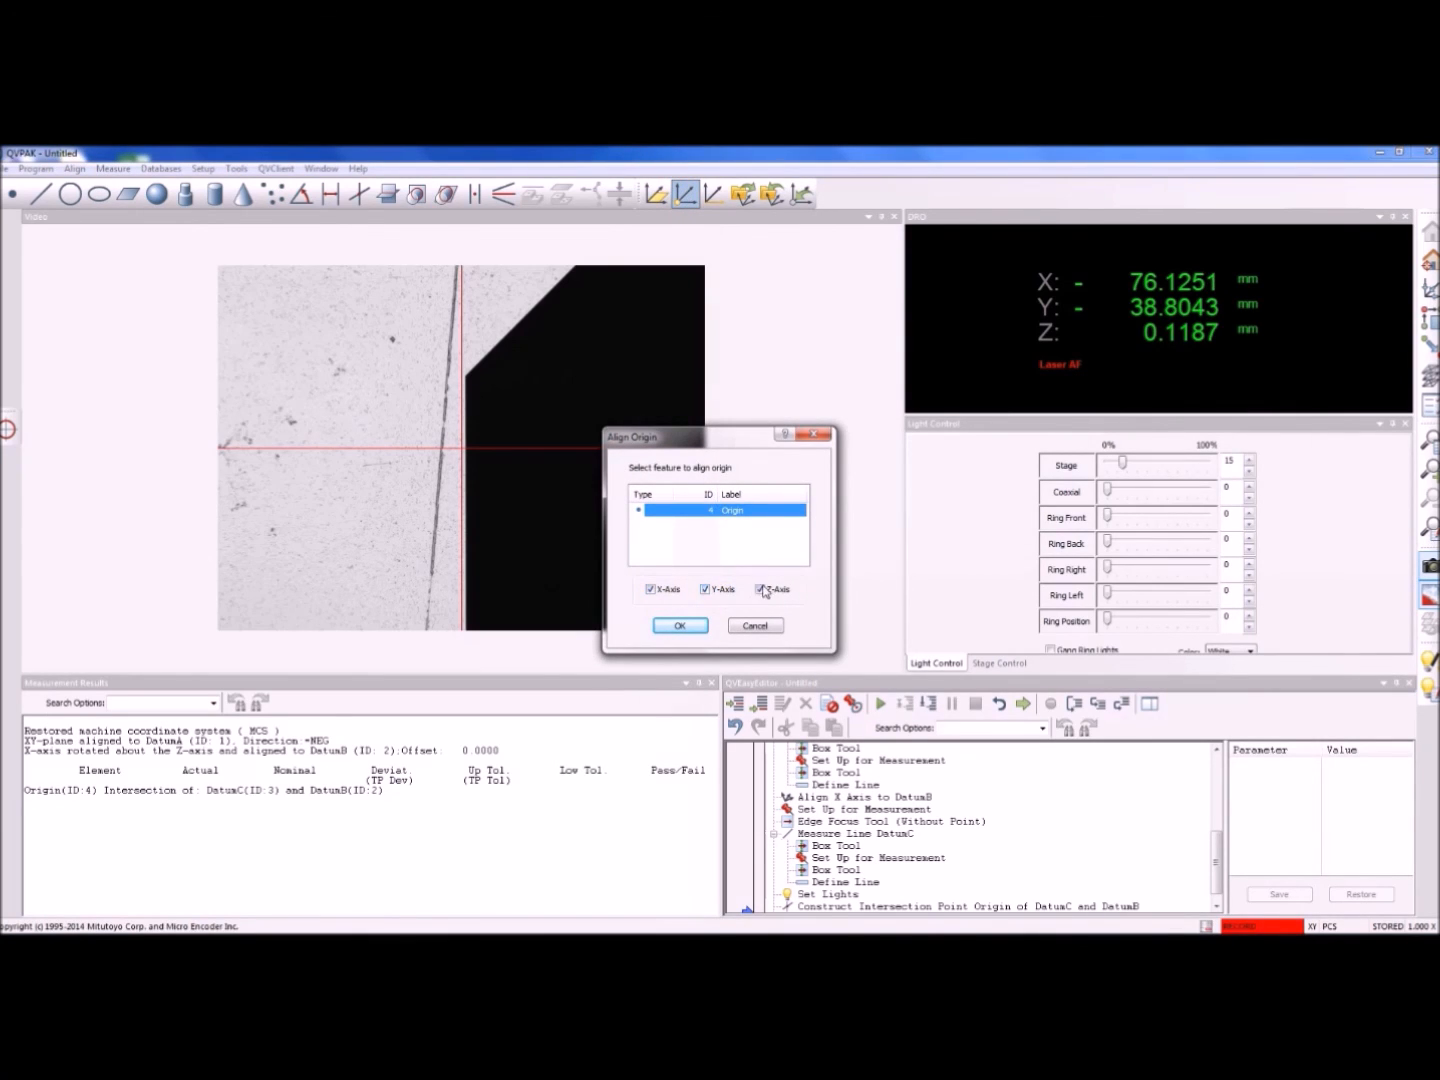
click(762, 589)
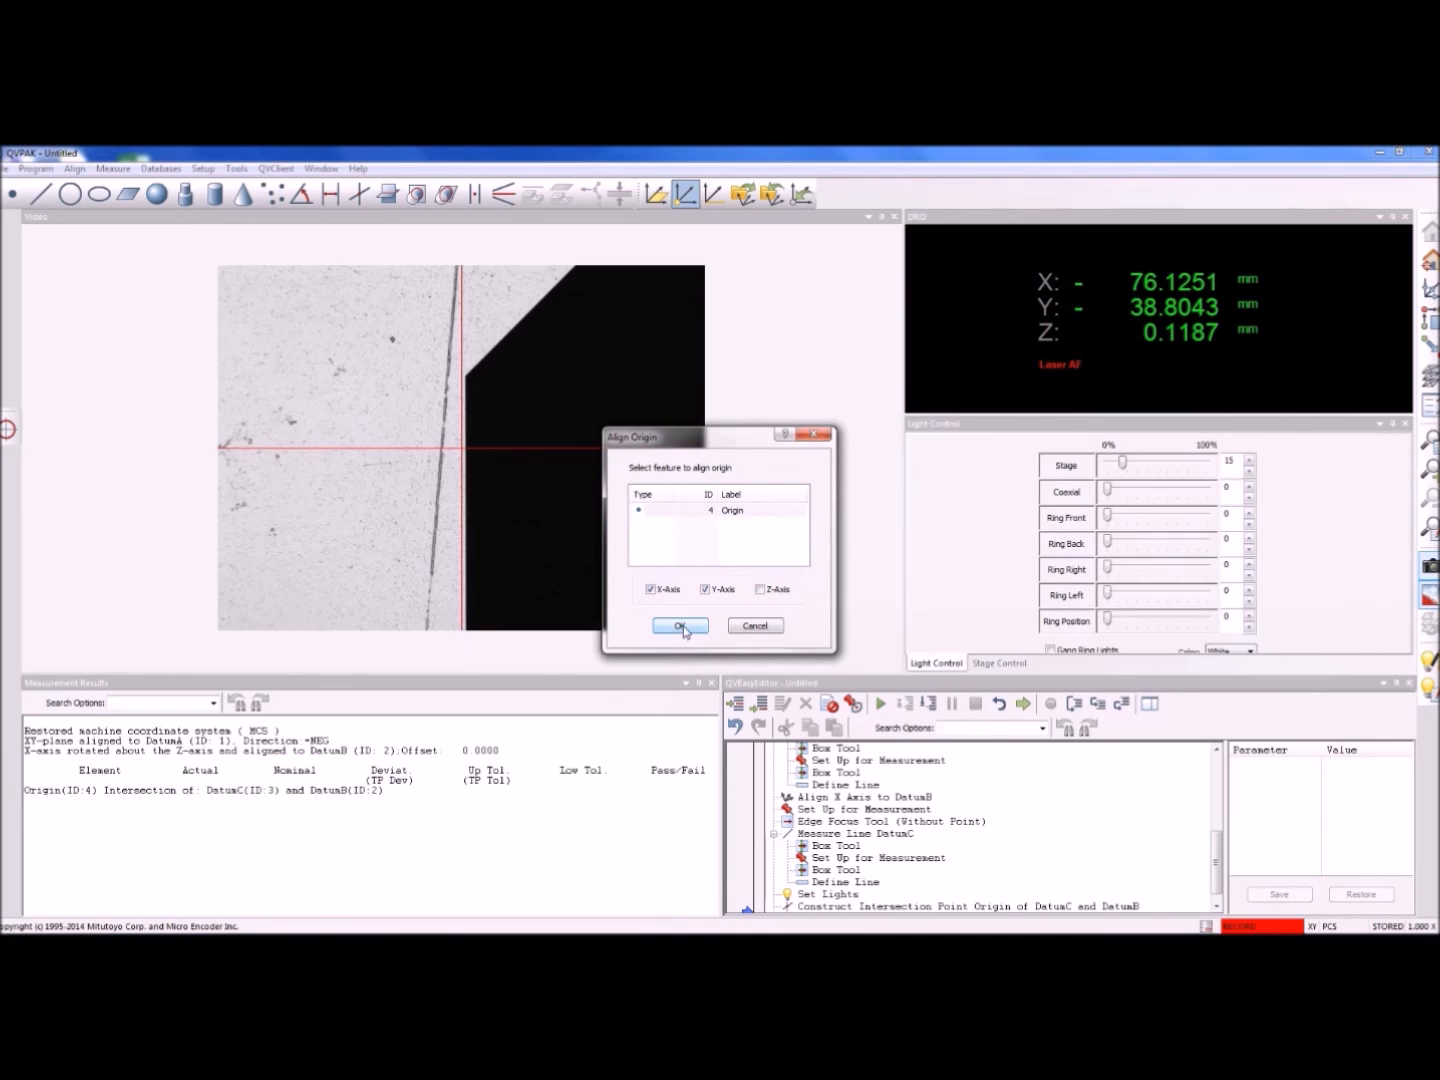
click(680, 625)
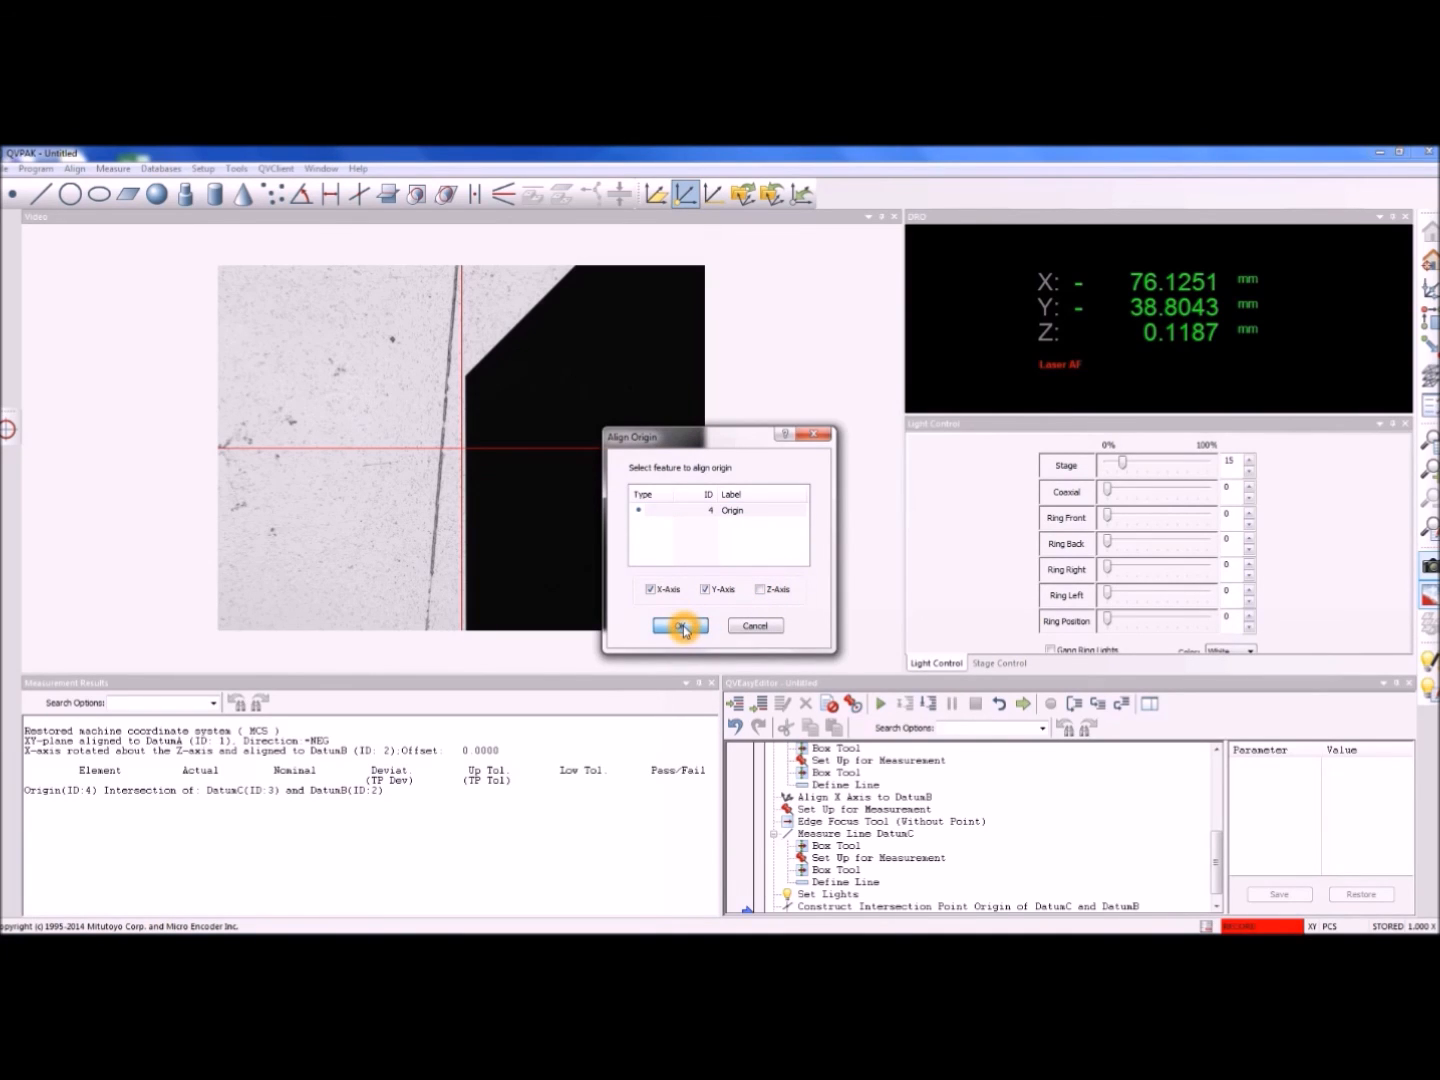
click(679, 625)
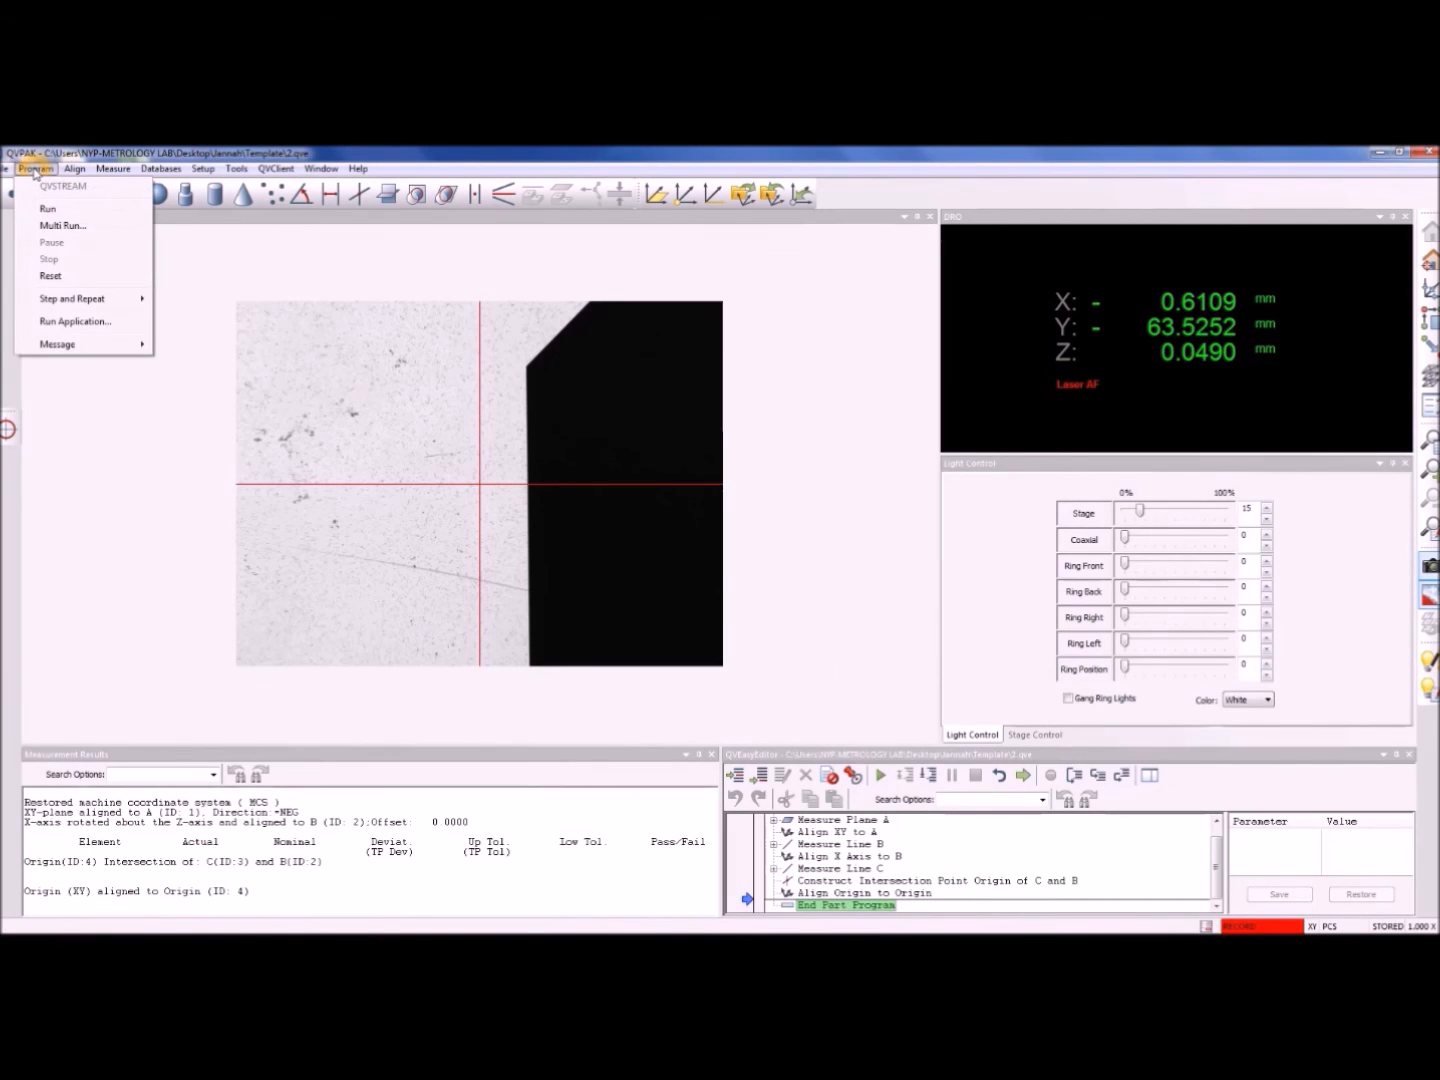
Store the current part coordinate system under the label PCS-1
click(74, 168)
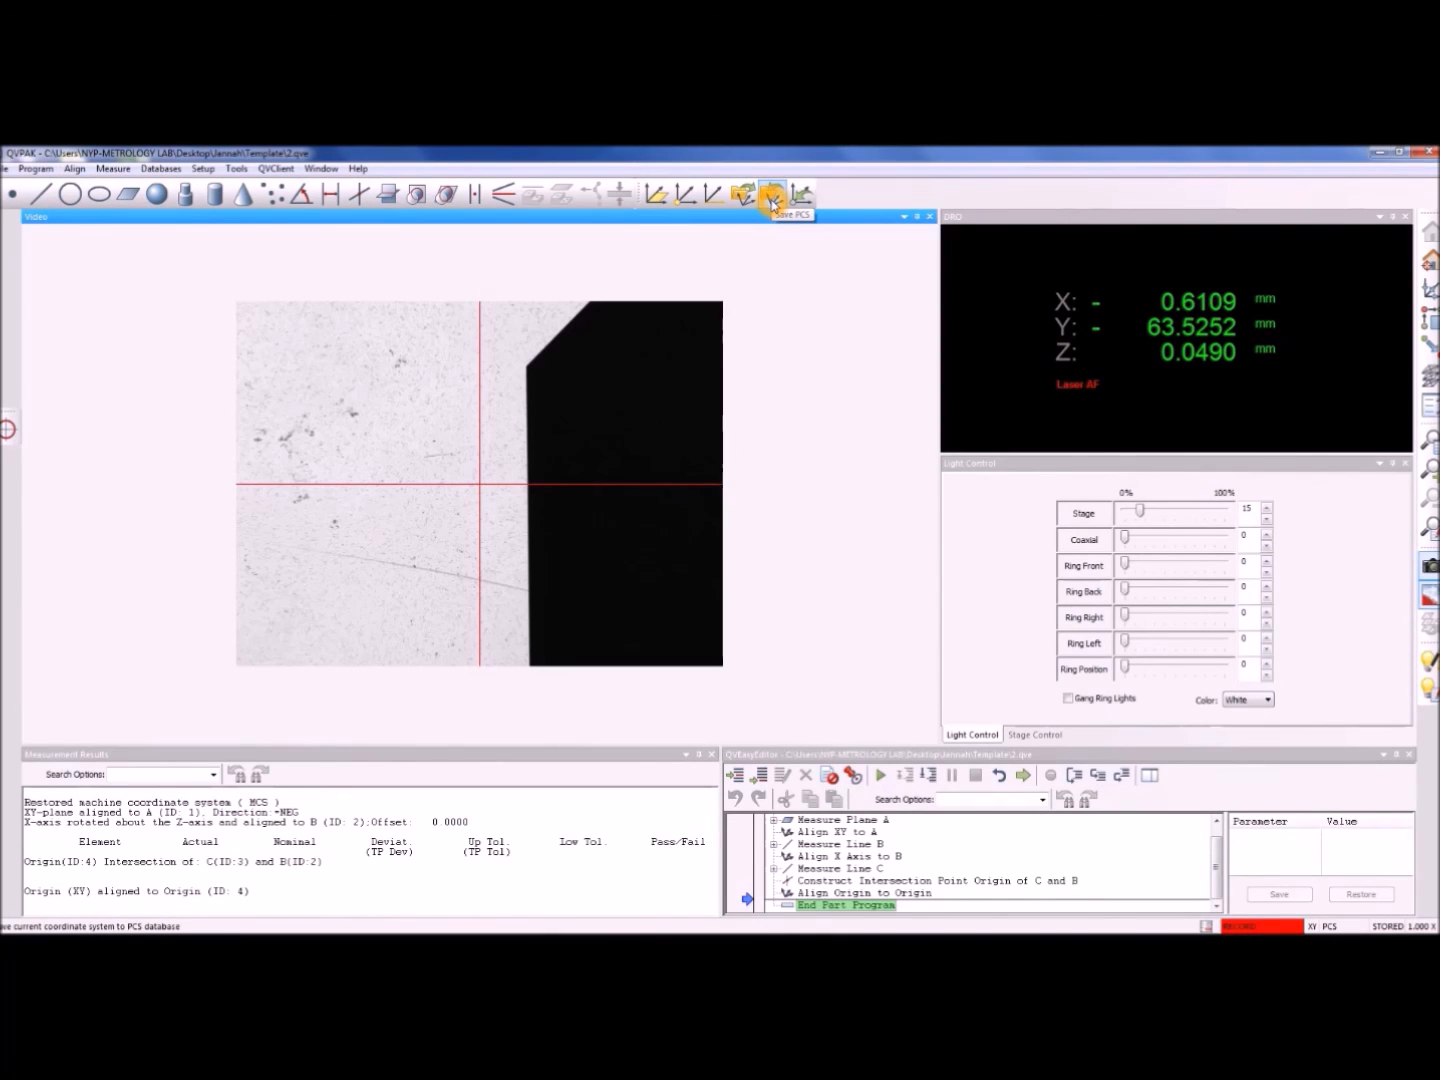
click(772, 195)
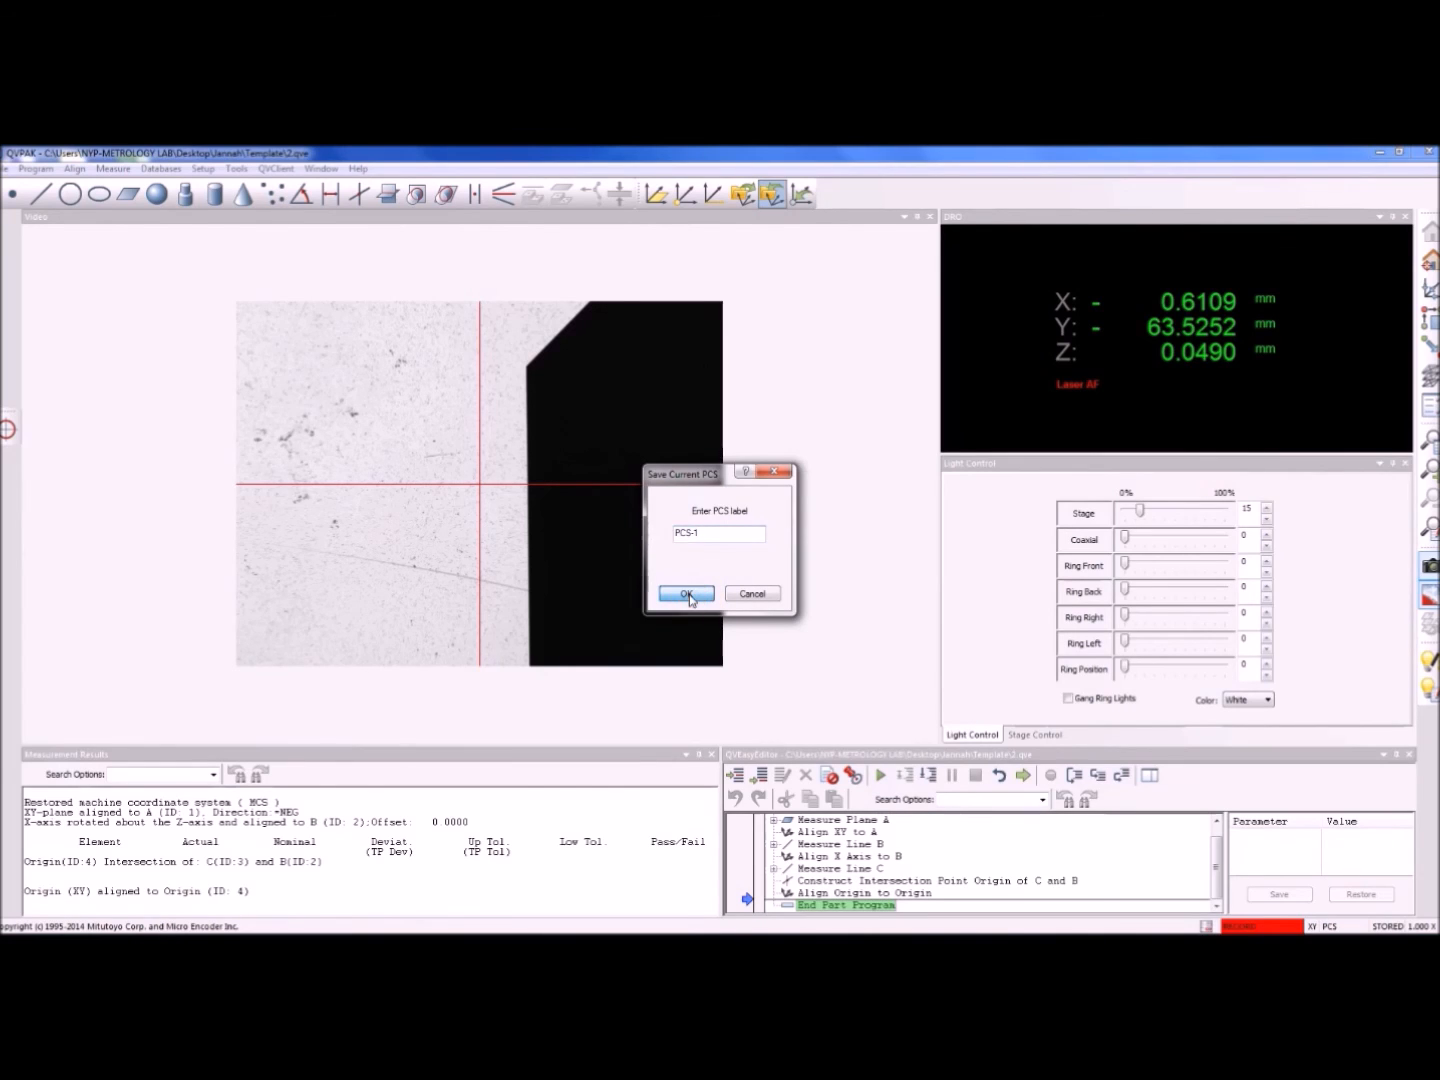
click(687, 593)
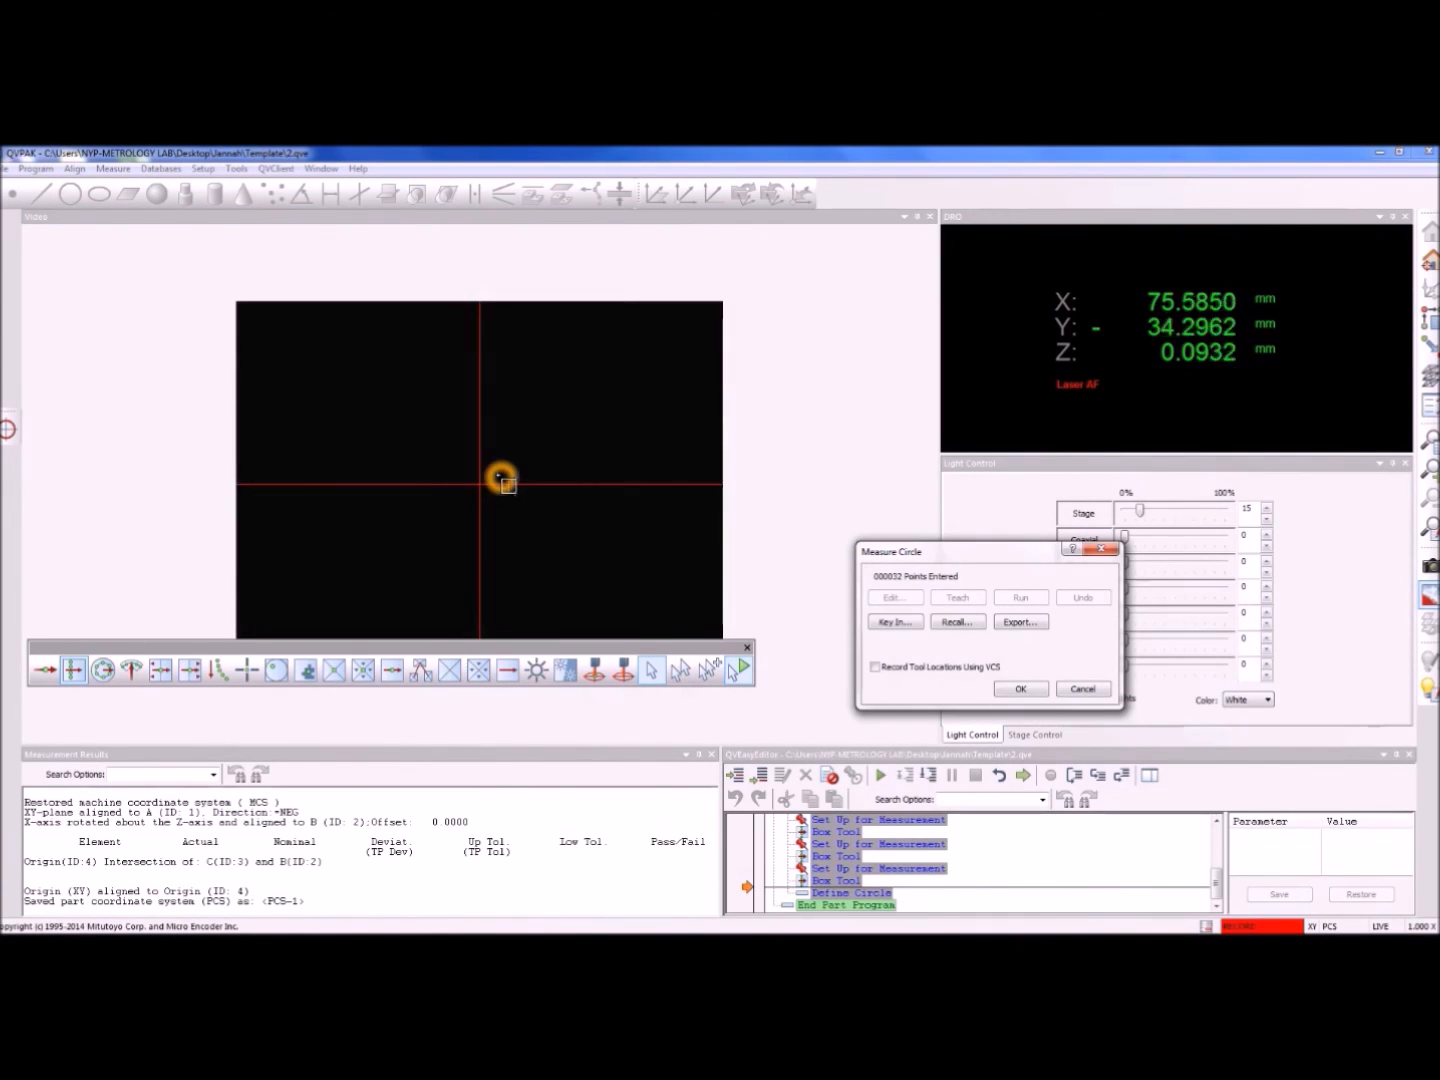
Measure circle D, align the XYZ origin to its centre, and save PCS-2
click(1019, 688)
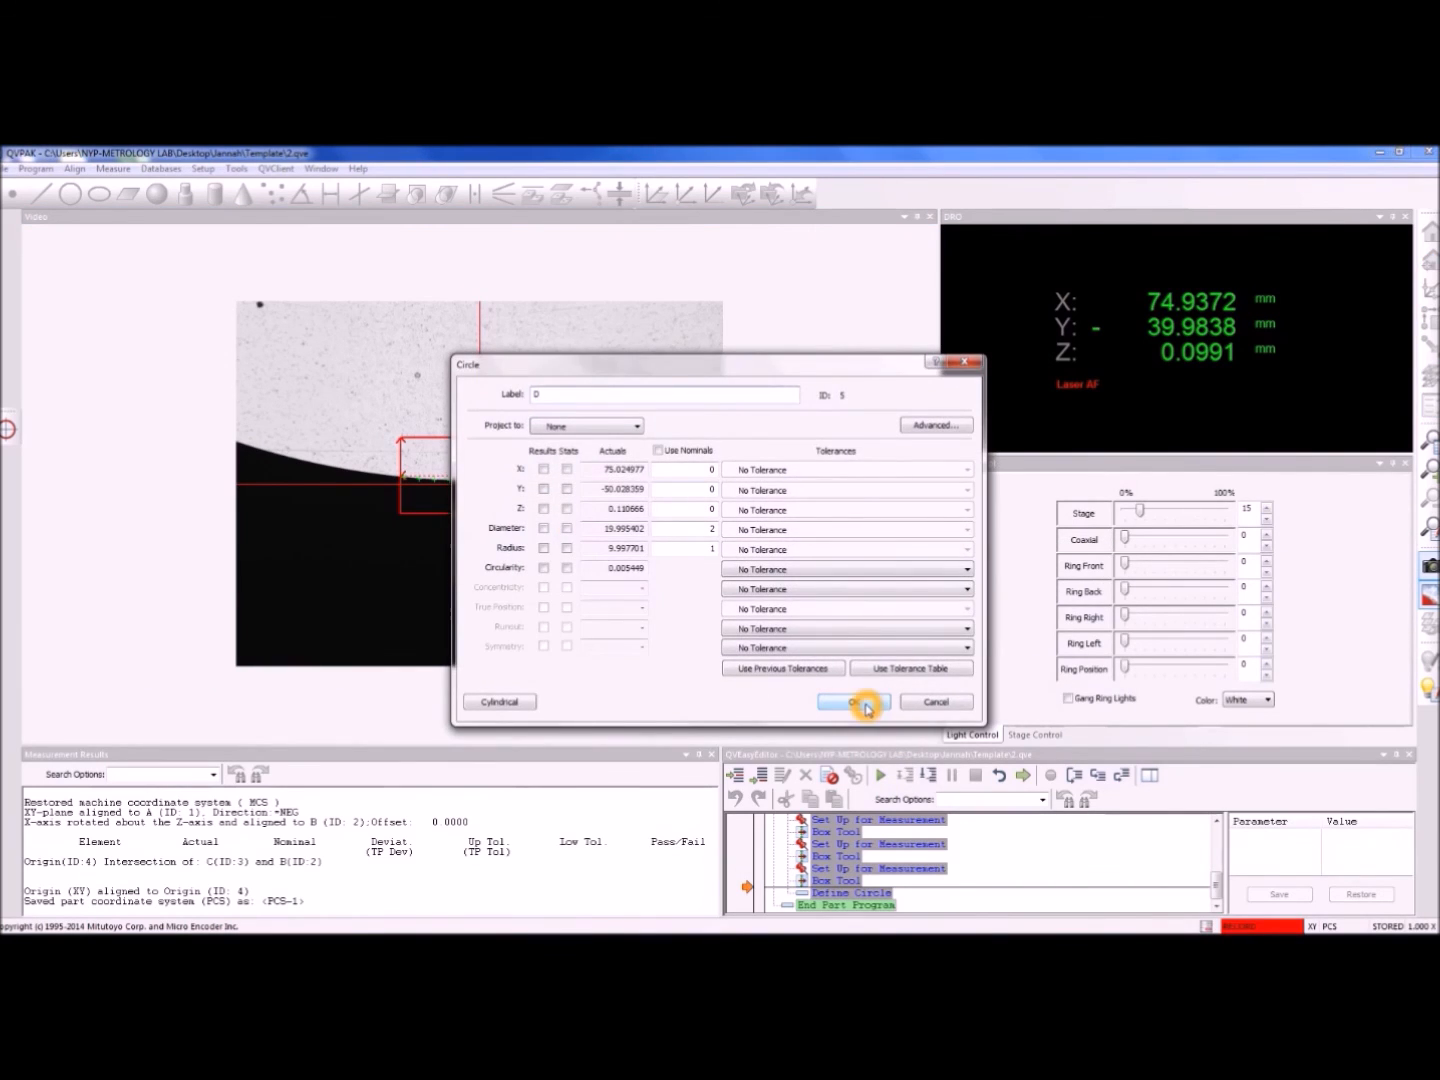
click(853, 701)
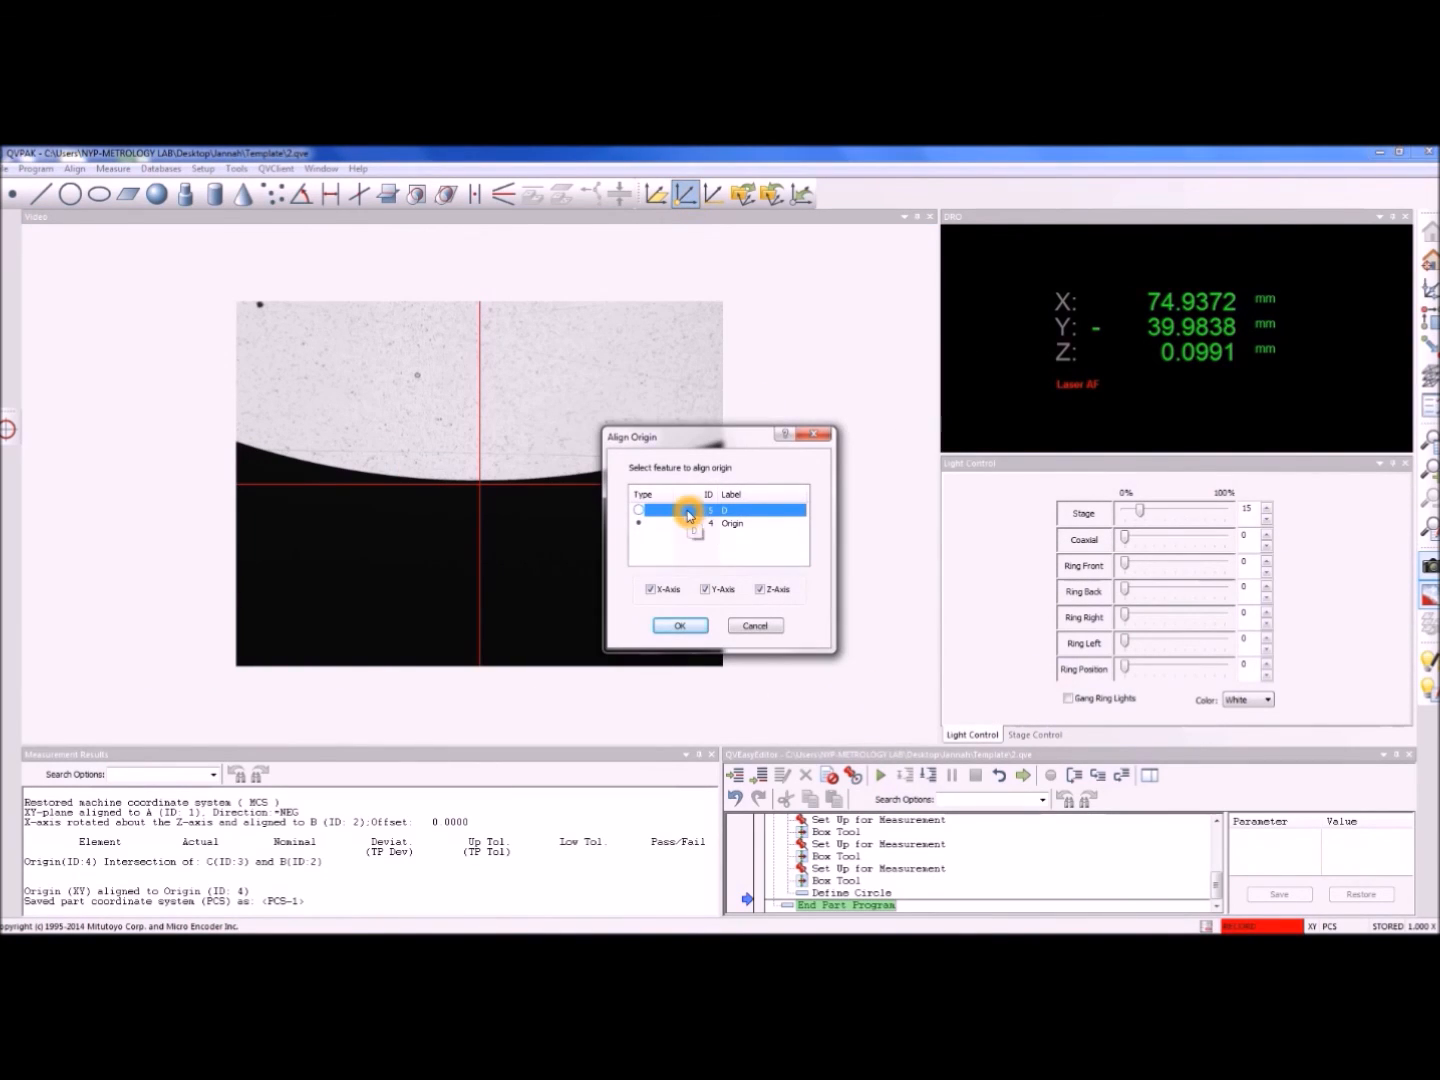
click(680, 625)
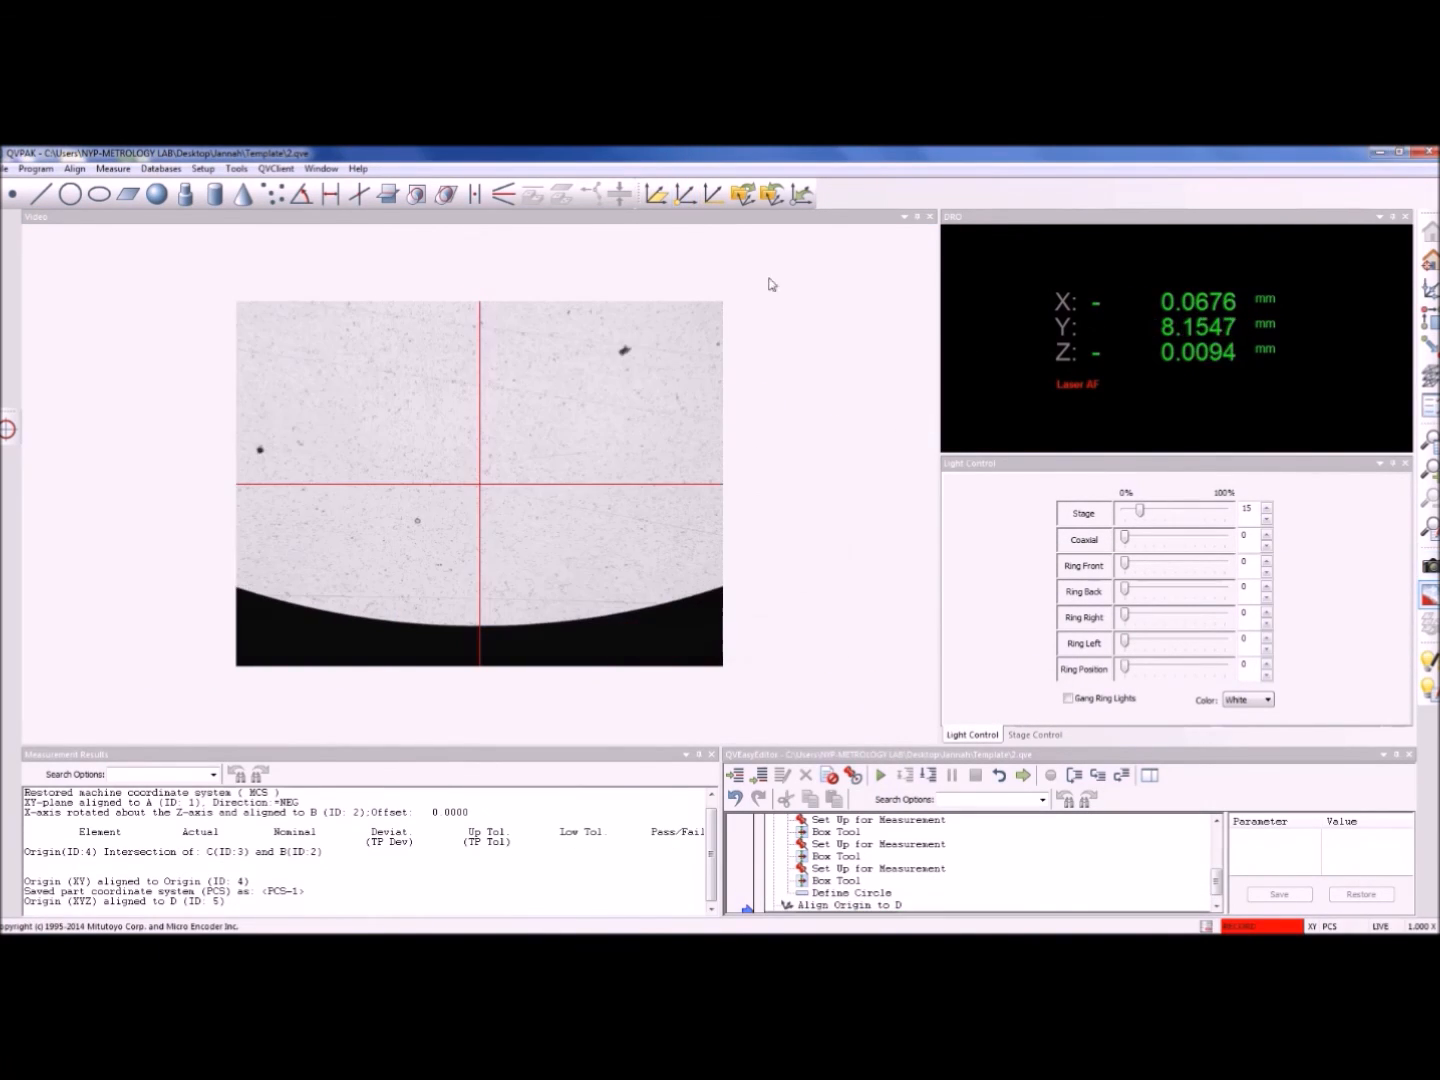
click(772, 194)
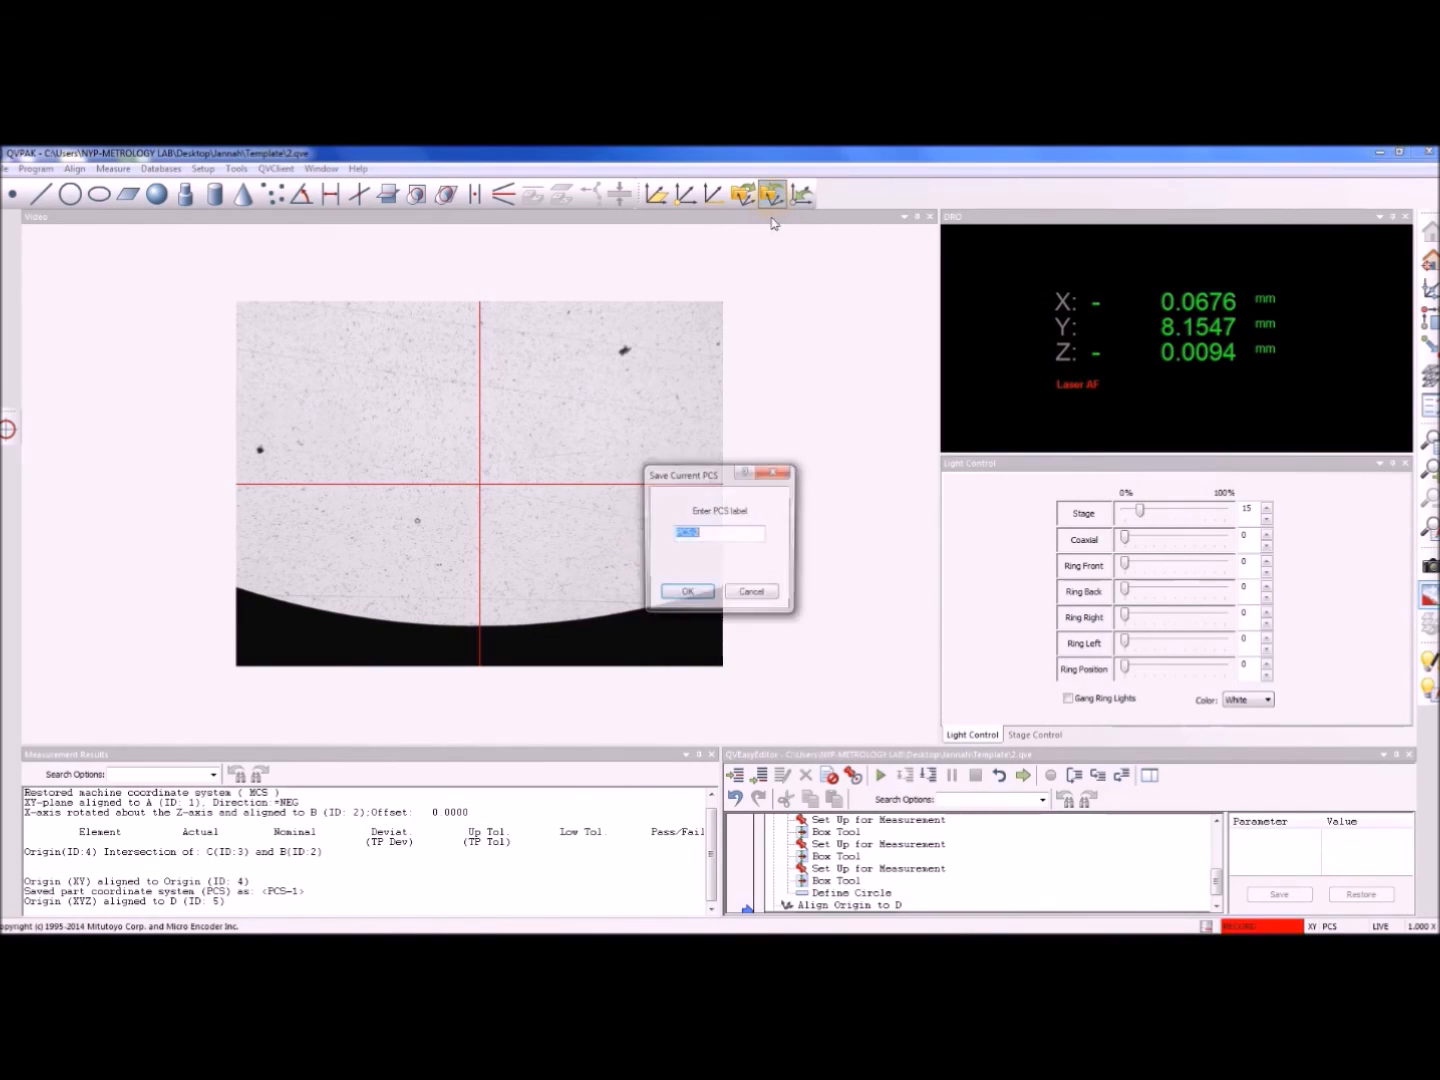
click(687, 591)
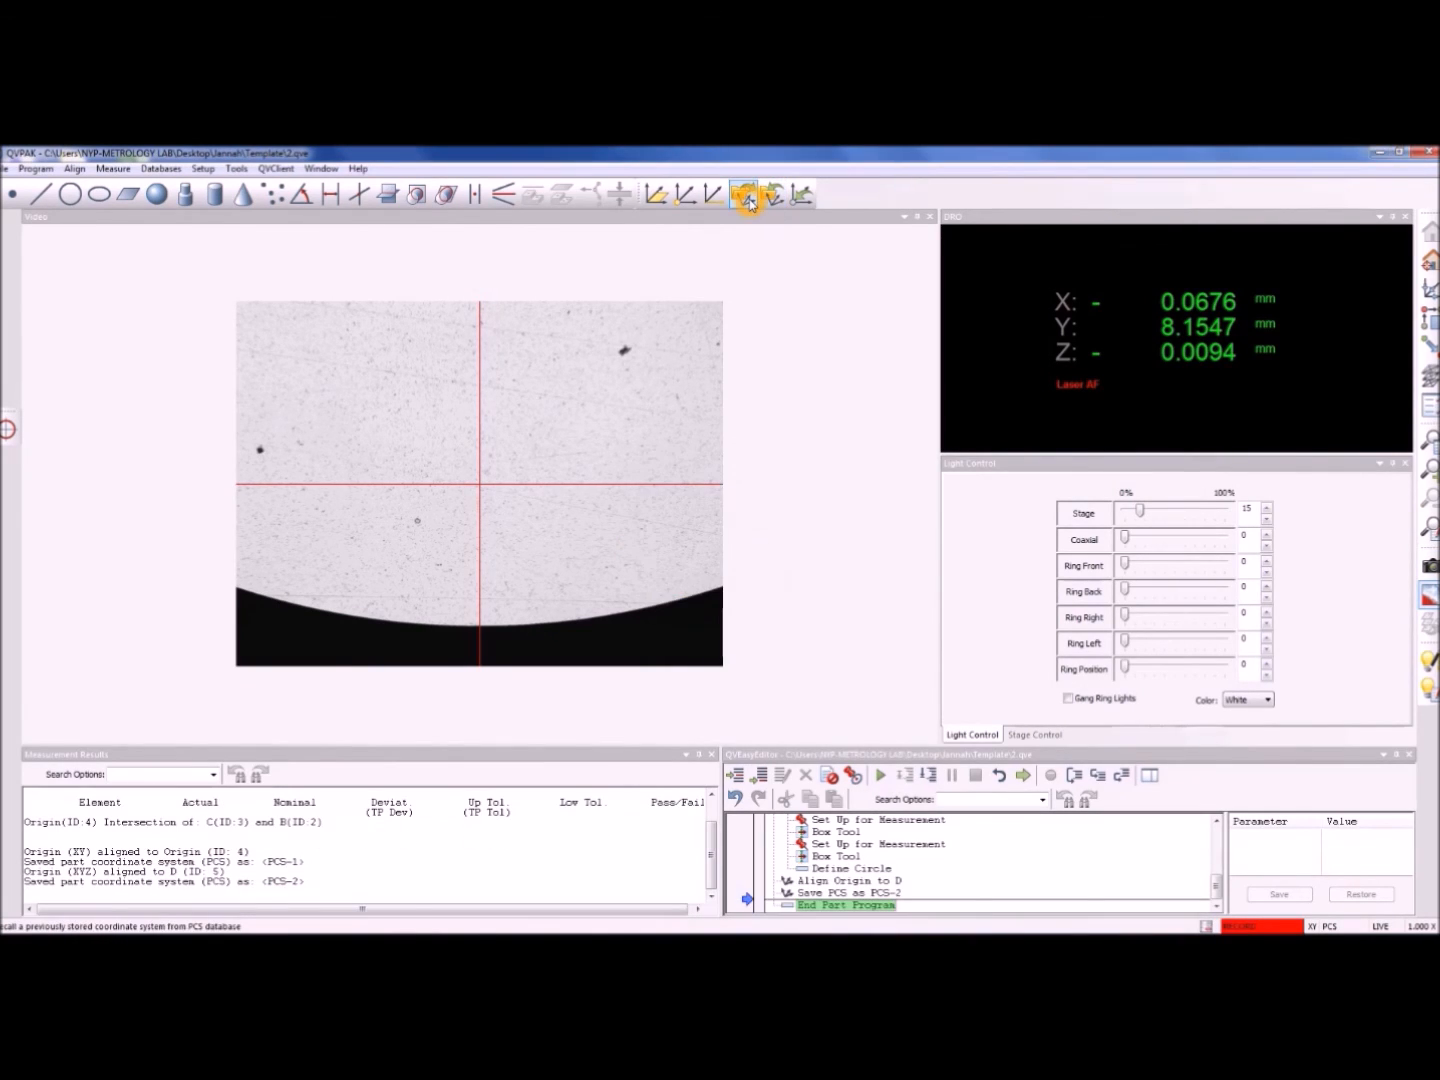
Recall the saved PCS-1 coordinate system as the active PCS
click(744, 194)
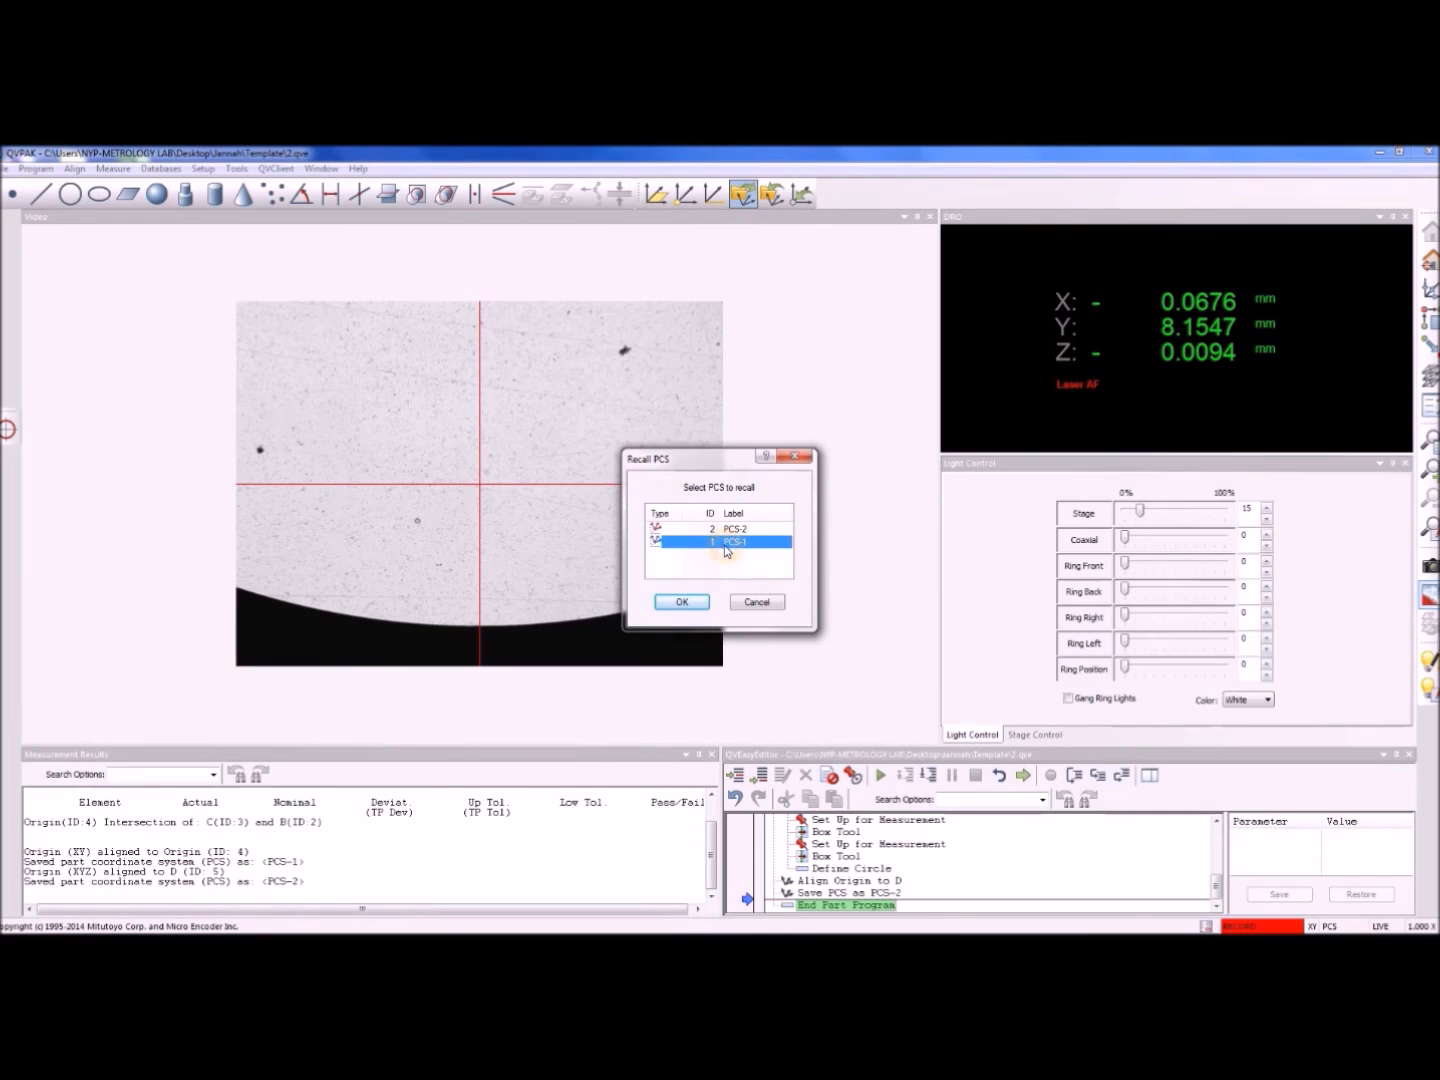
click(681, 601)
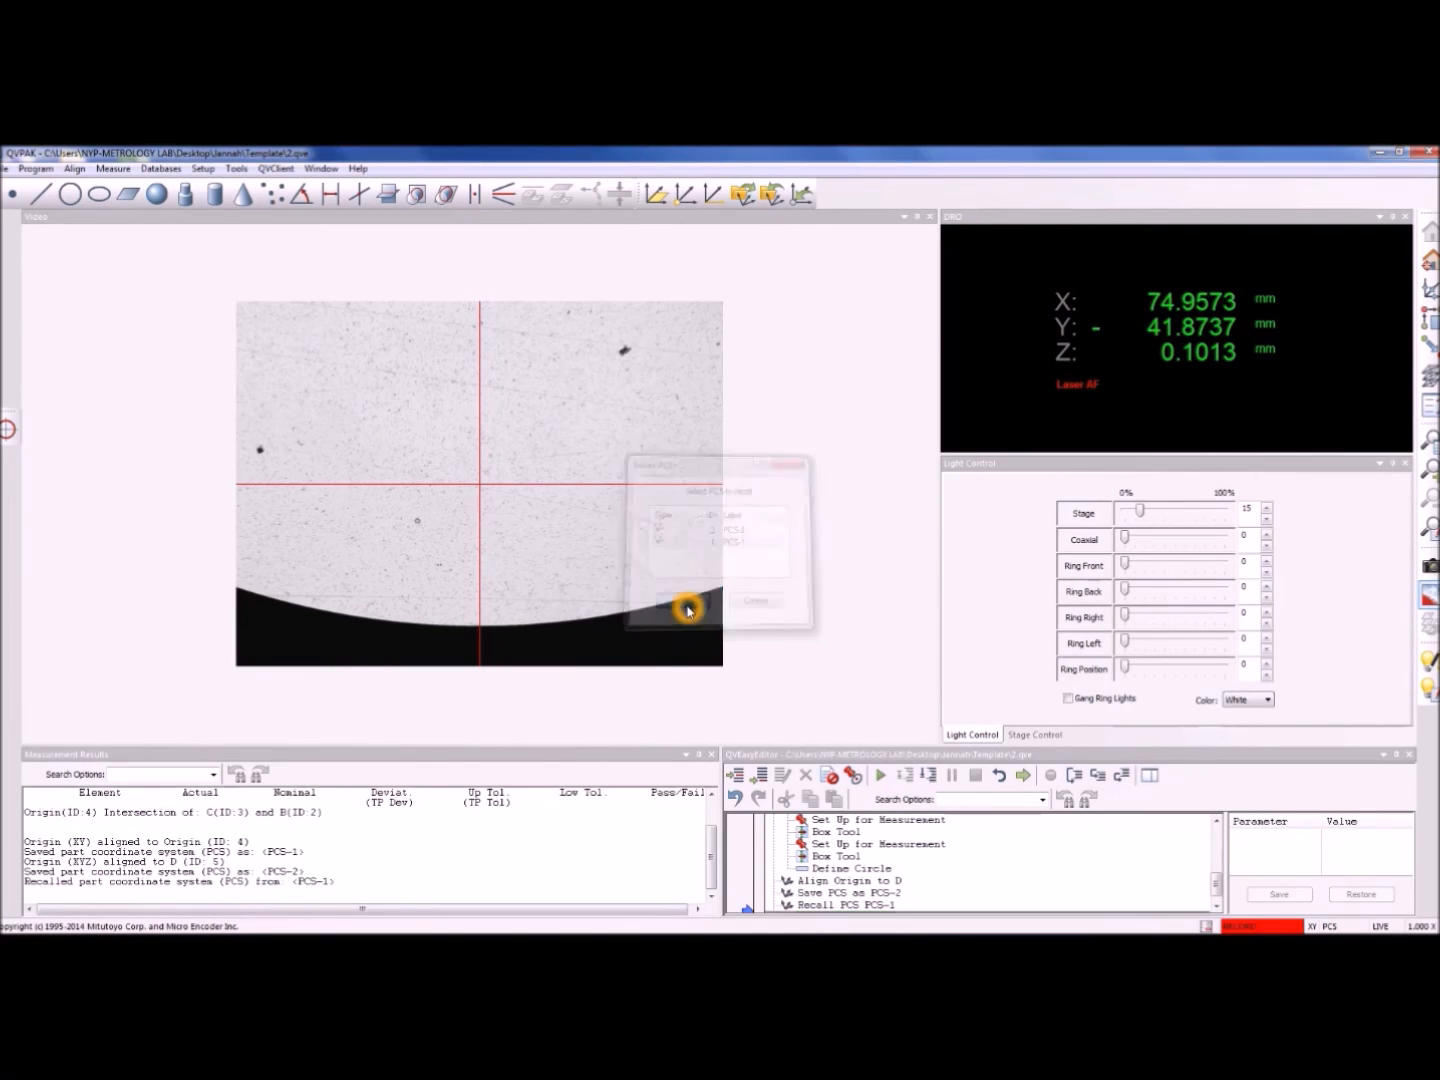
click(756, 600)
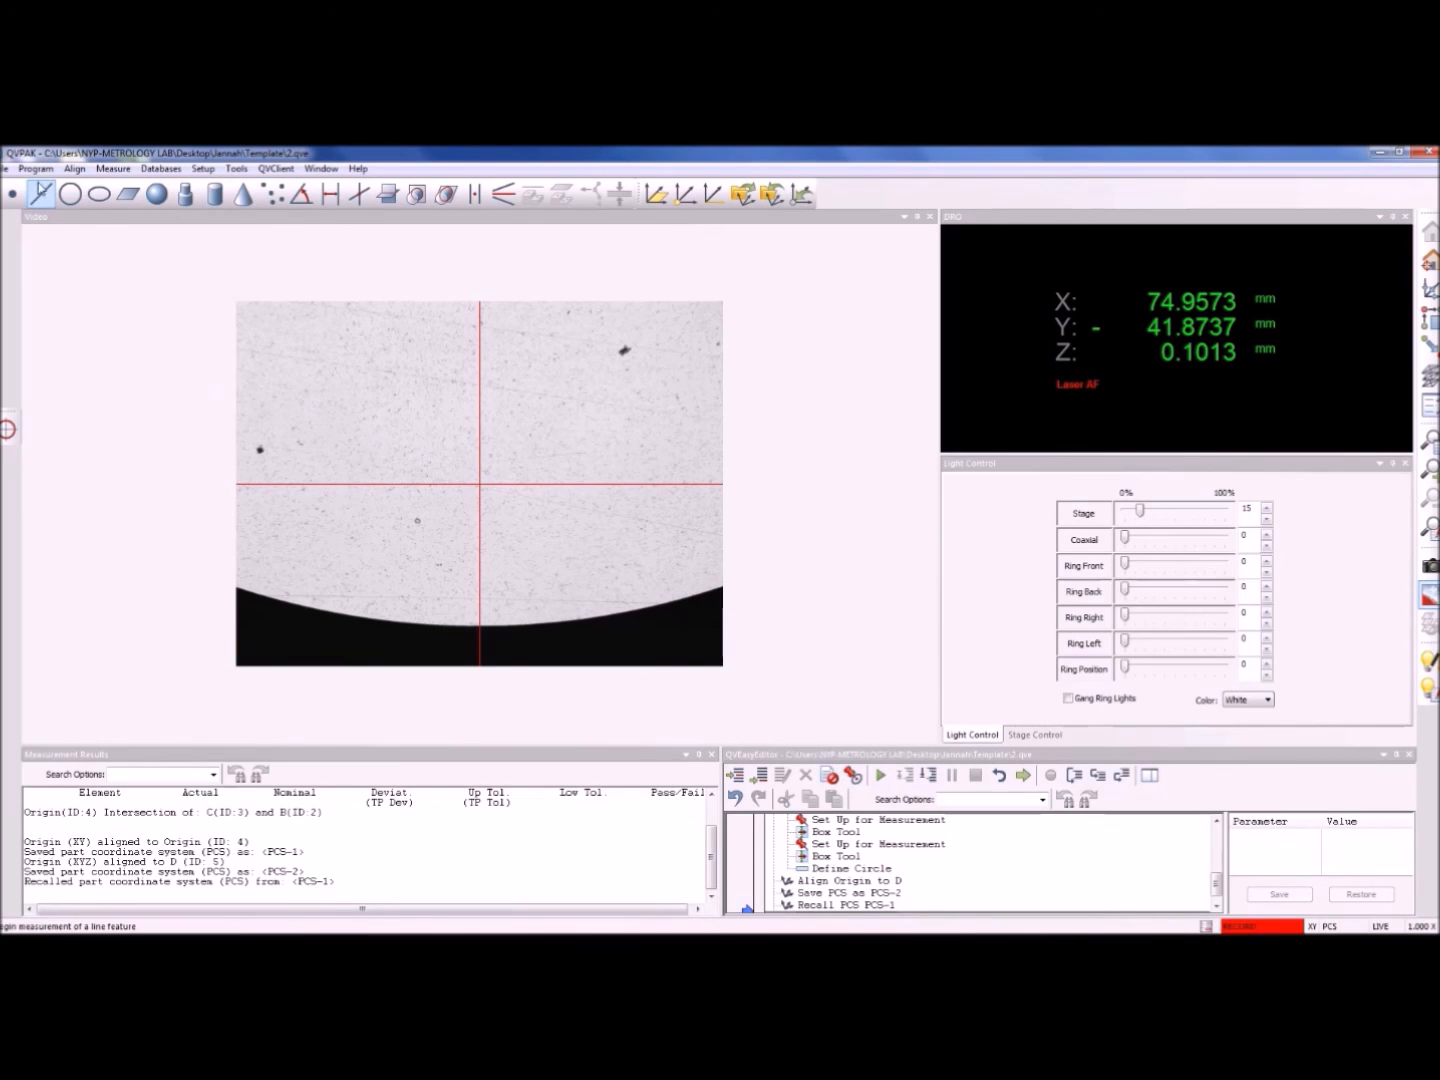
click(35, 168)
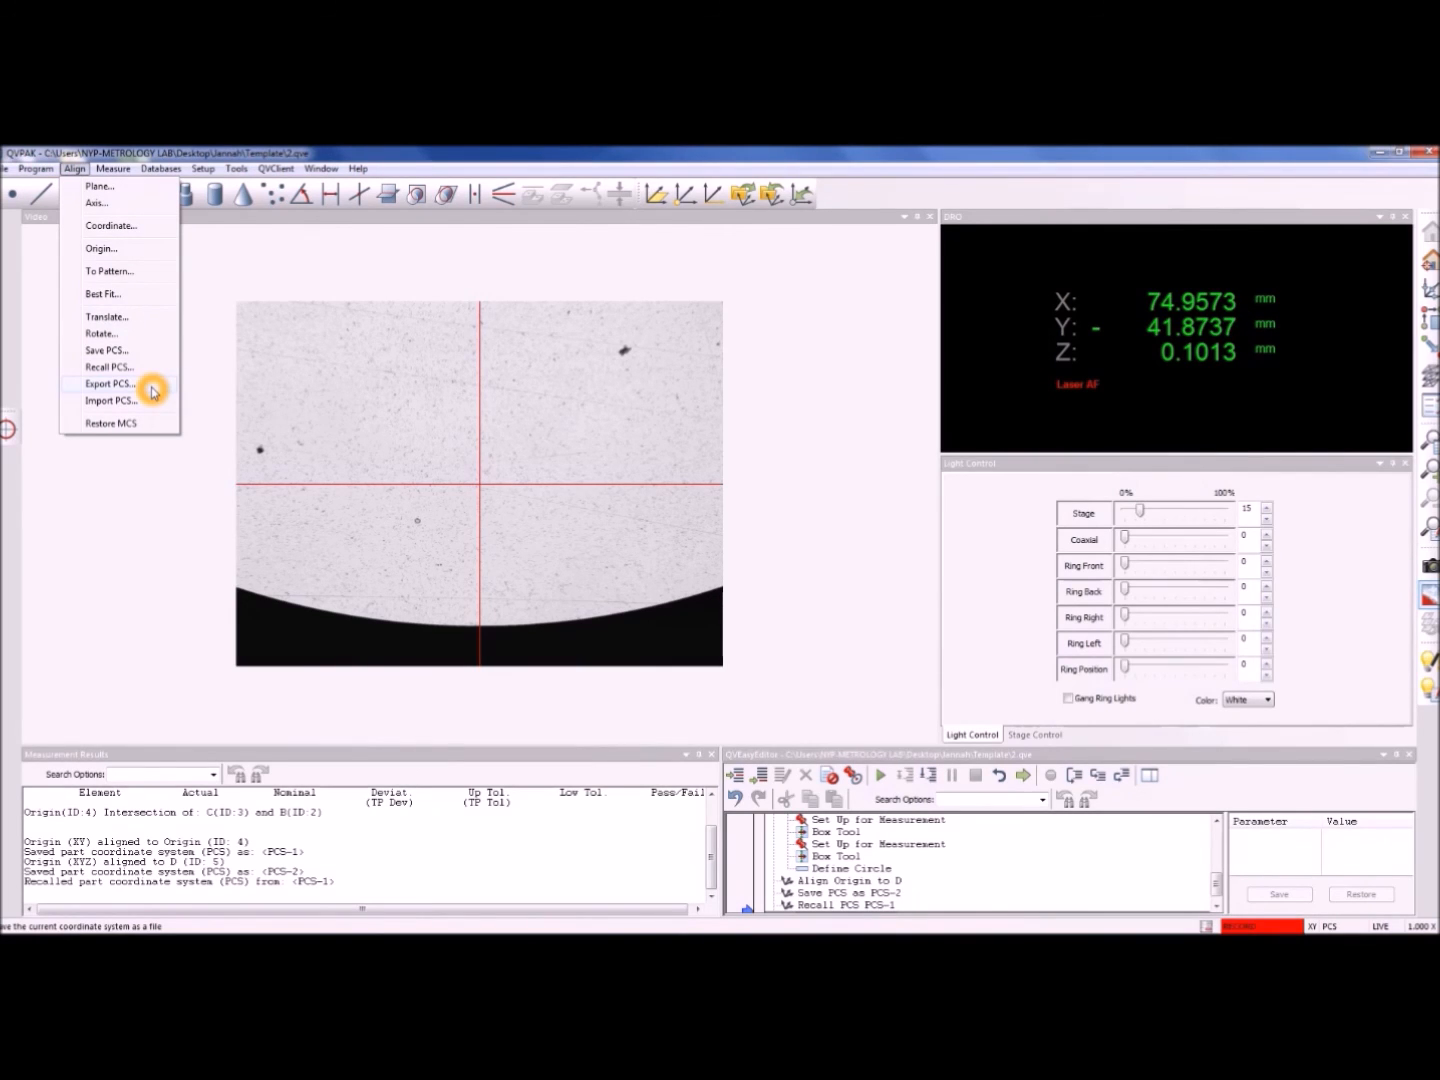
Choose Export PCS... from the Align menu to open the Export PCS As dialog
click(110, 383)
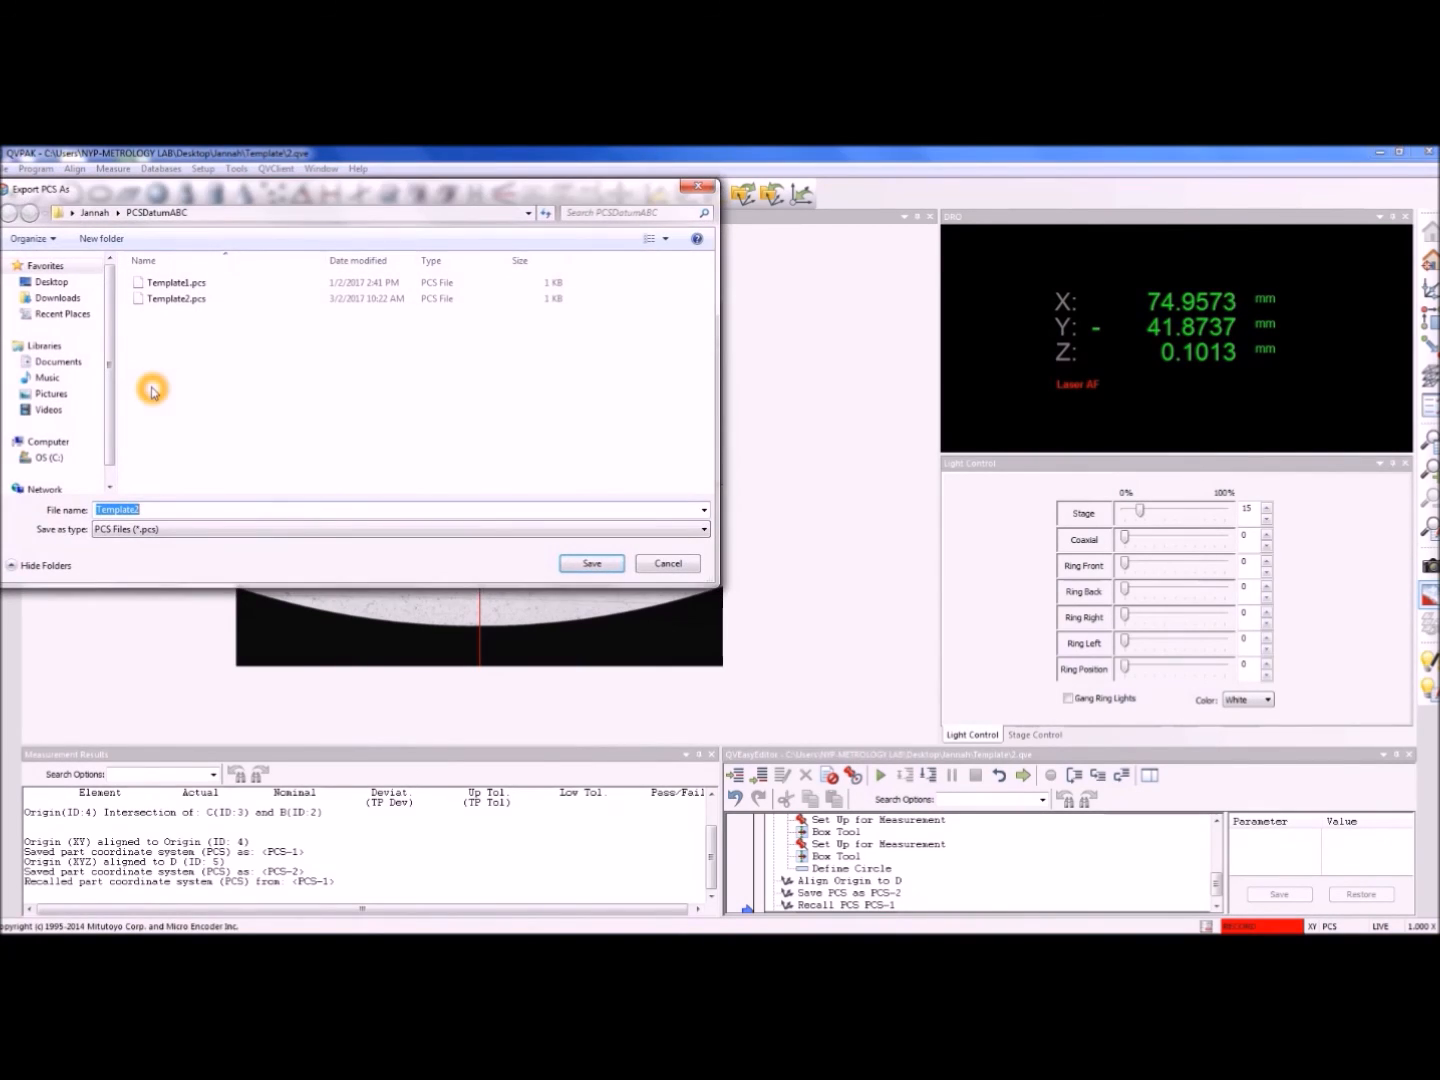